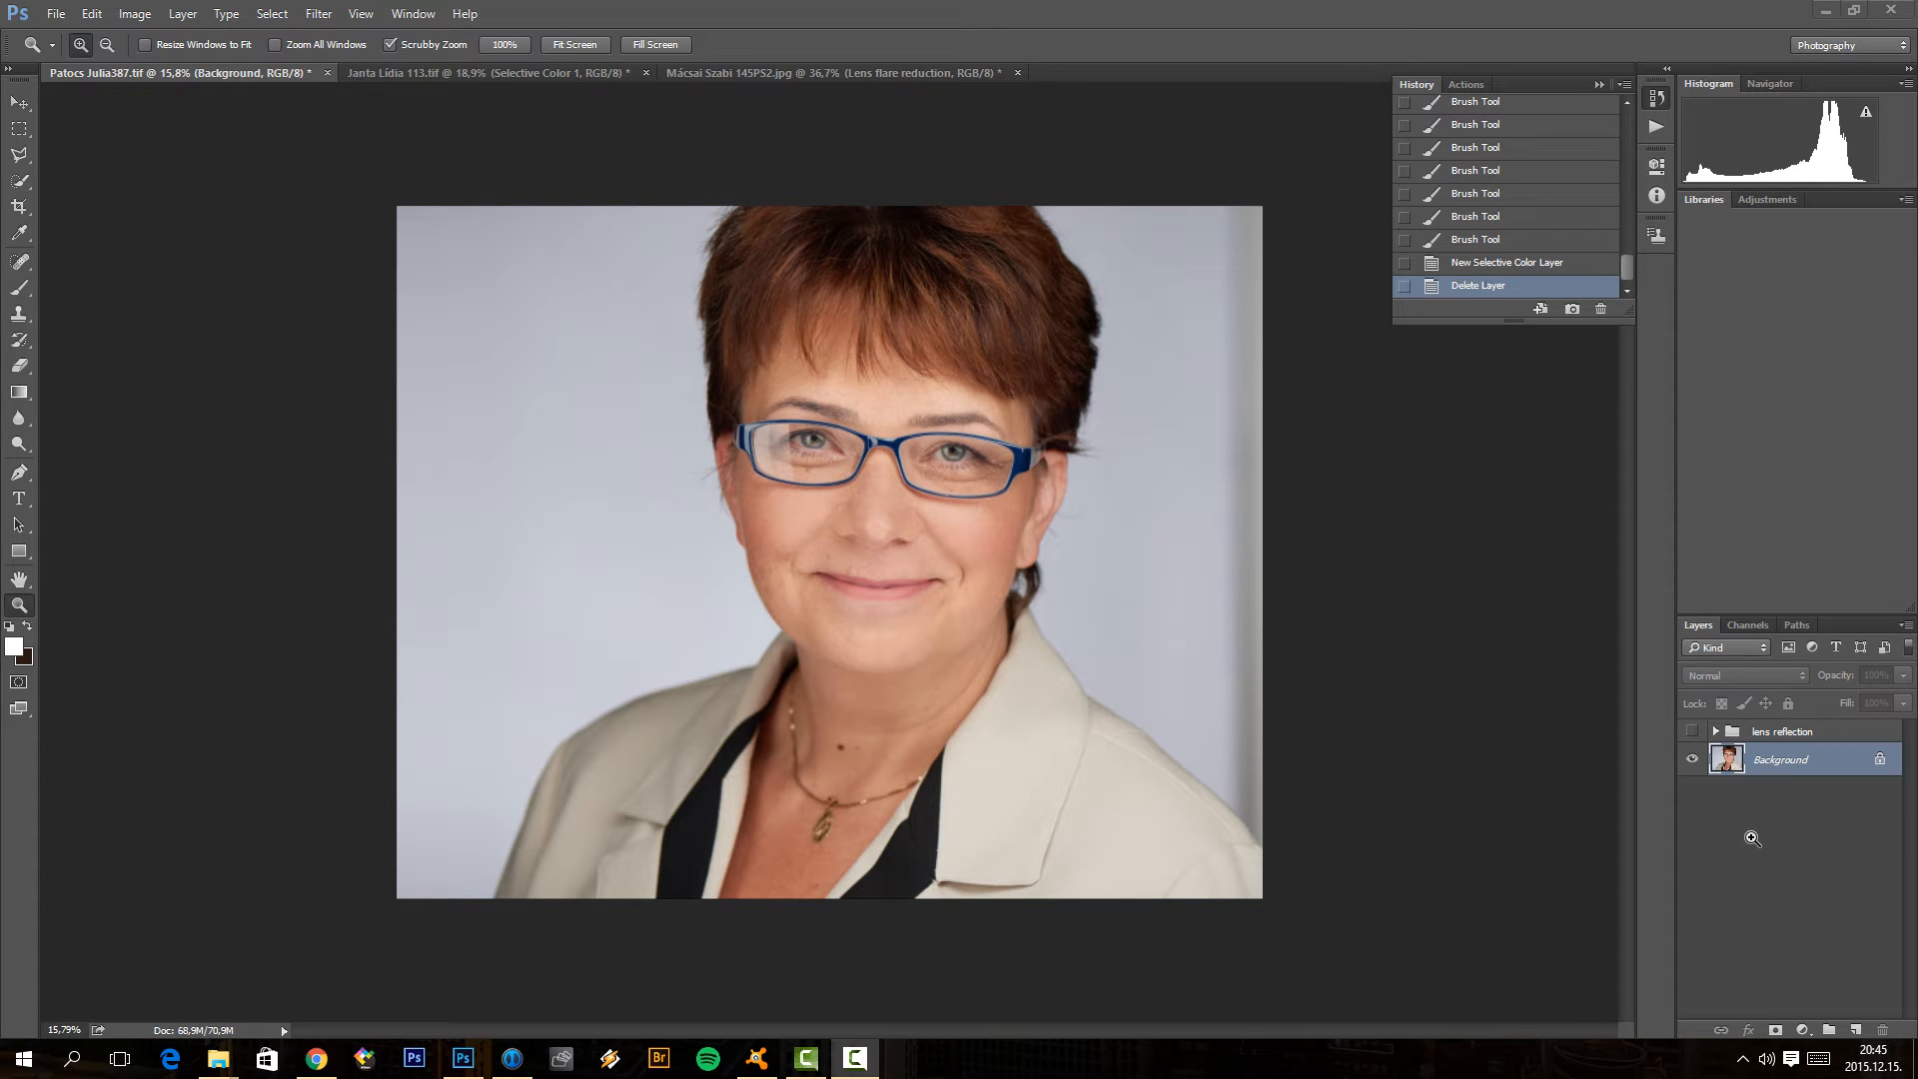
mouse_move(1634, 489)
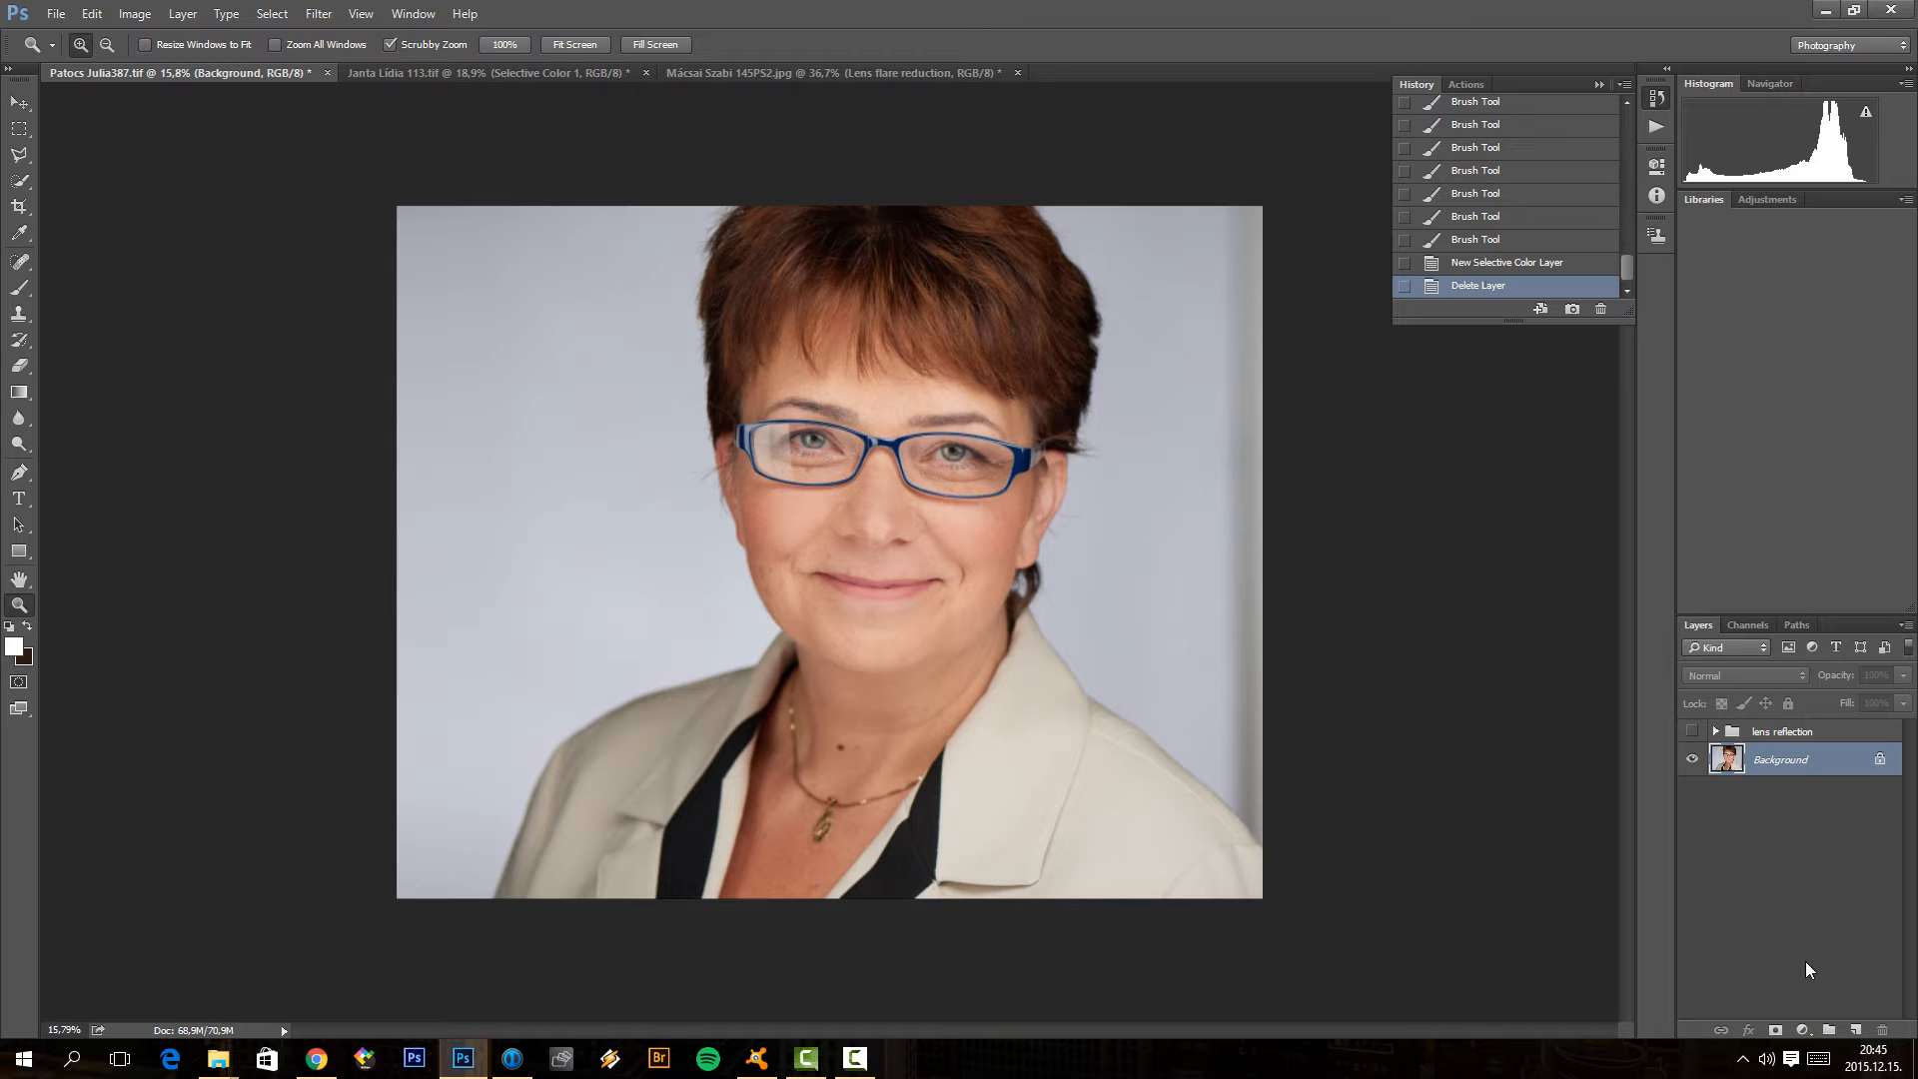
Step: Add a Selective Color adjustment layer above the portrait's background
click(1802, 1029)
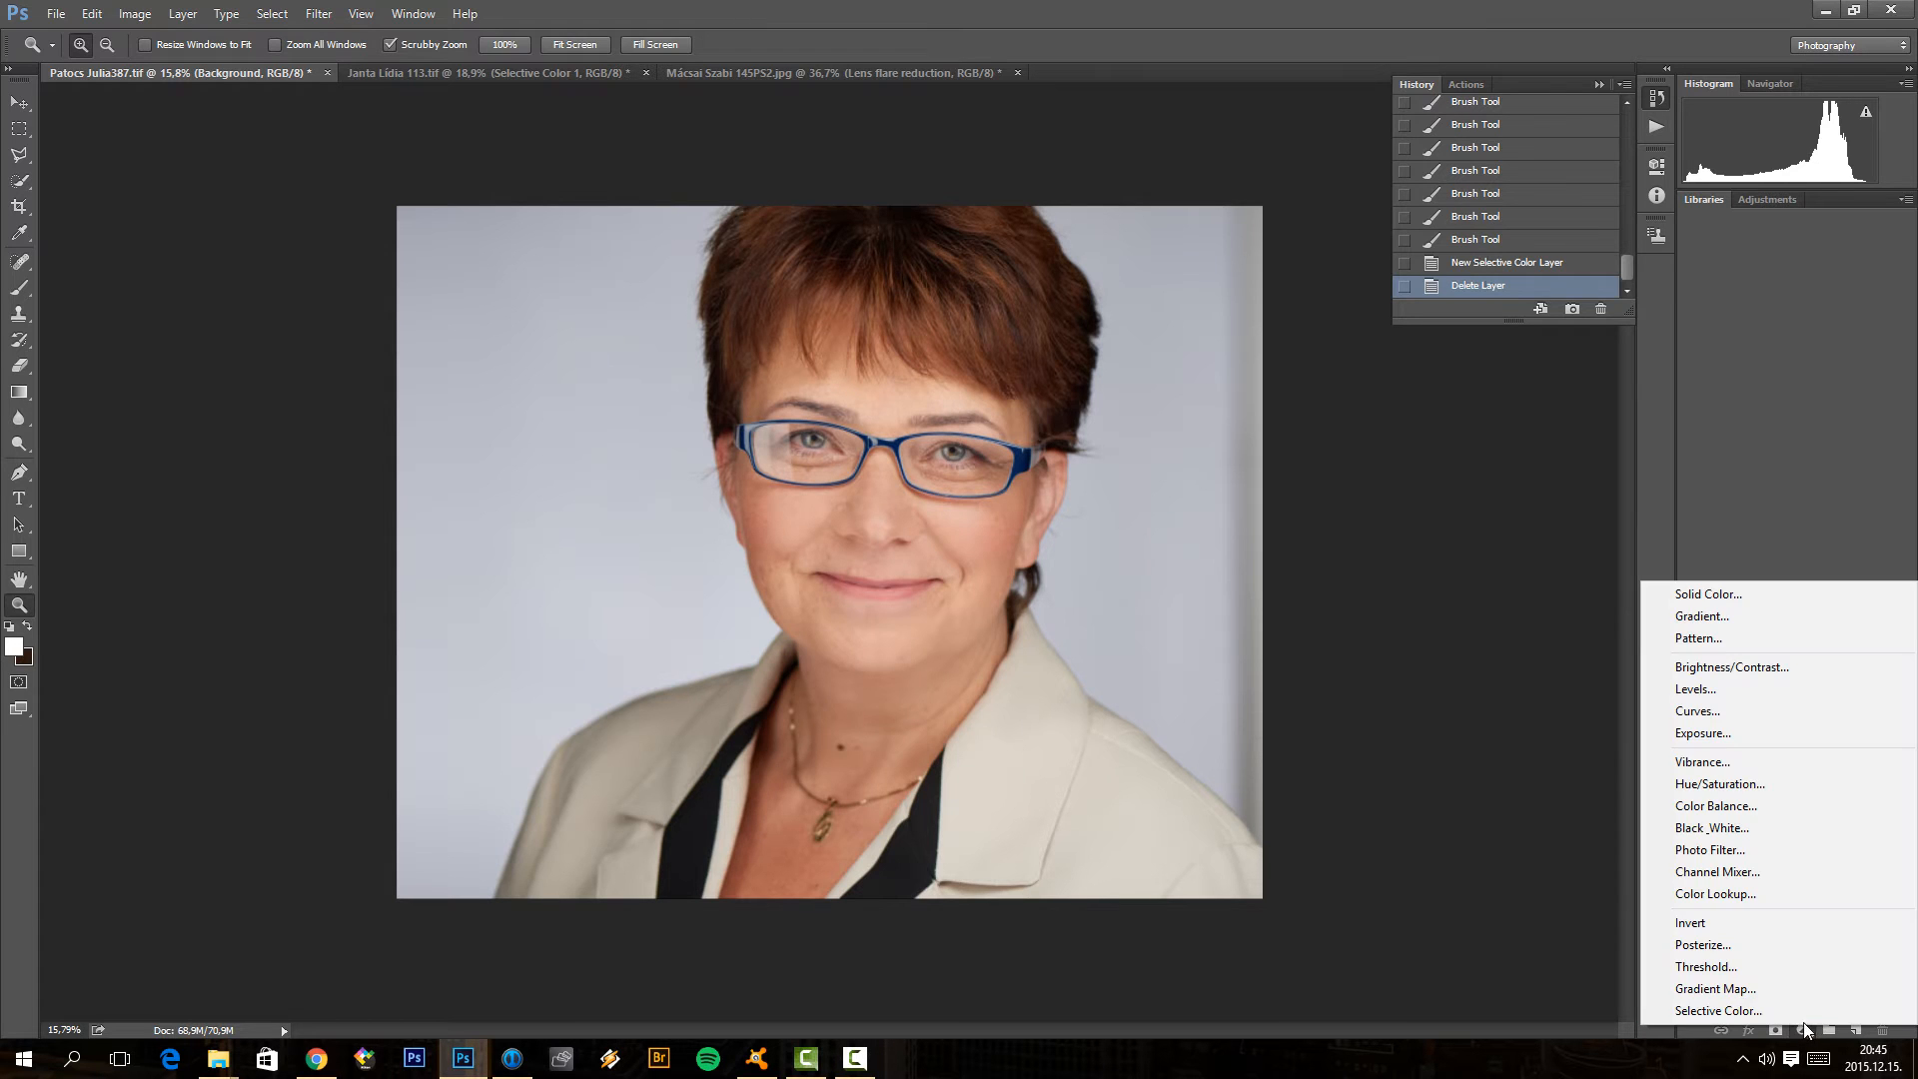
mouse_move(1717, 1010)
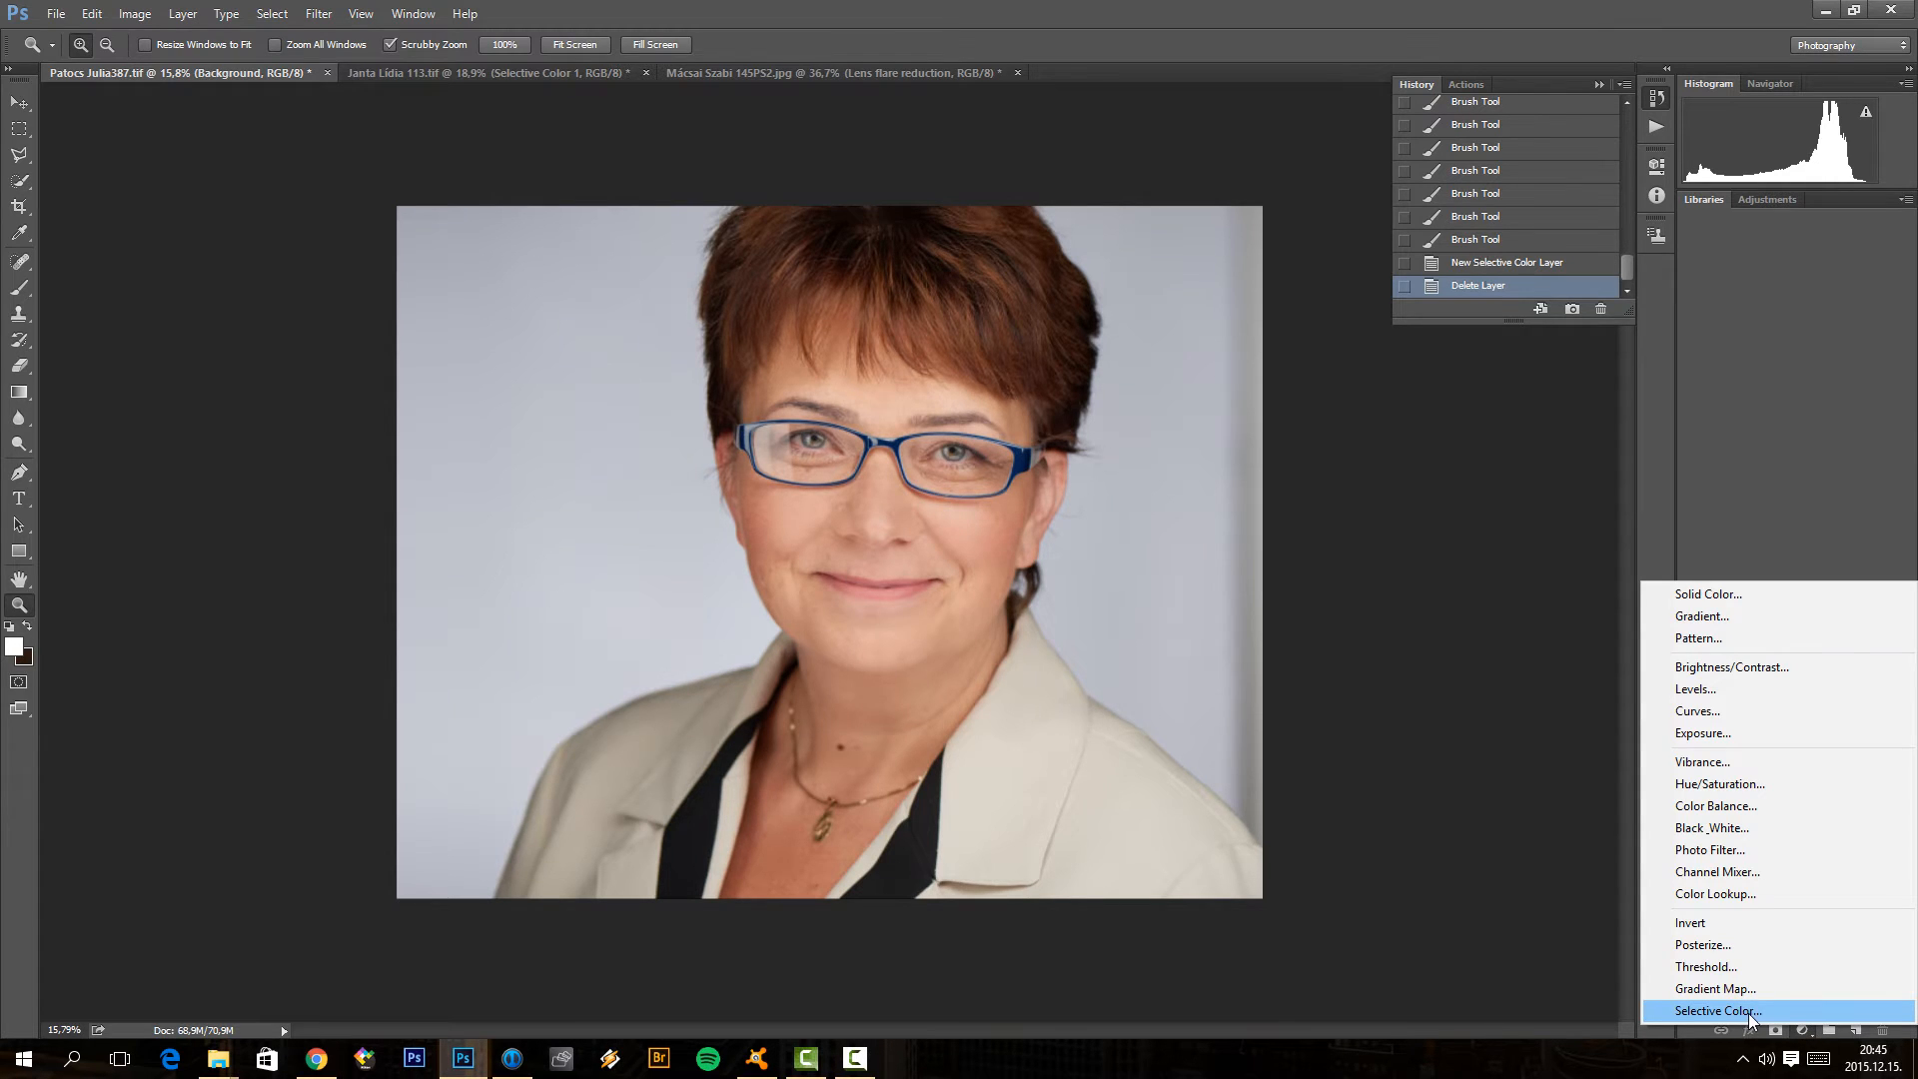
click(1714, 1010)
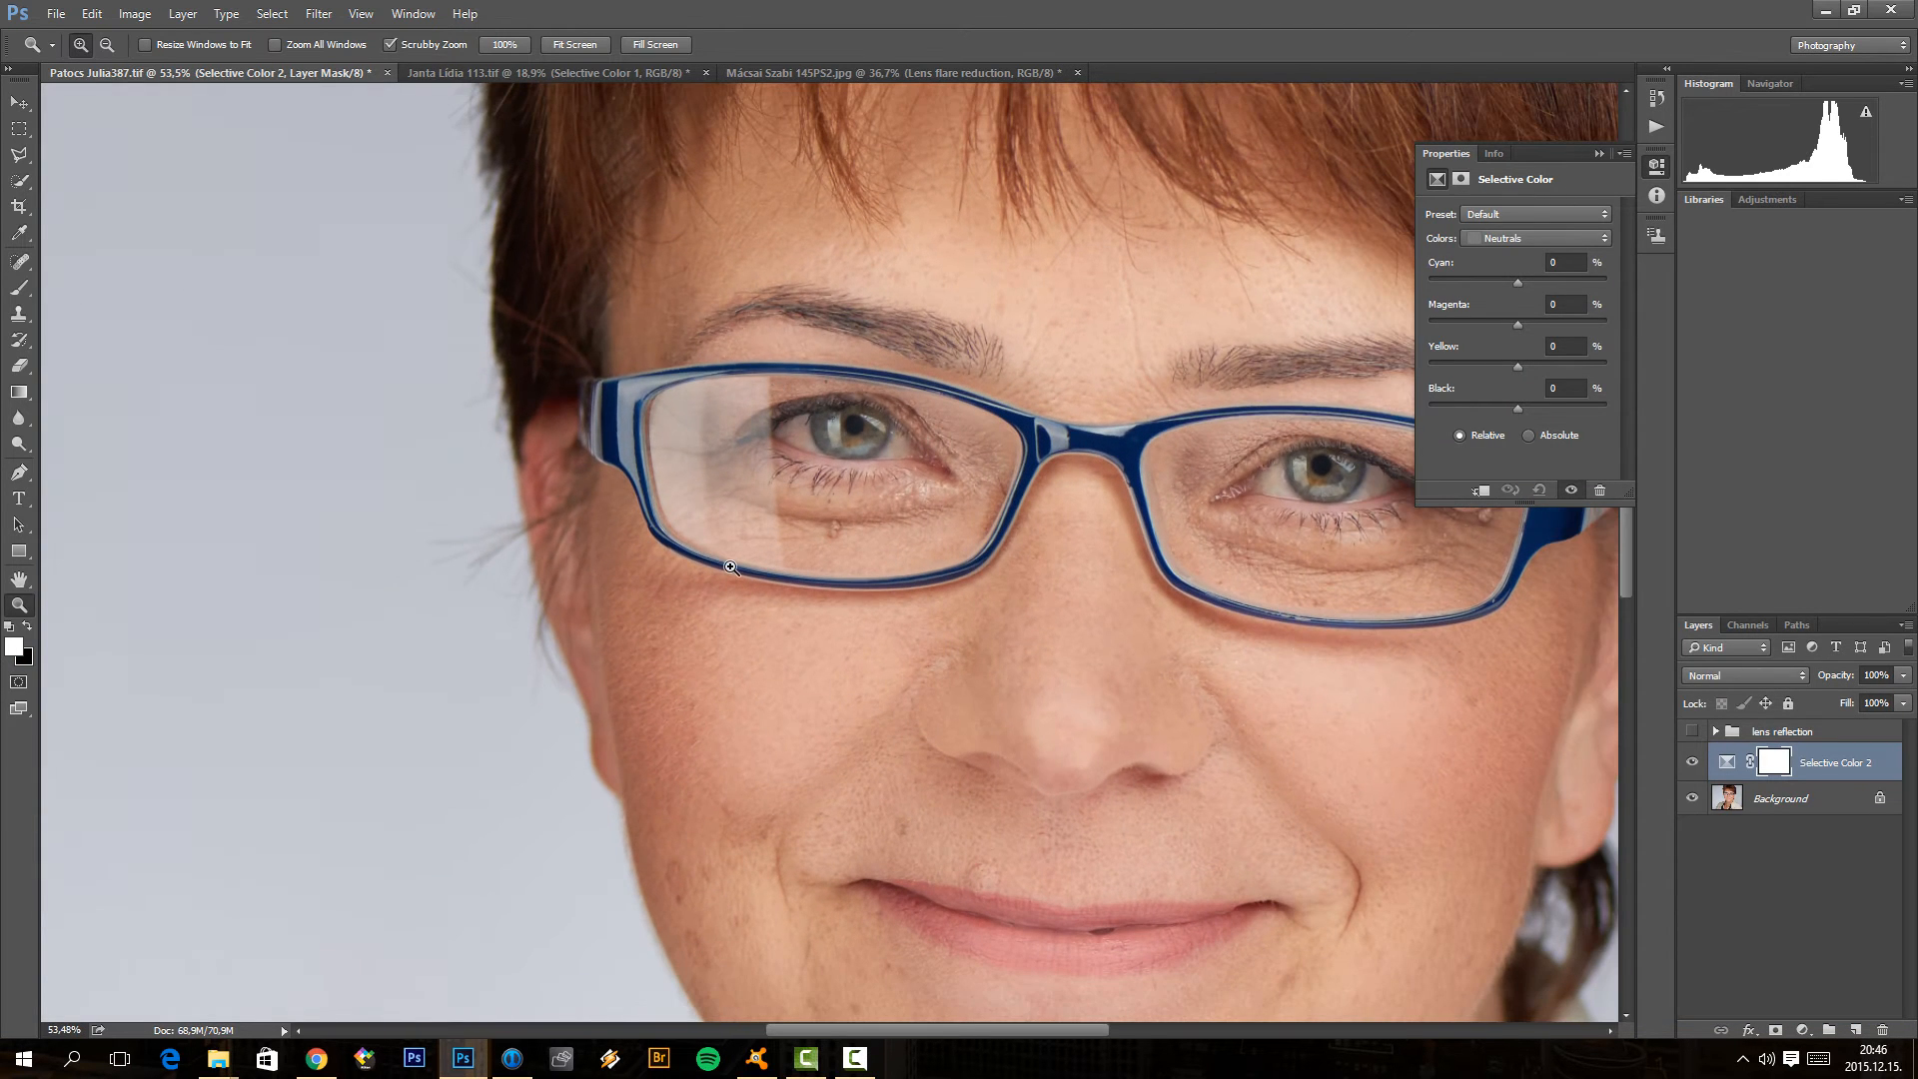
mouse_move(773, 535)
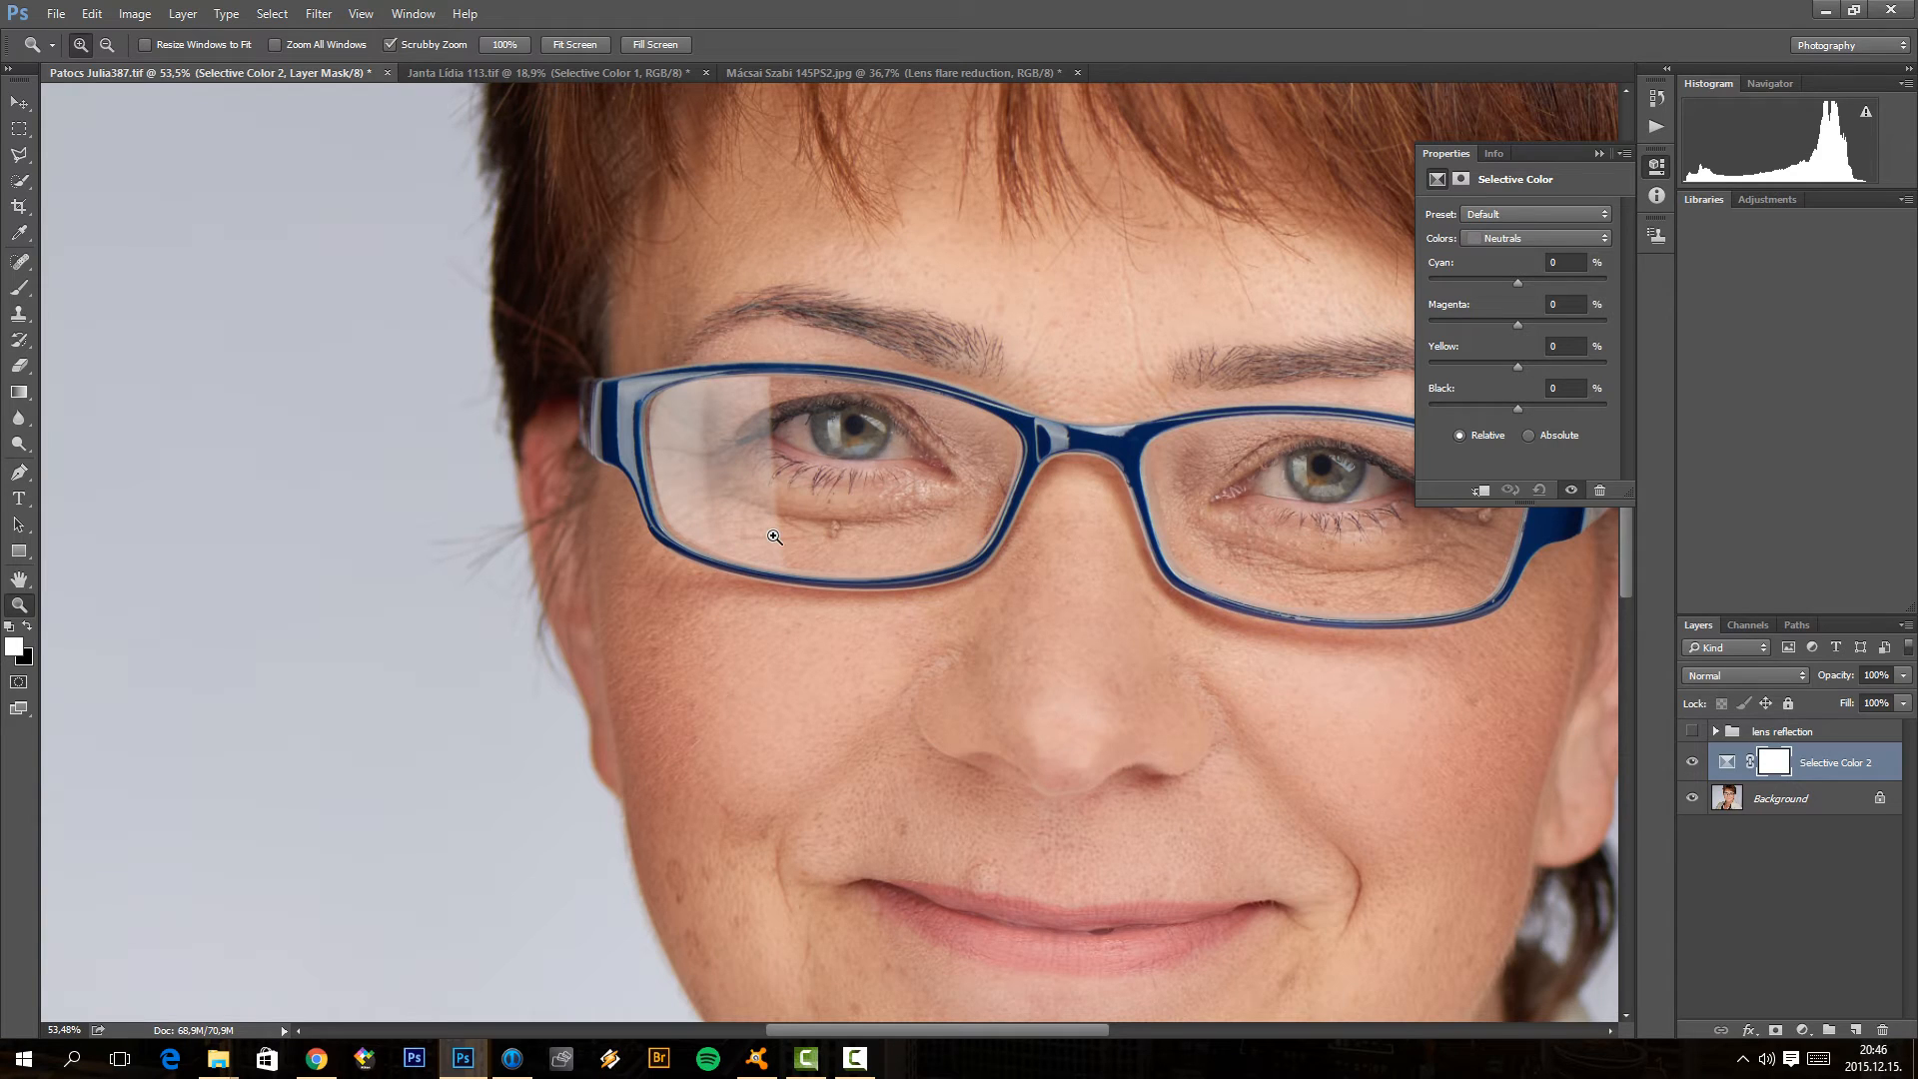
mouse_move(781, 389)
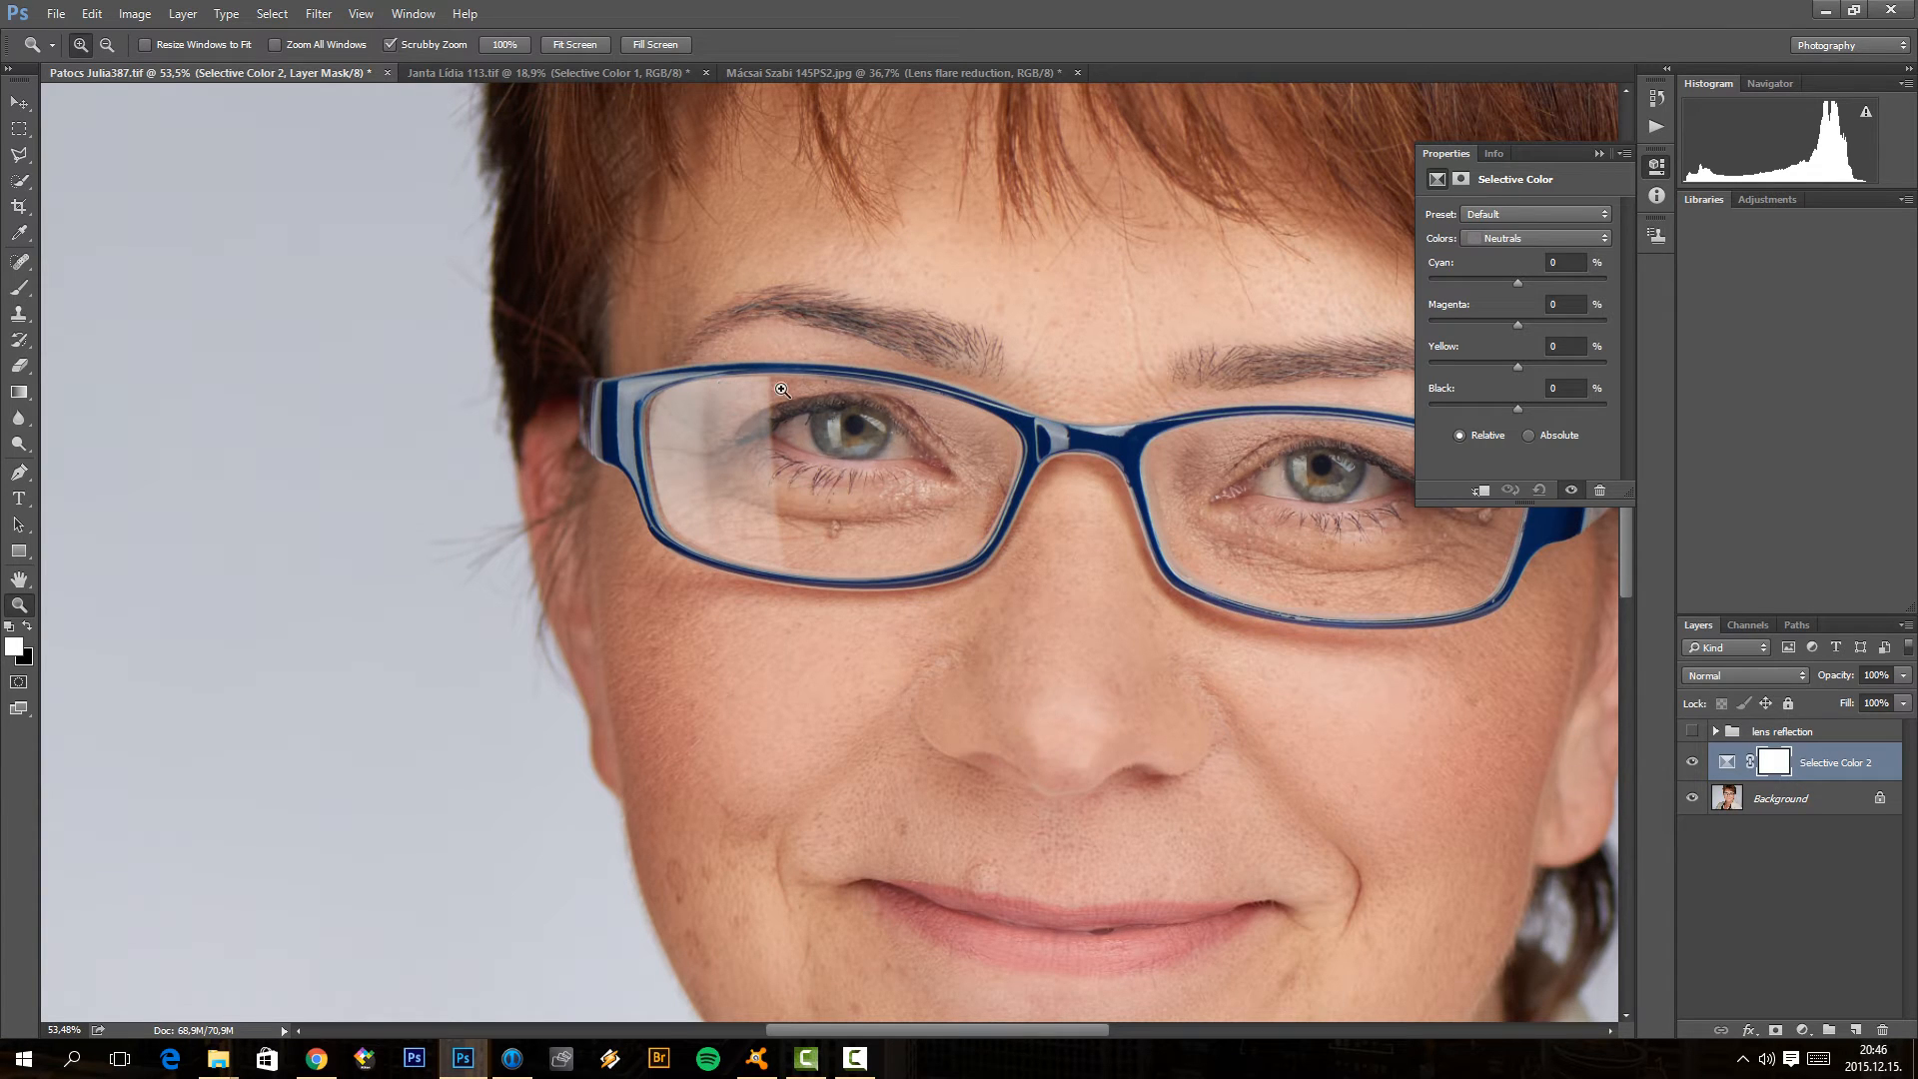
mouse_move(884, 431)
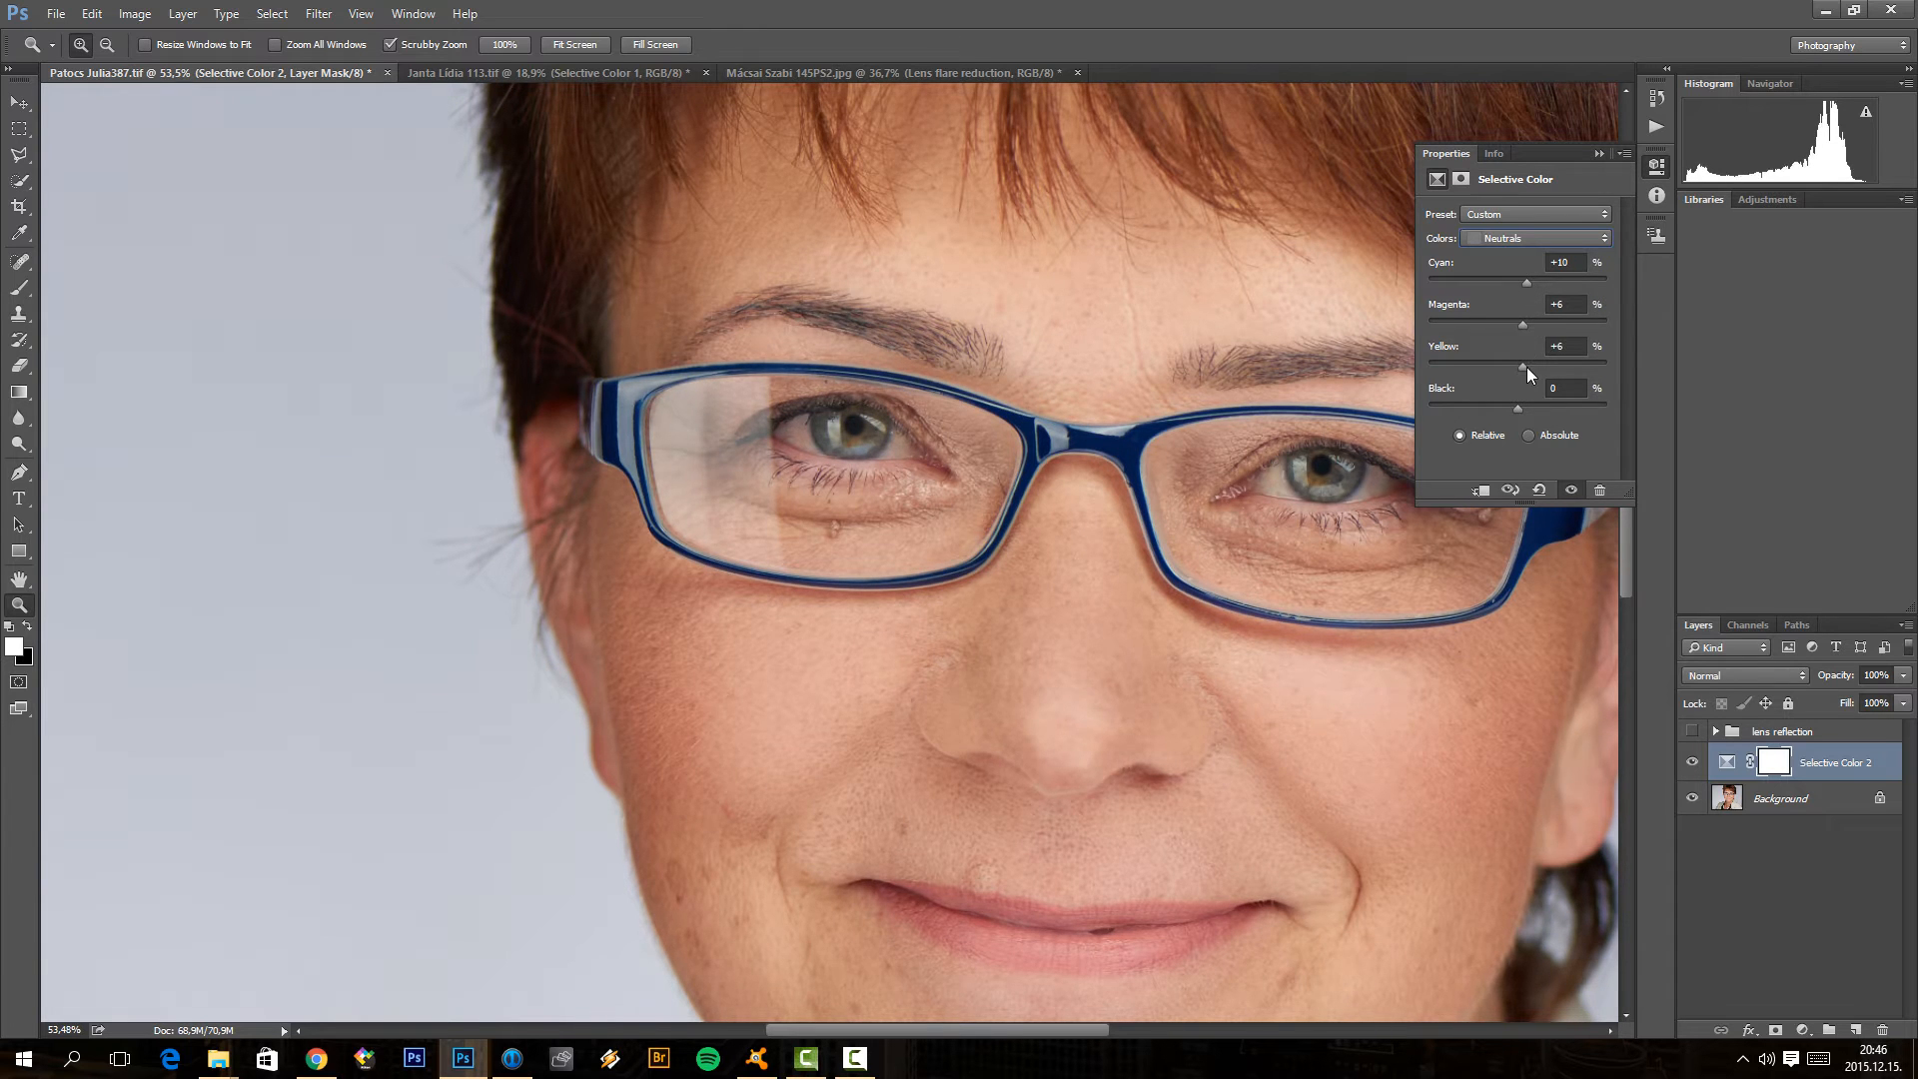
Step: Ease neutral cyan to +7, then set whites to +6 cyan, +8 magenta, +9 yellow
drag(1525, 282, 1522, 283)
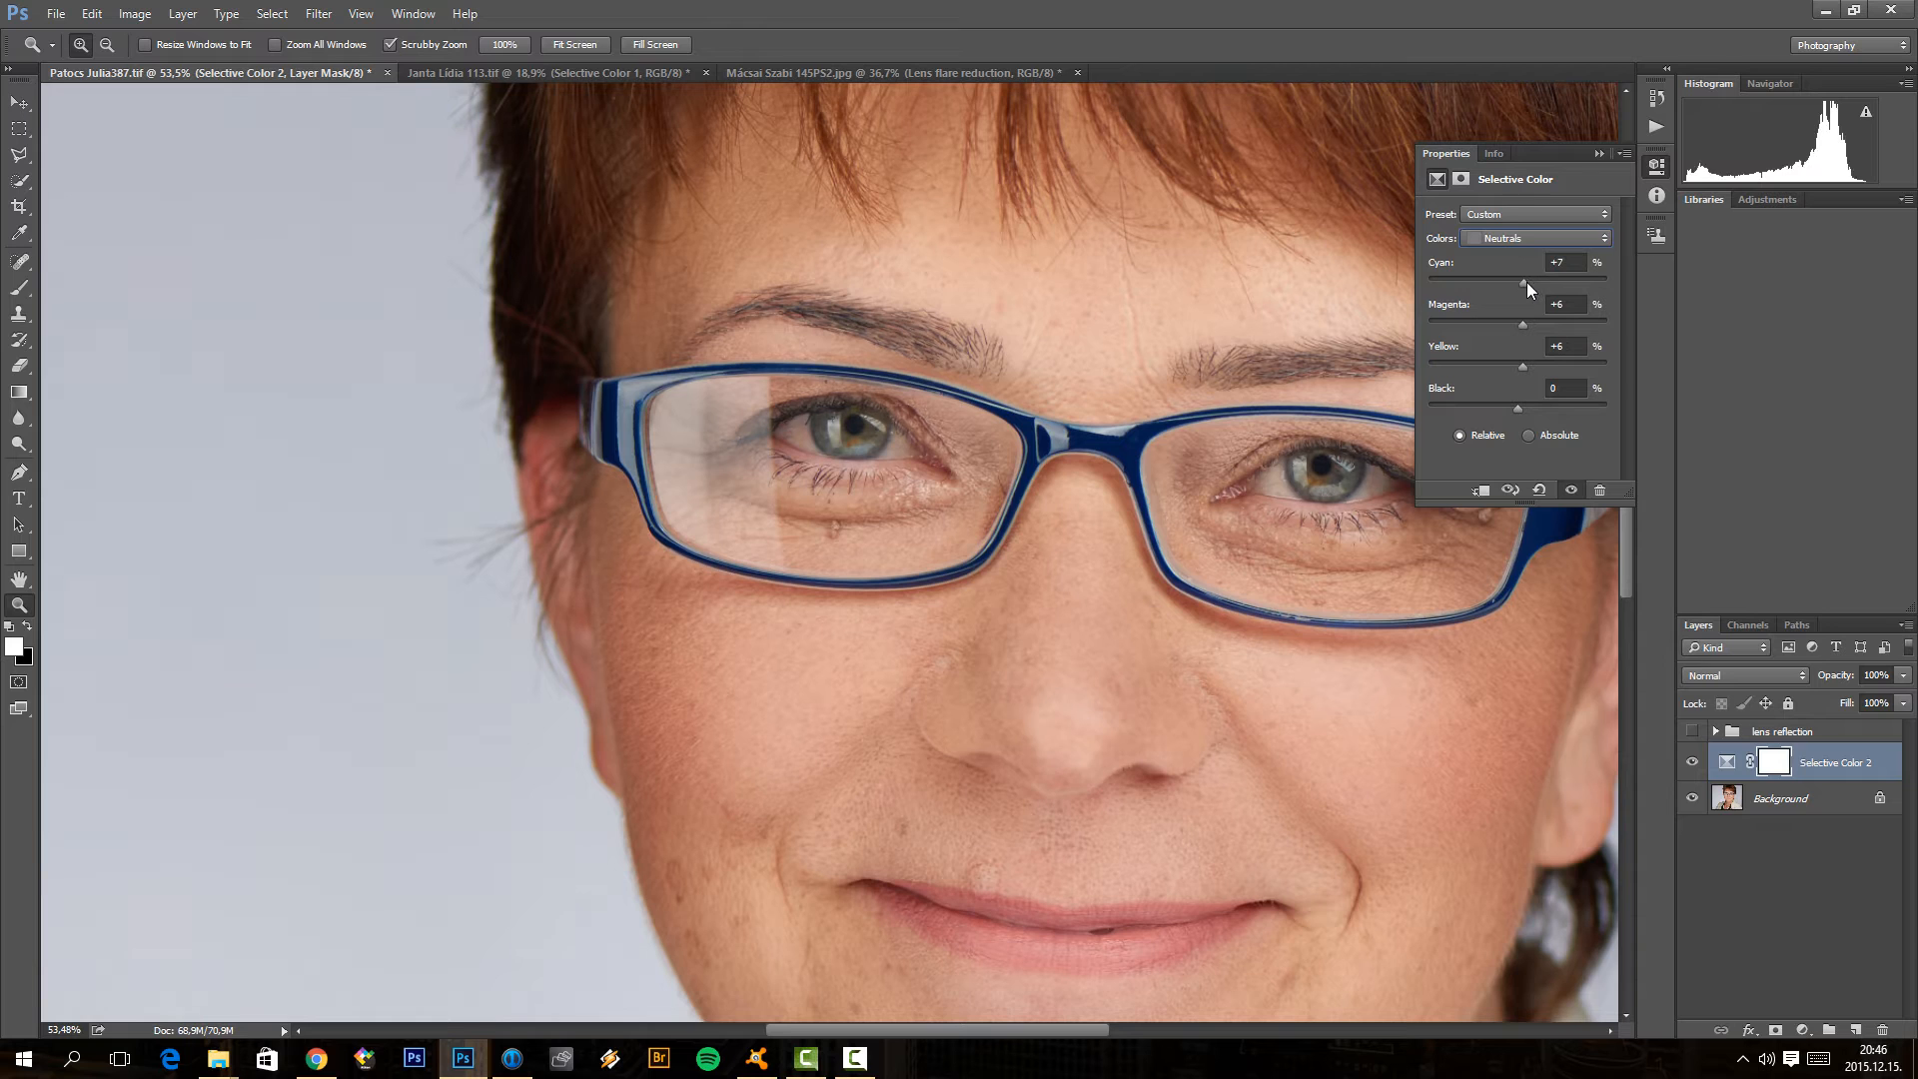
click(1535, 238)
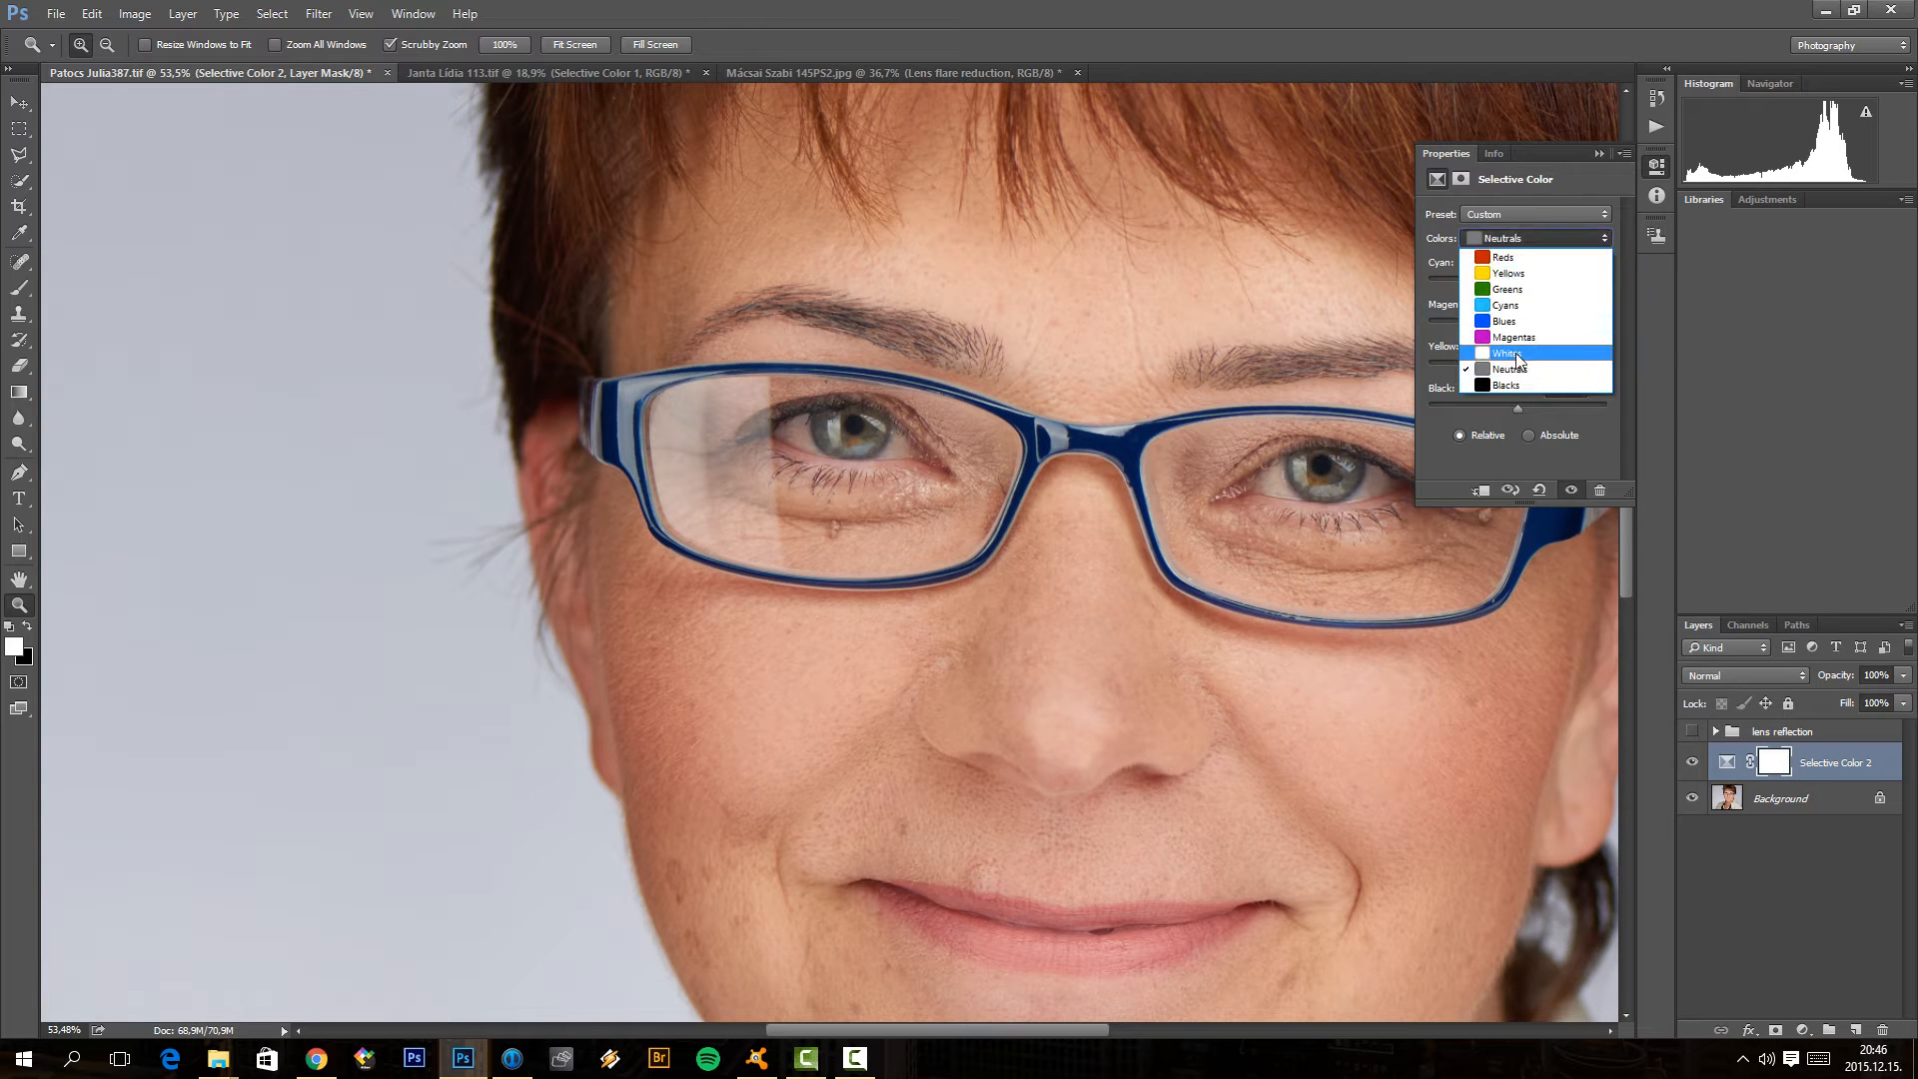
click(1513, 353)
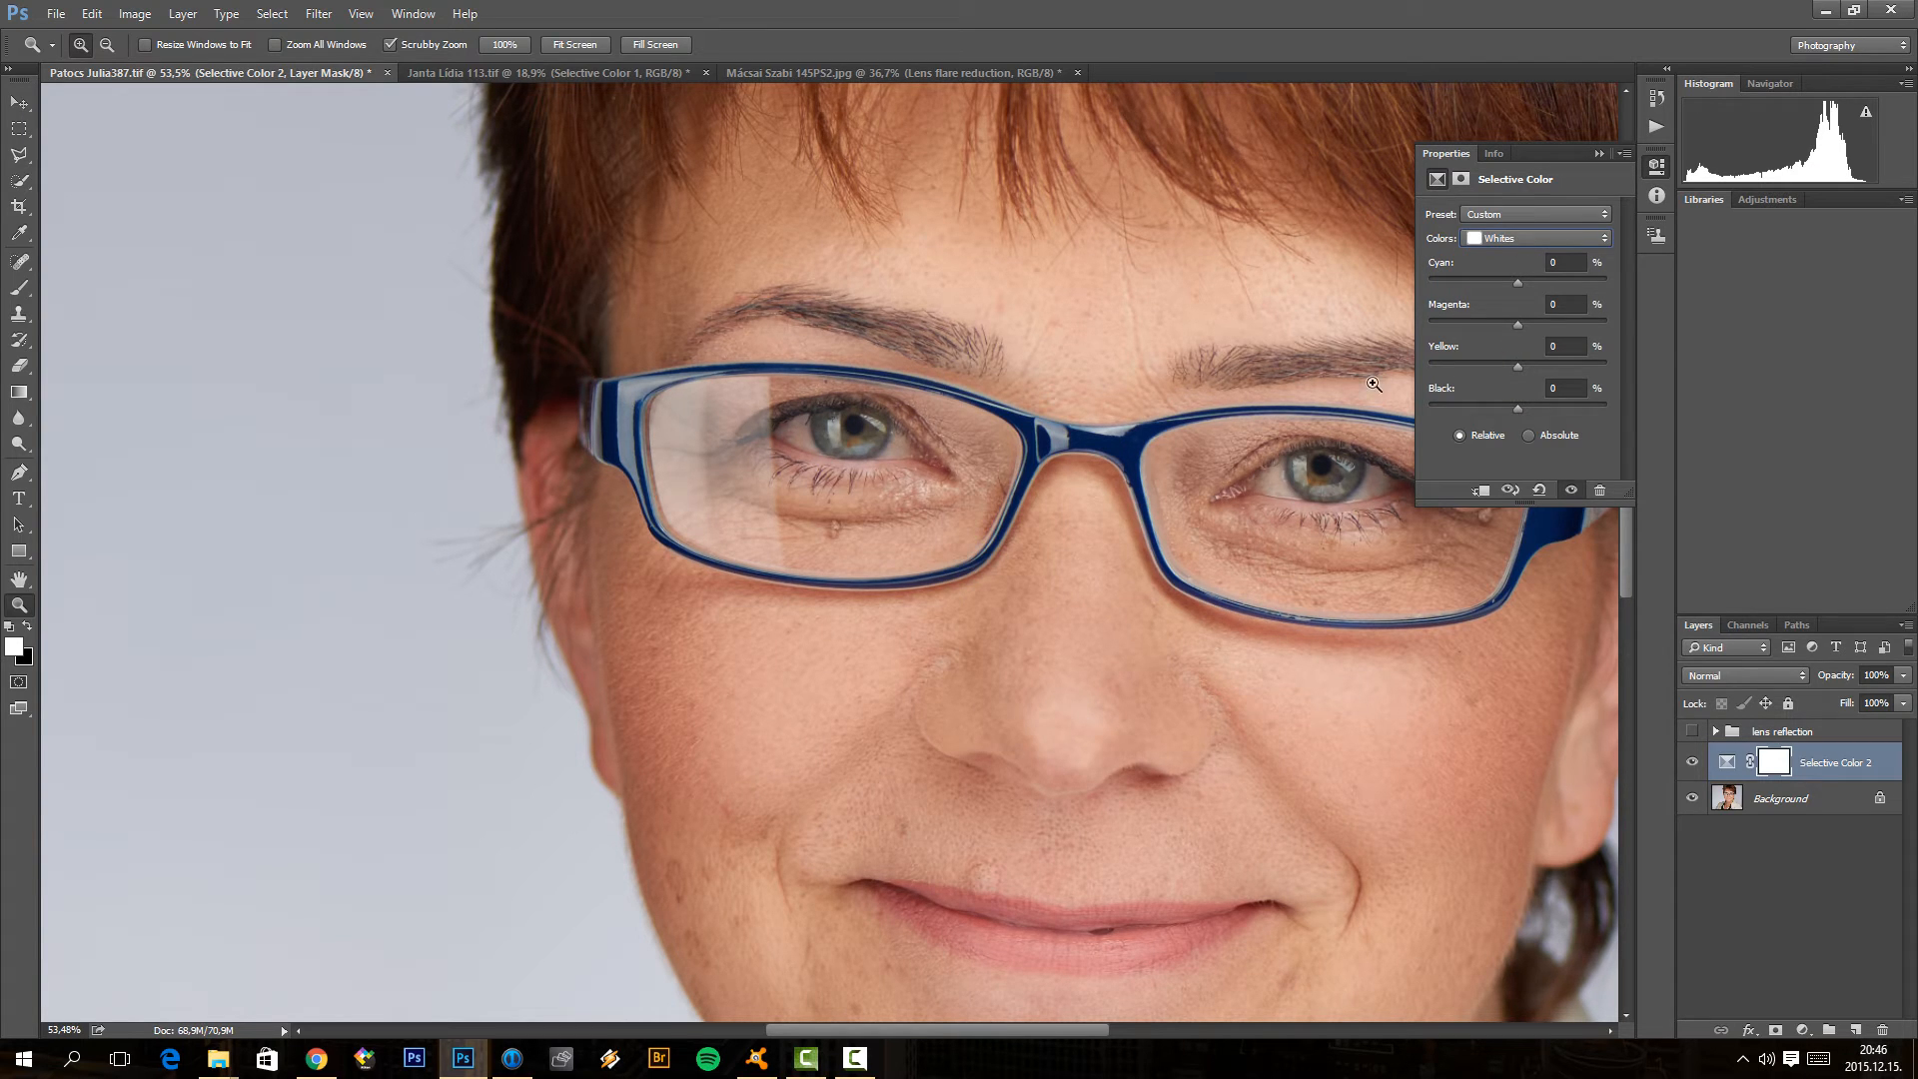
drag(1519, 282, 1525, 281)
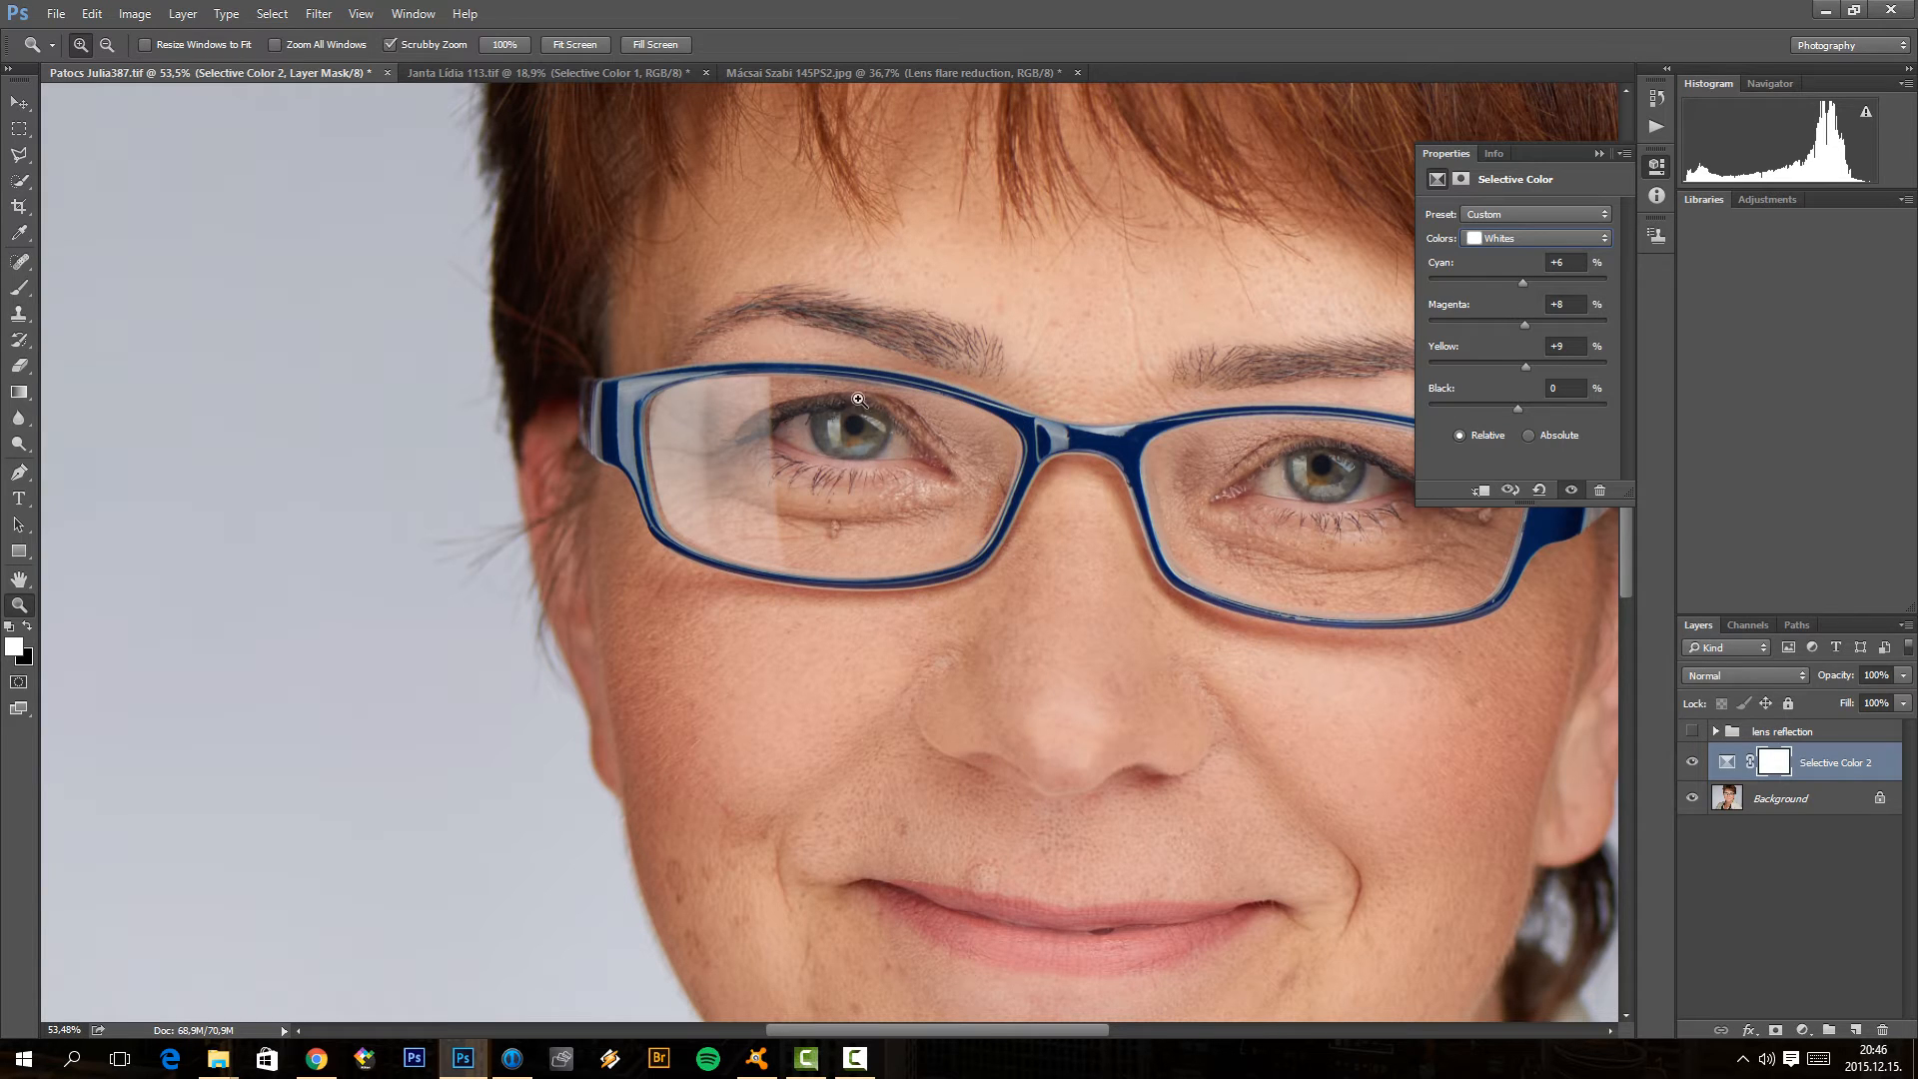
mouse_move(1451, 257)
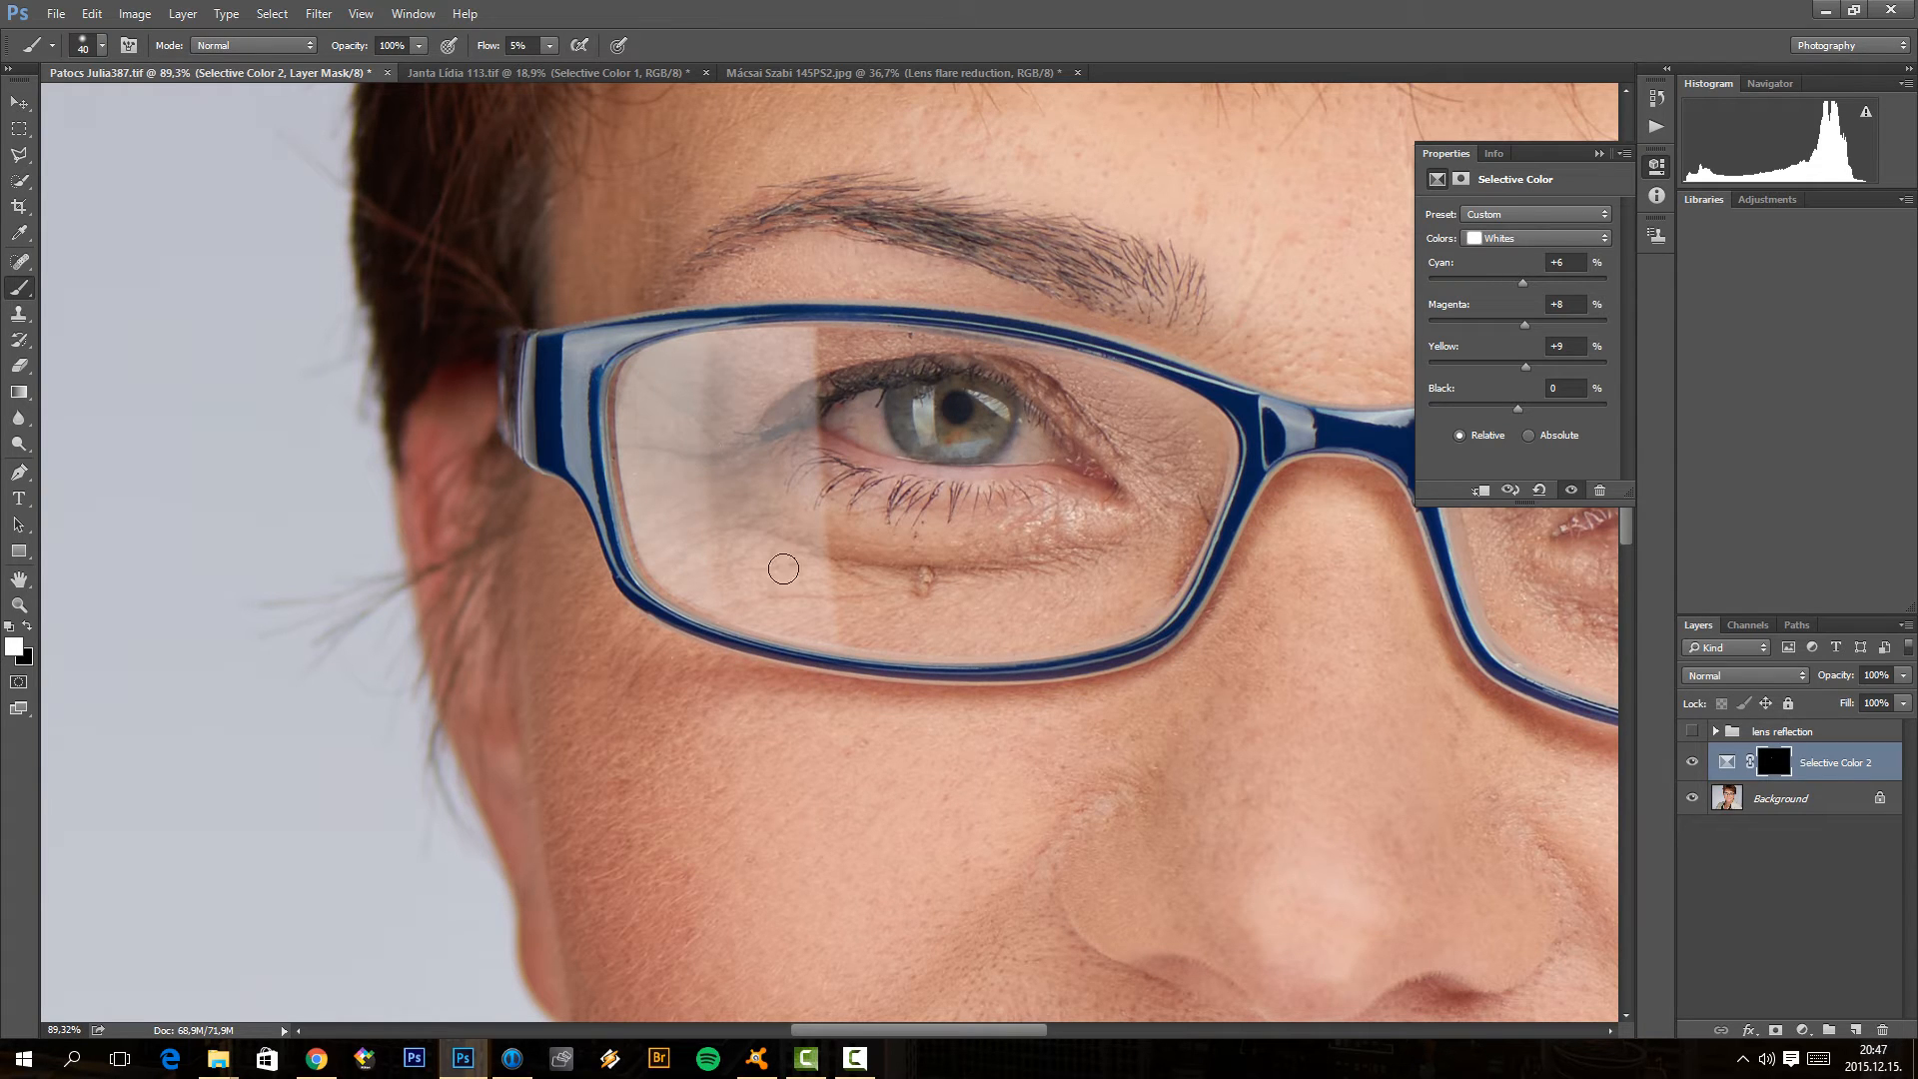
mouse_move(792, 424)
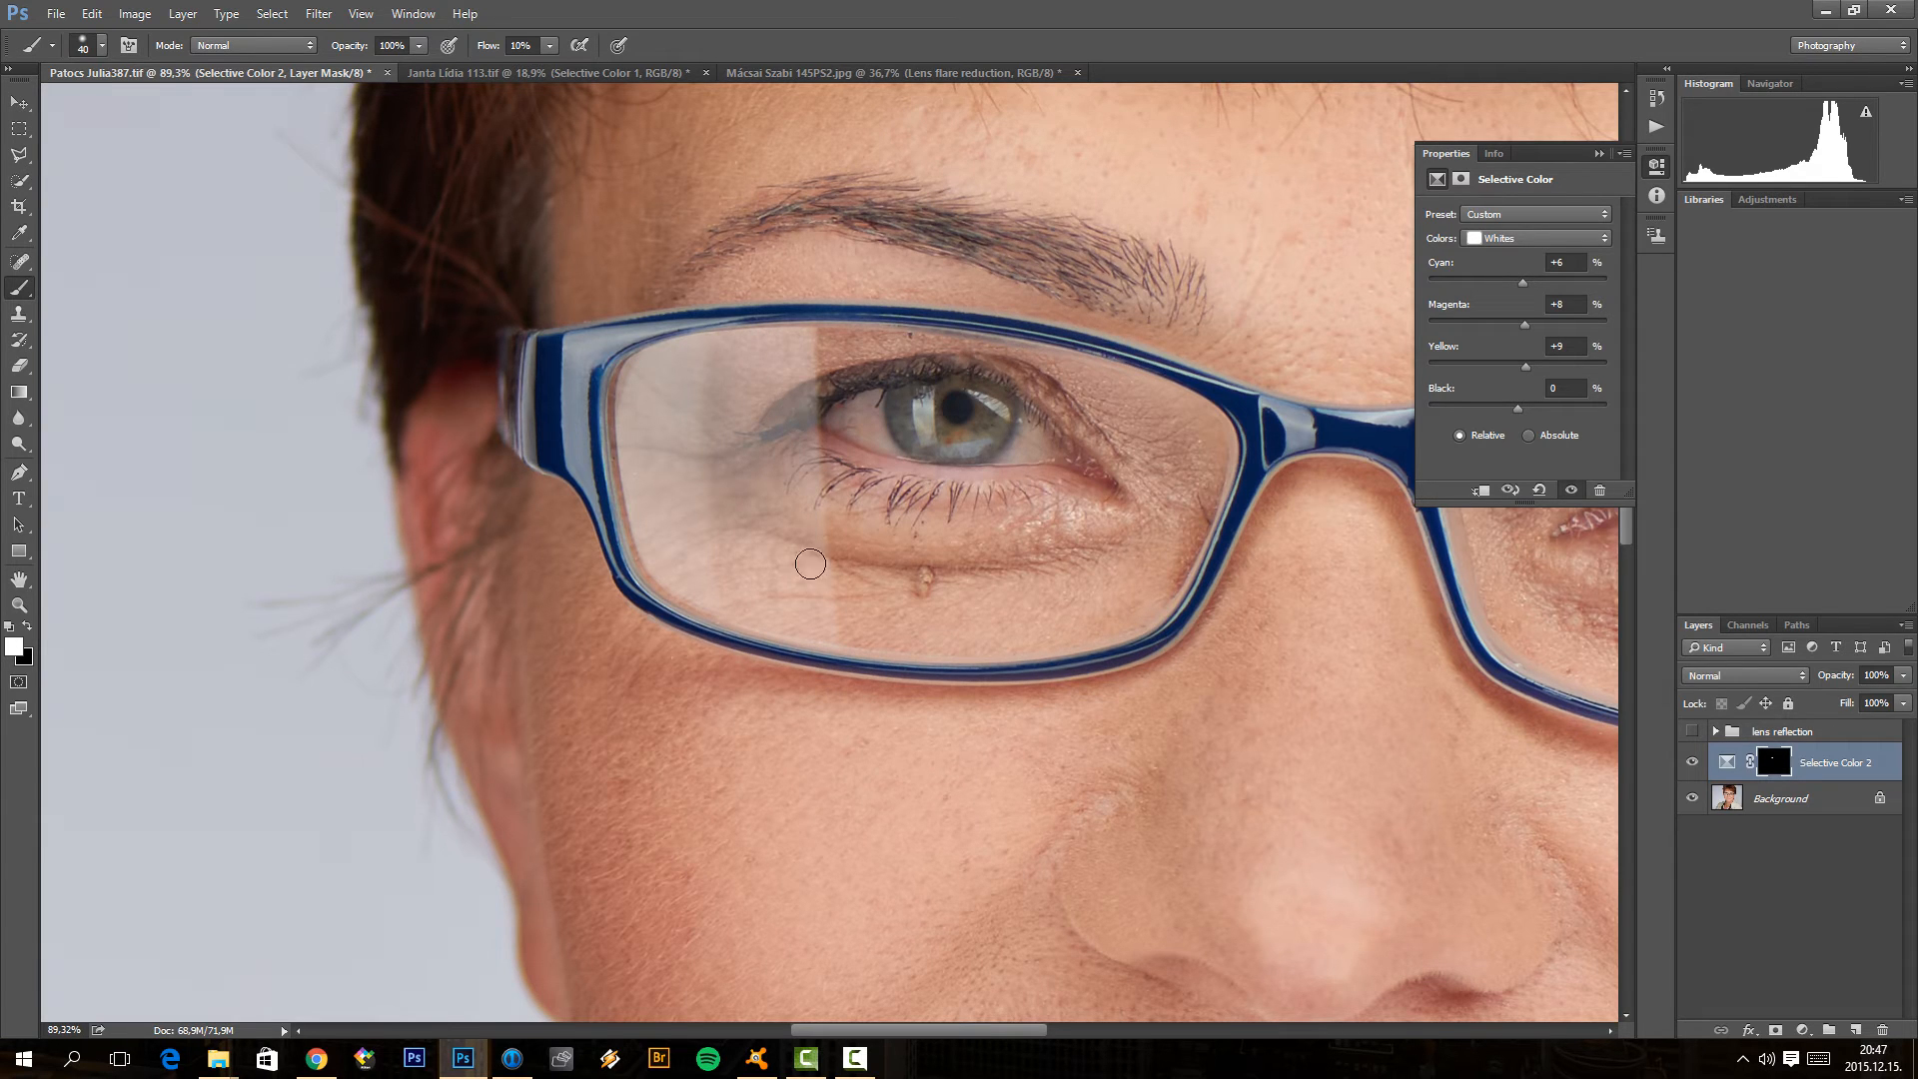
mouse_move(638, 430)
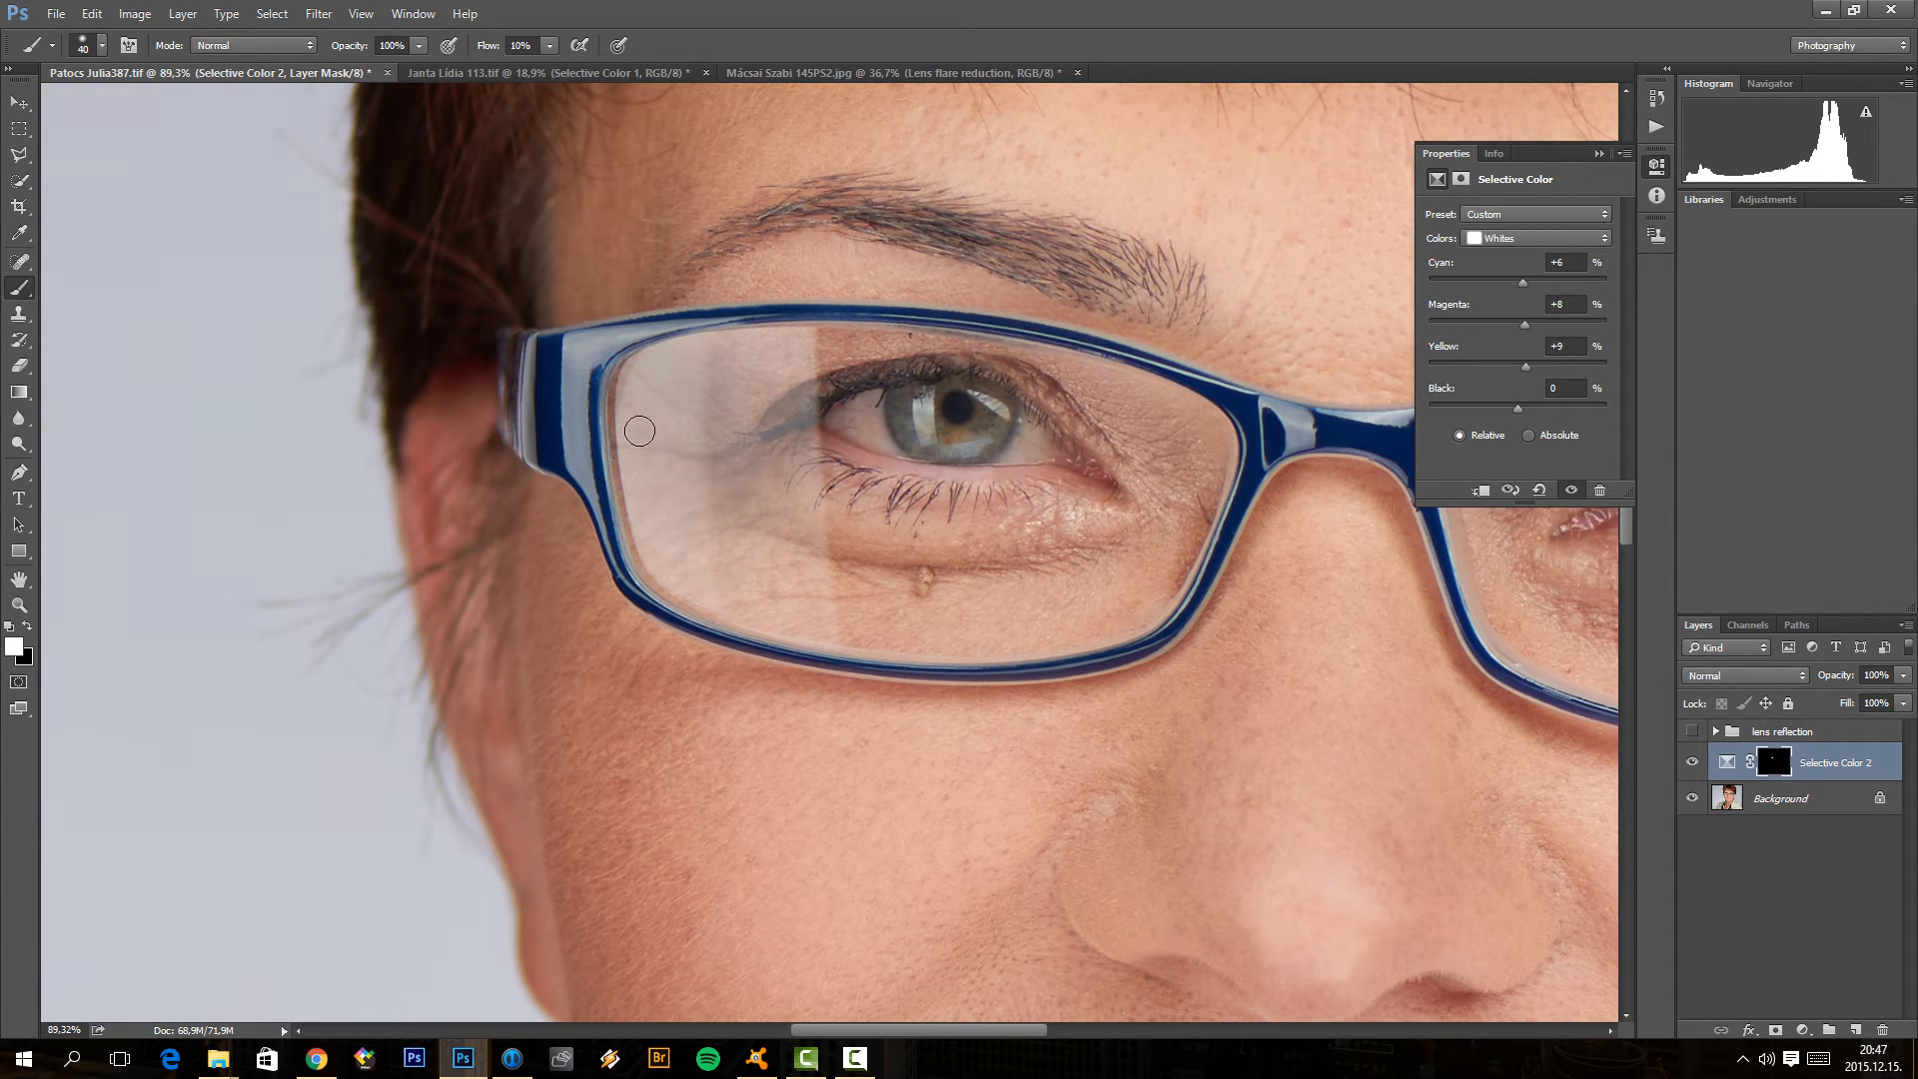
mouse_move(702, 370)
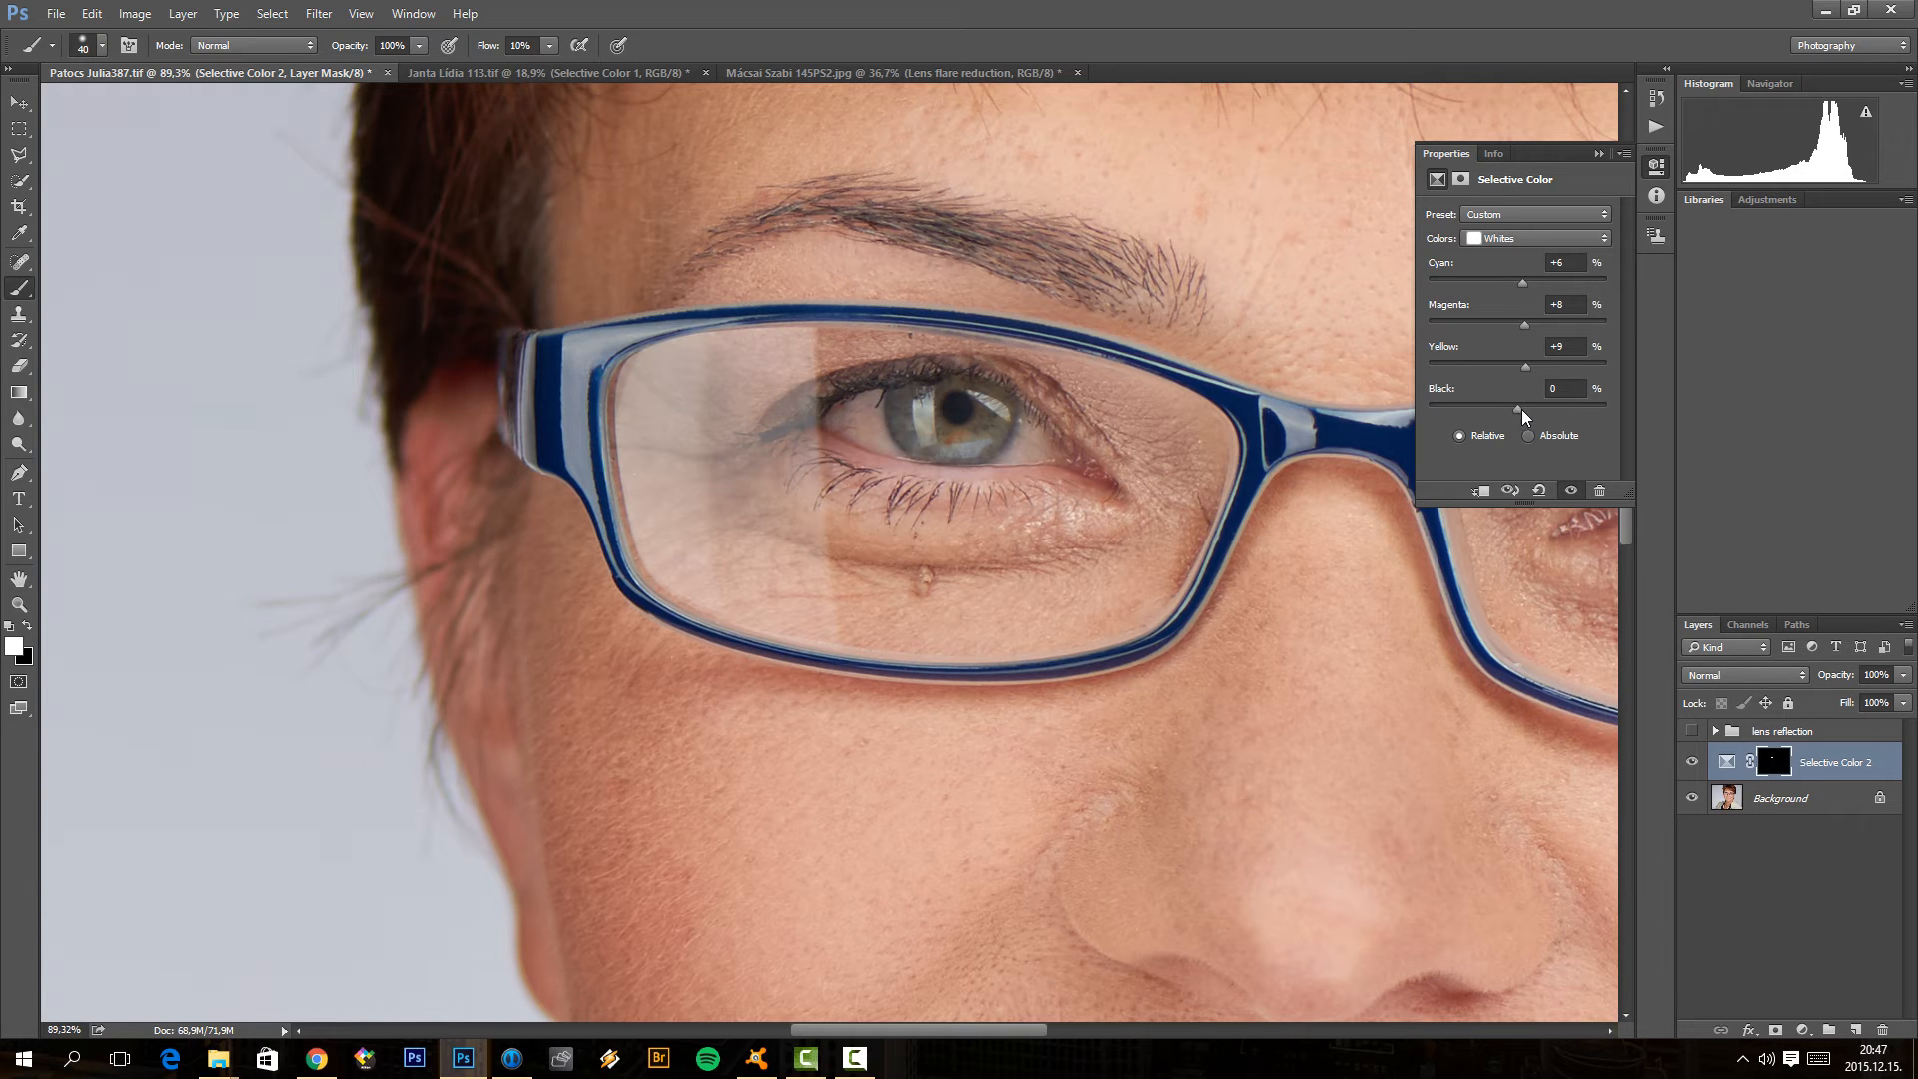
Step: Give whites and neutrals +15 black, then toggle the layer to compare before and after
drag(1525, 401, 1532, 401)
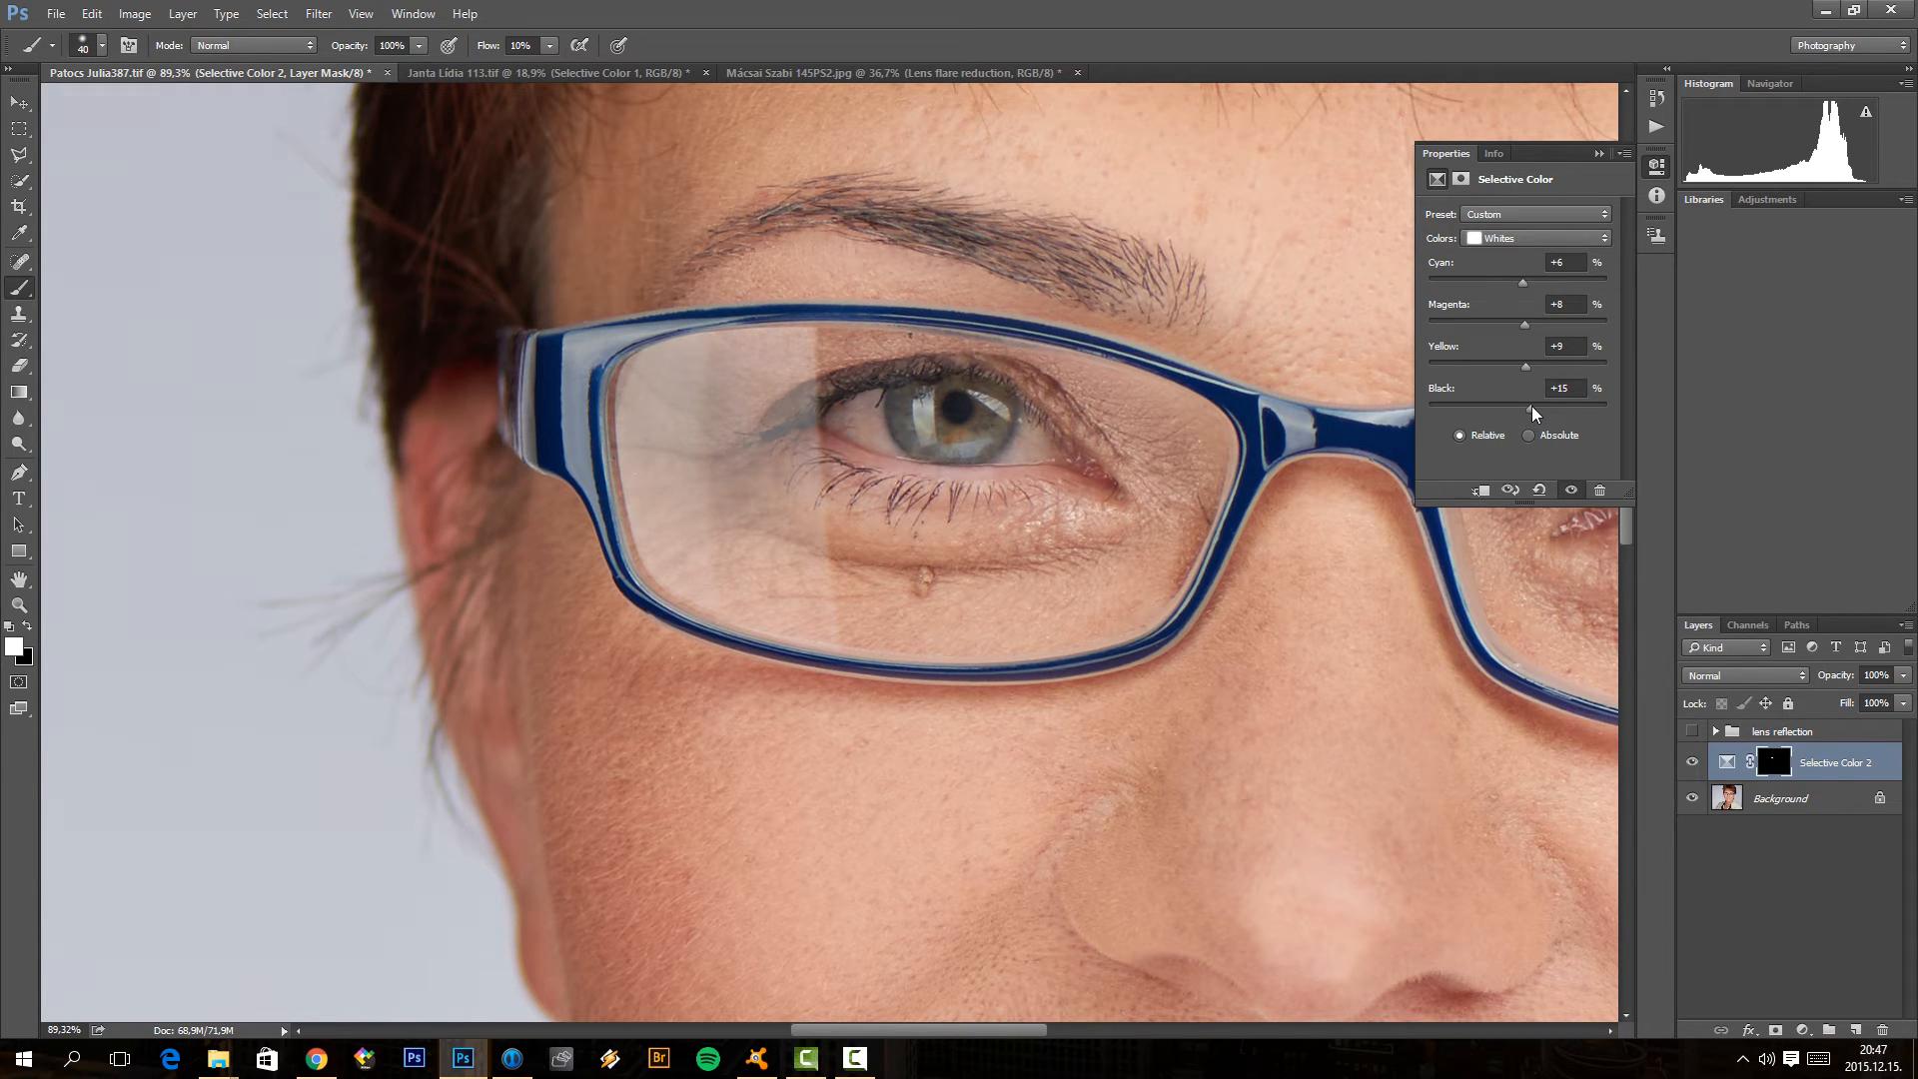
click(1534, 237)
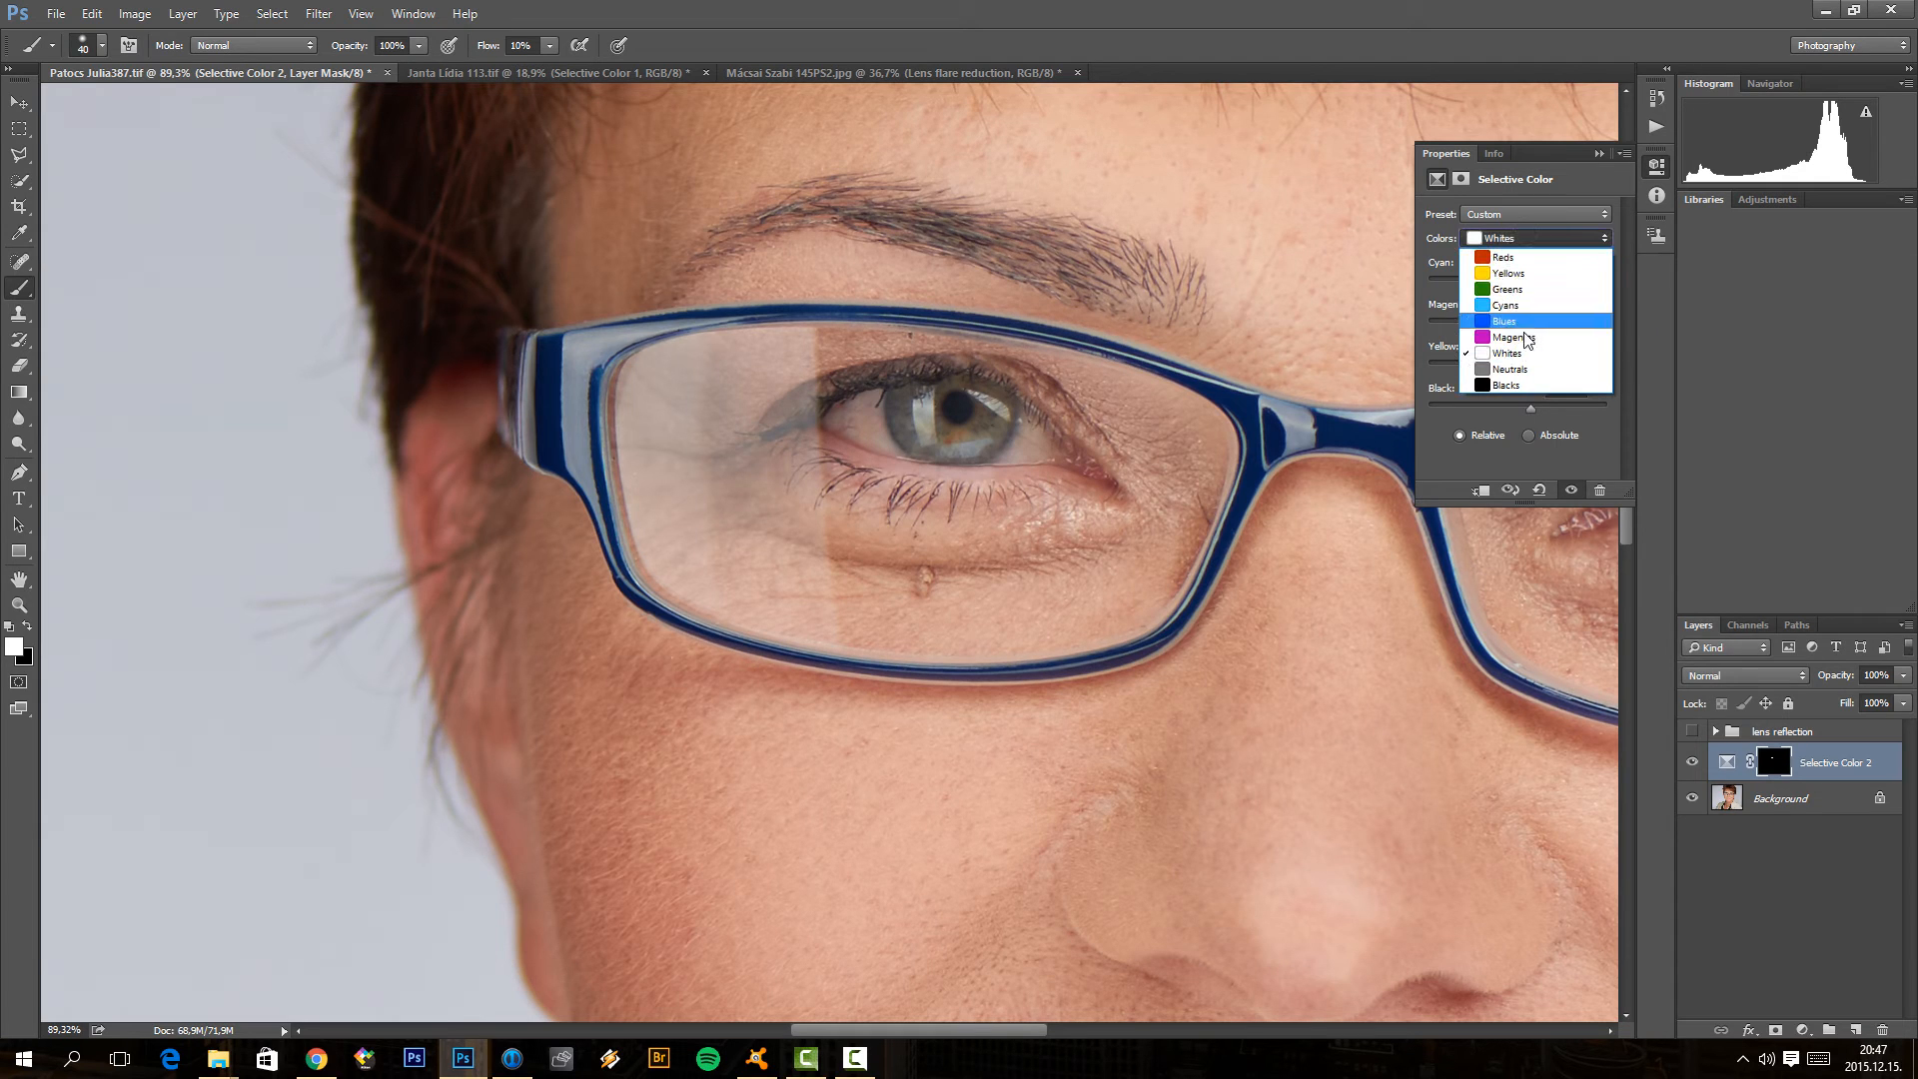
click(1509, 369)
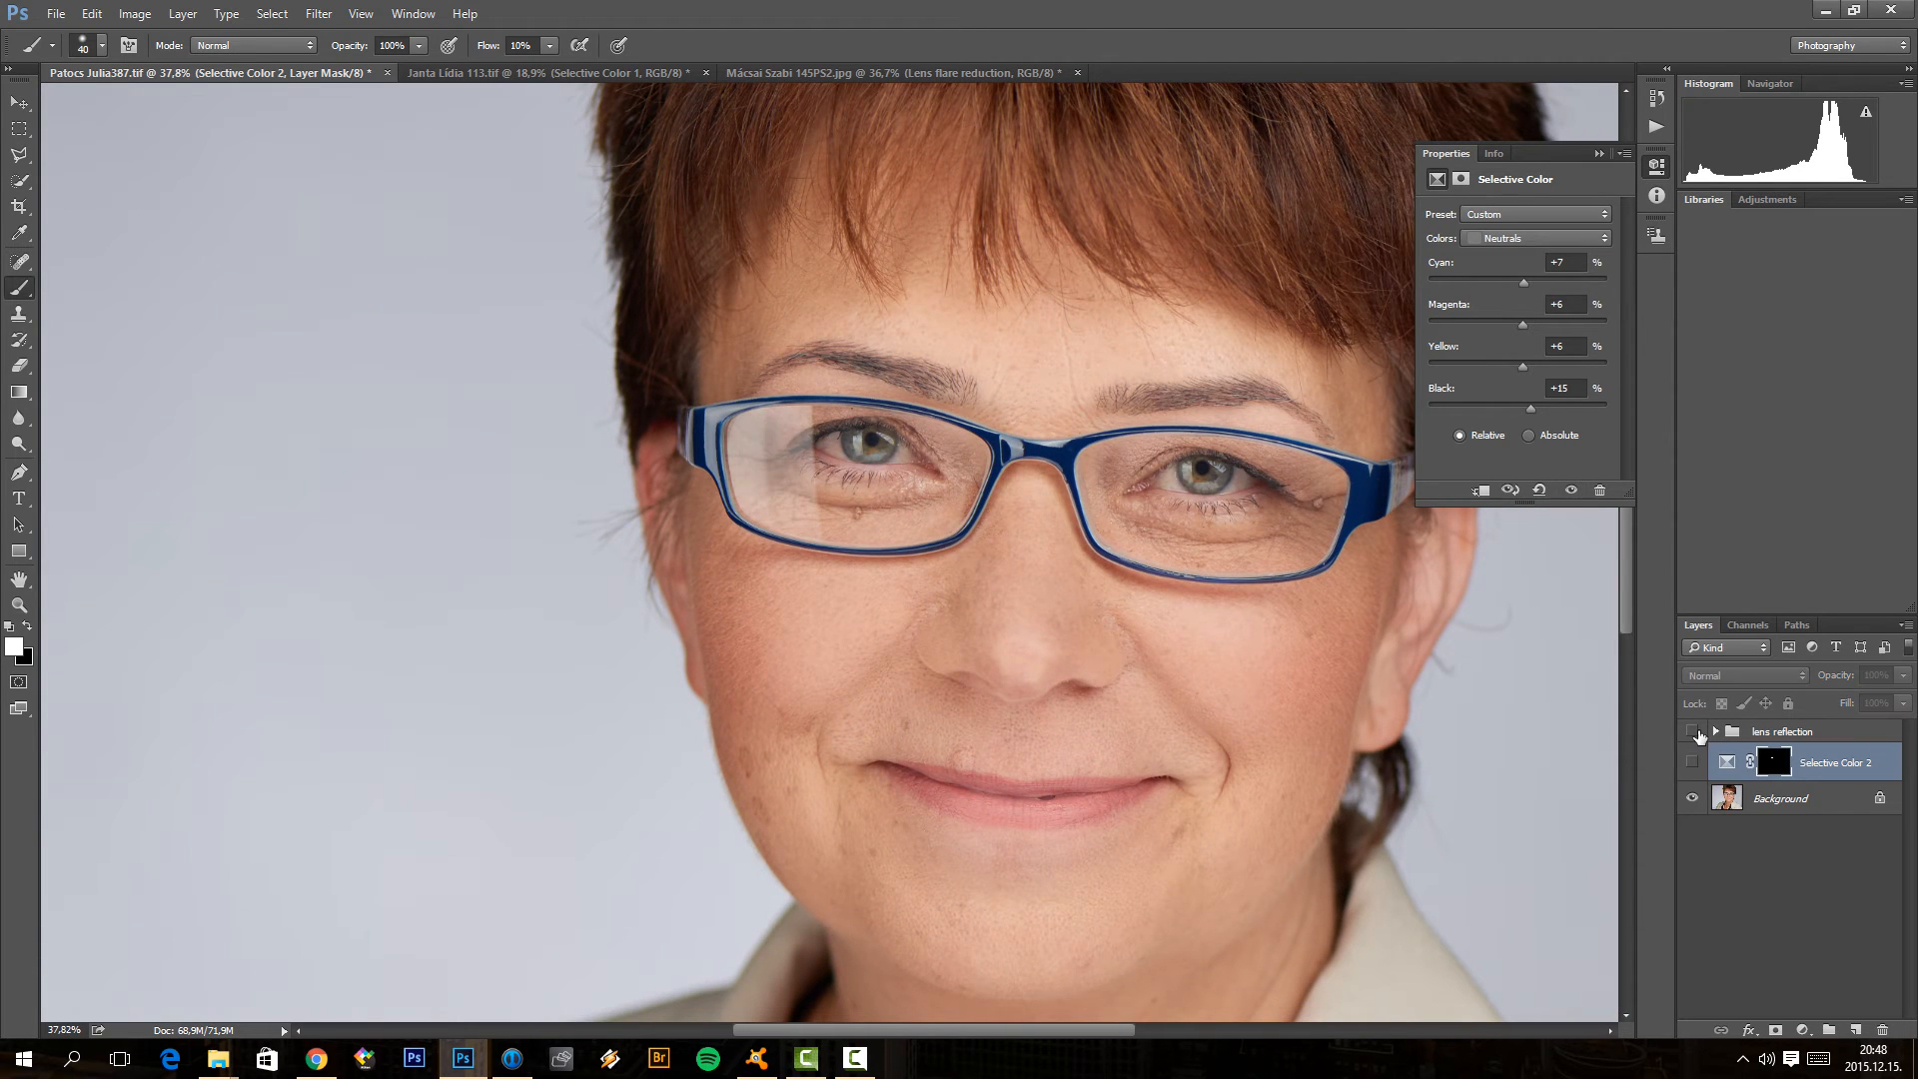
click(1693, 761)
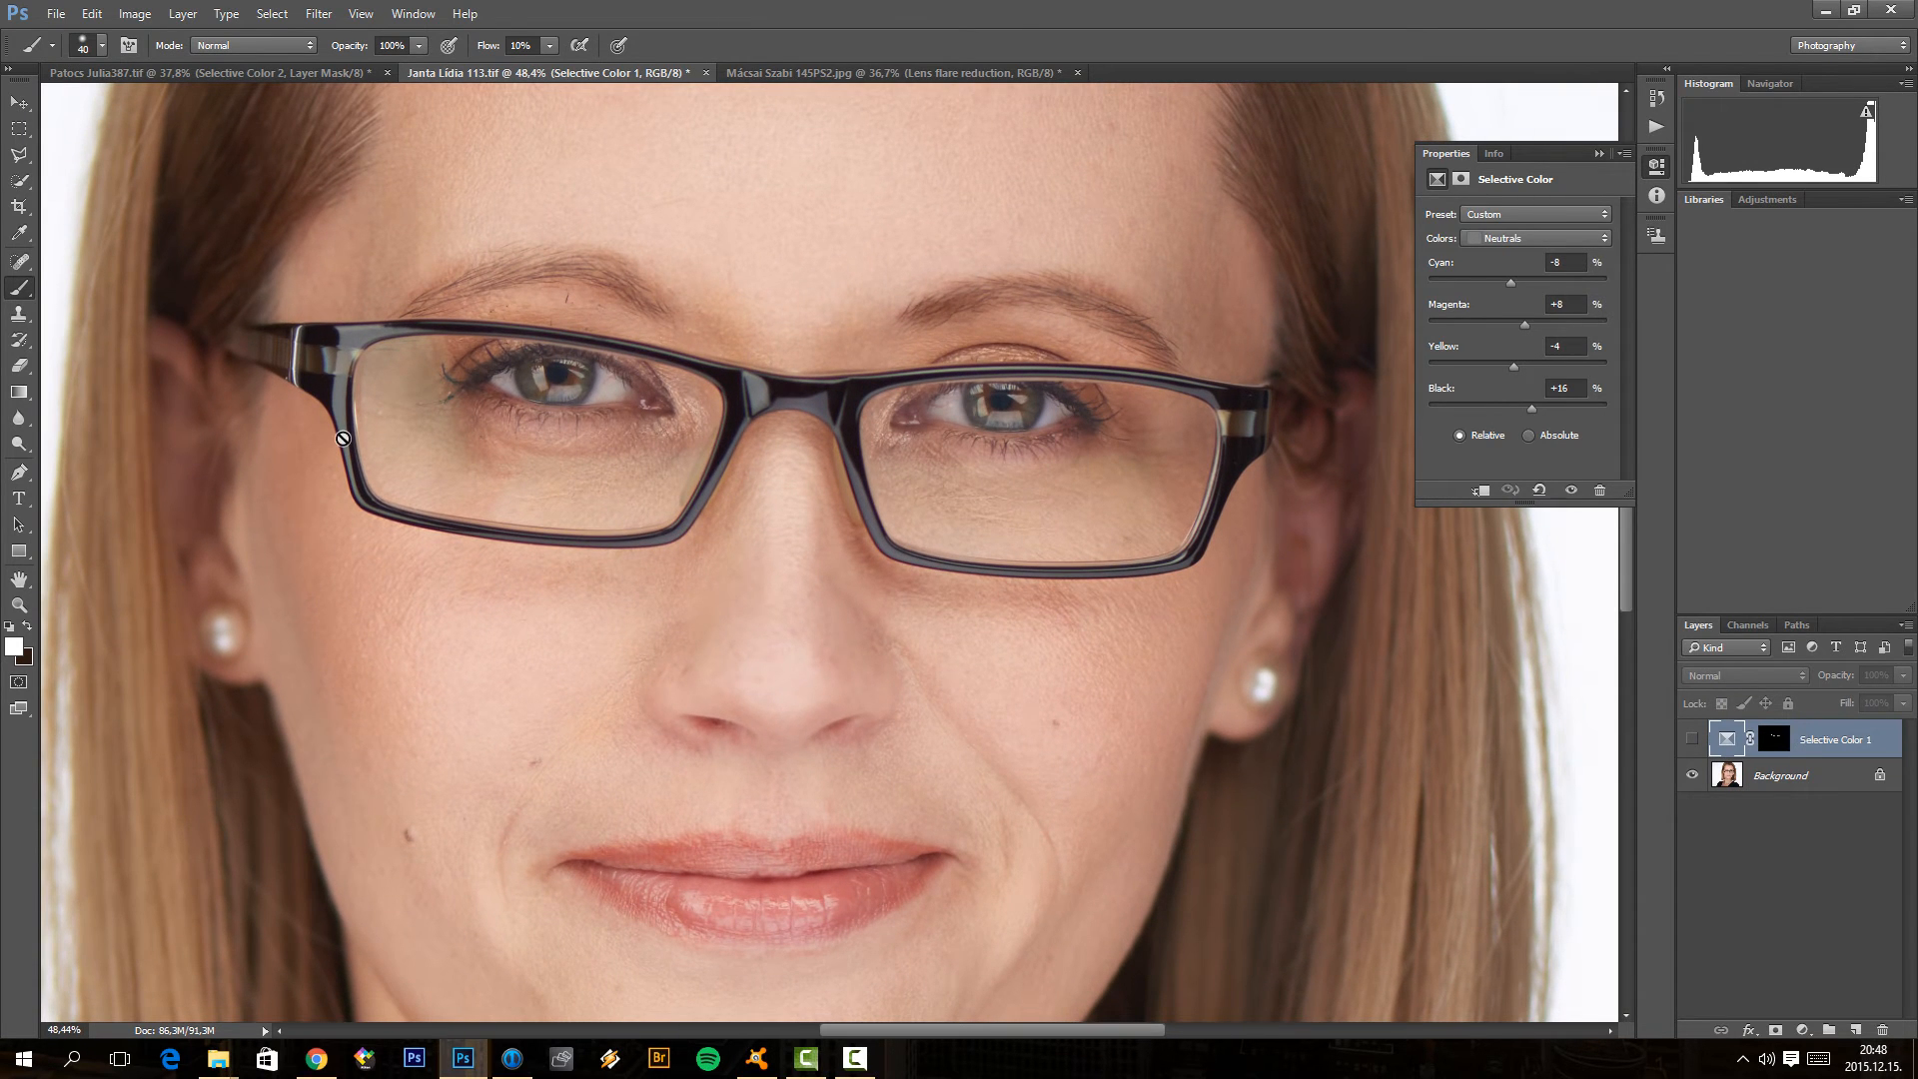
mouse_move(437, 507)
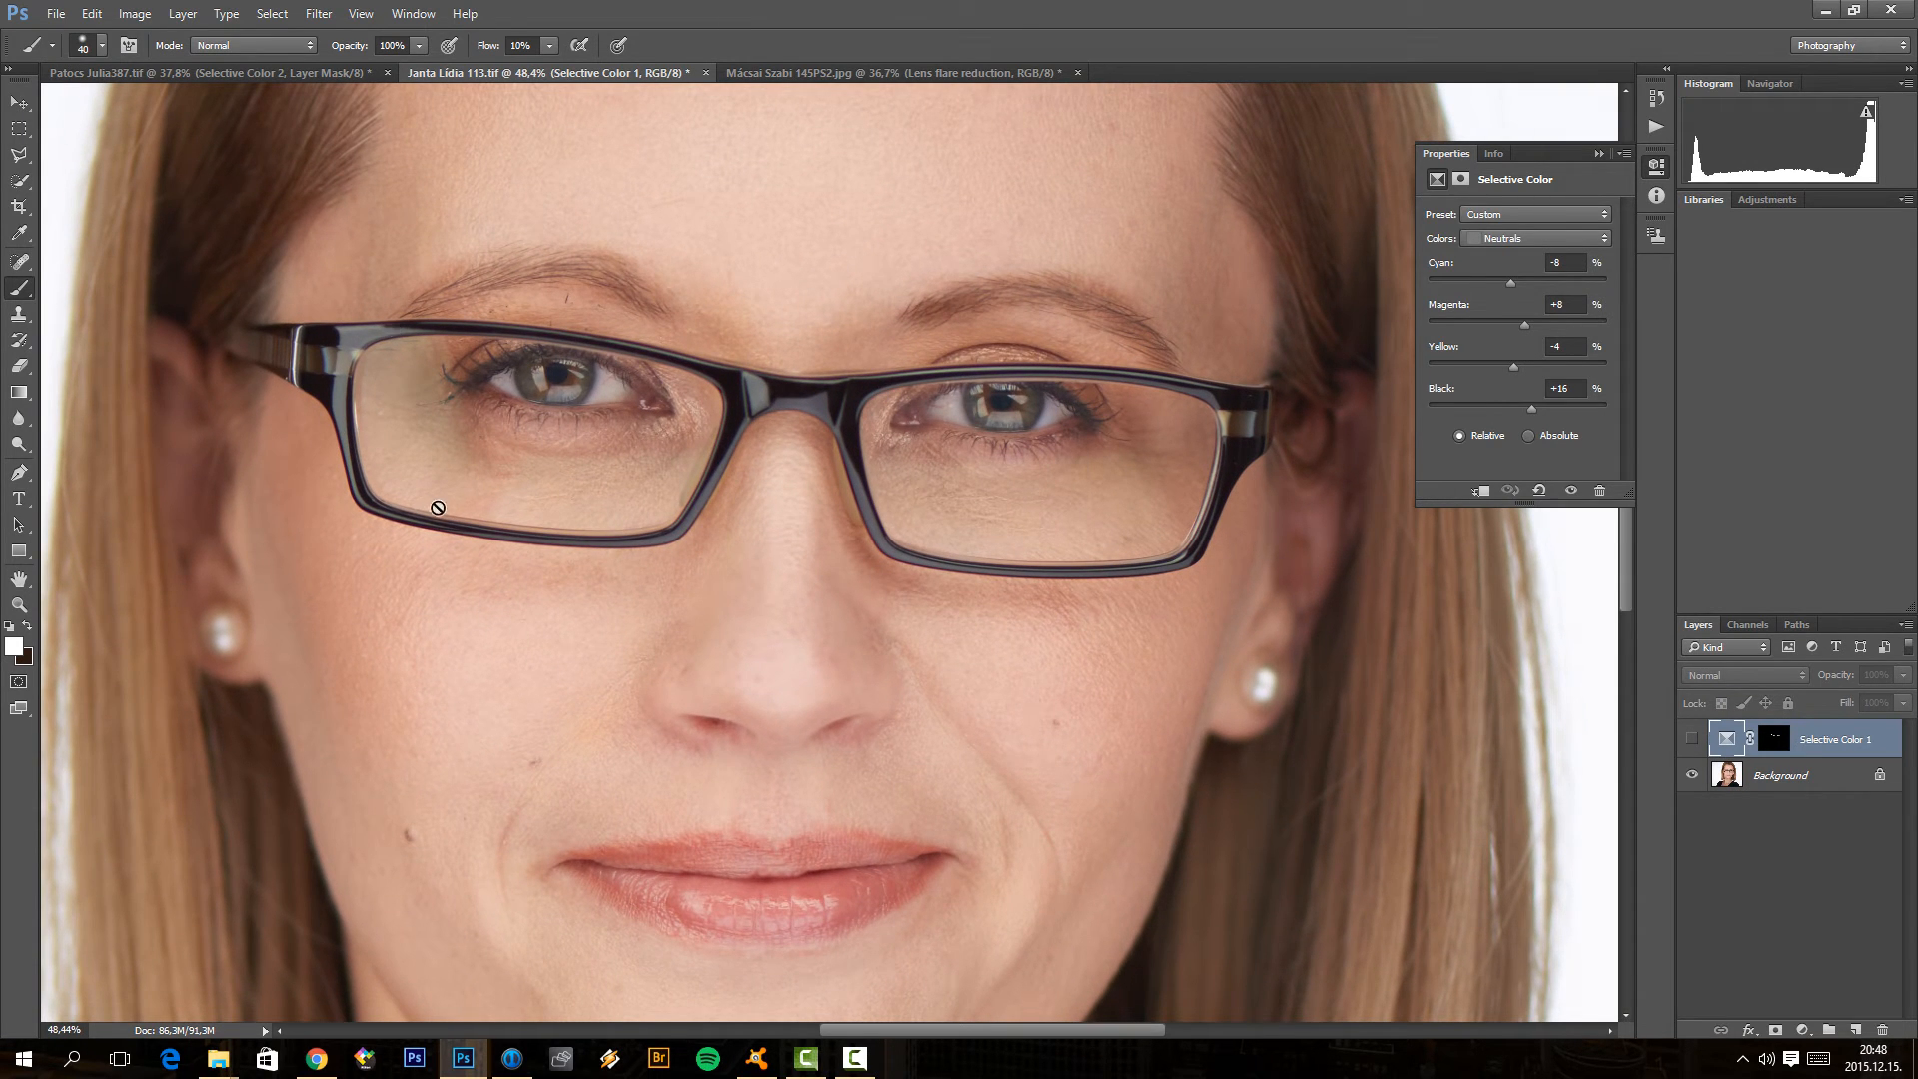
mouse_move(1106, 559)
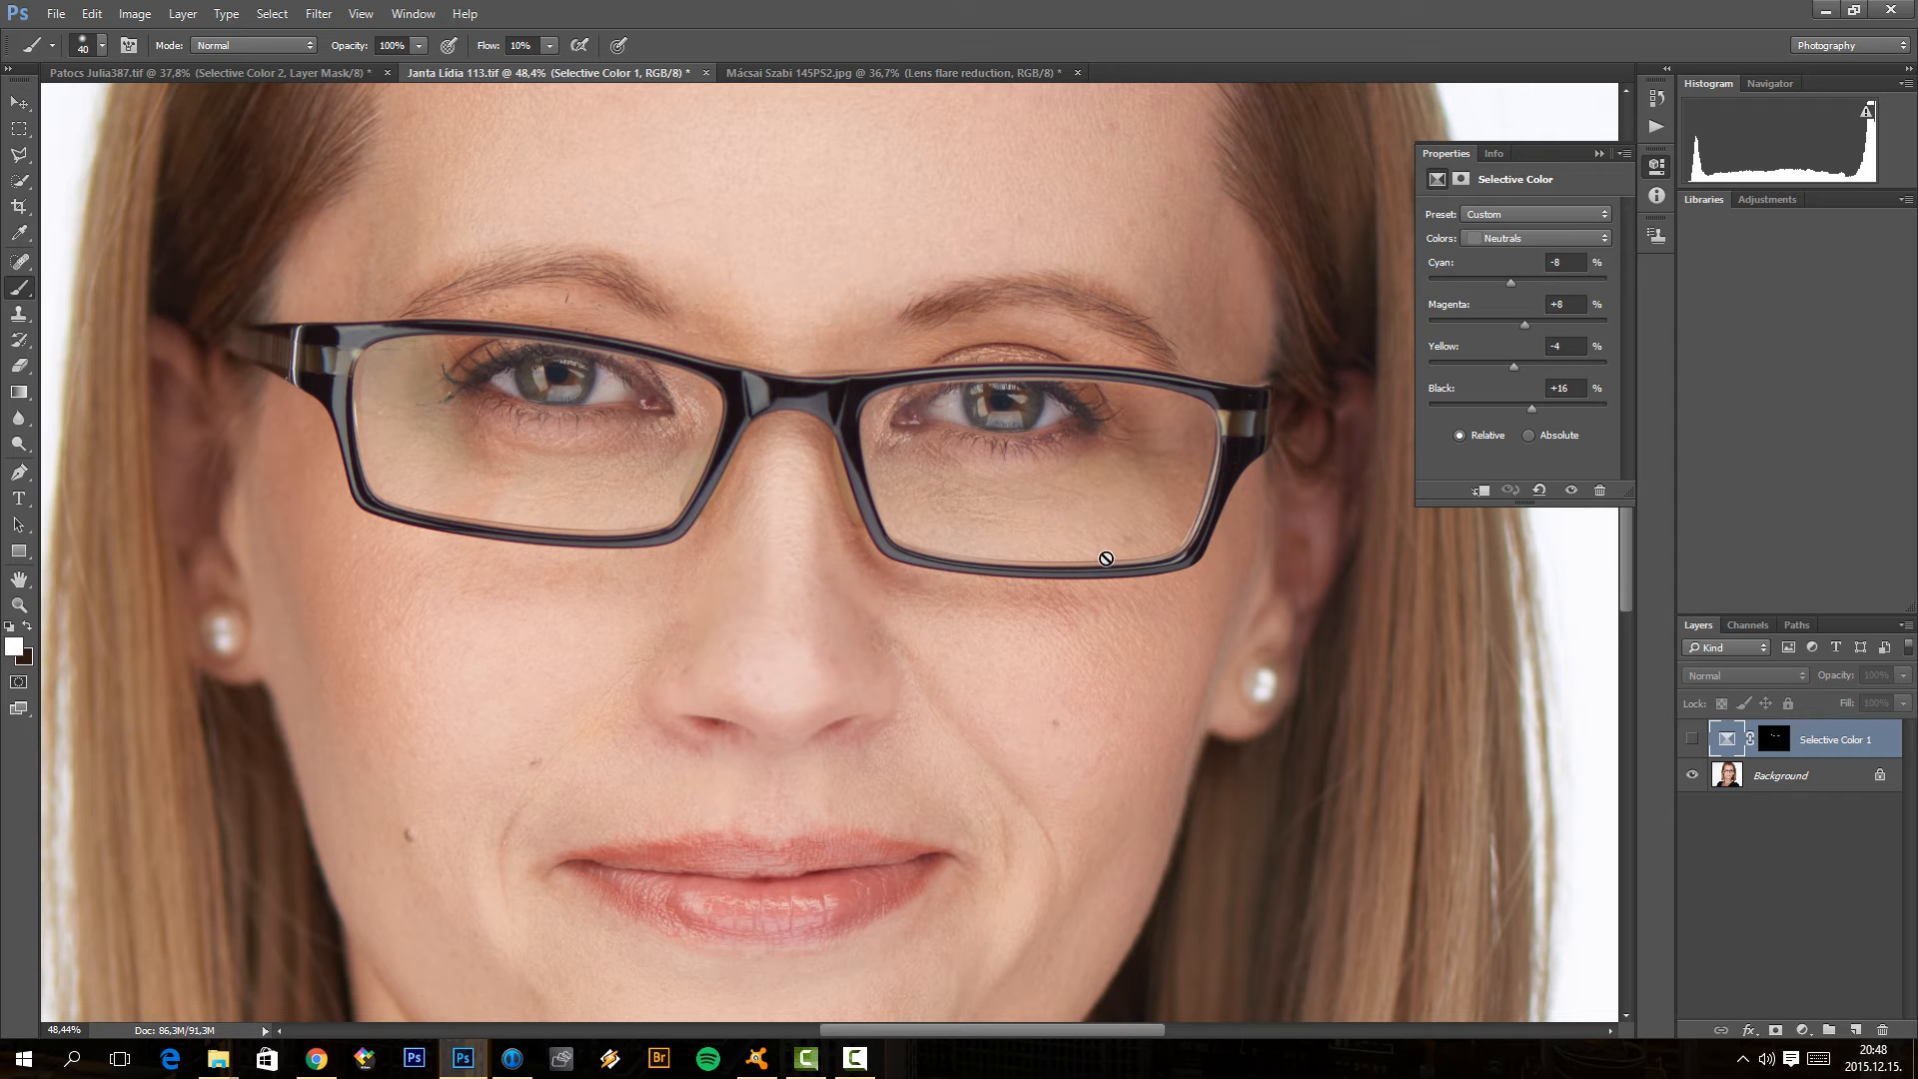
mouse_move(545, 486)
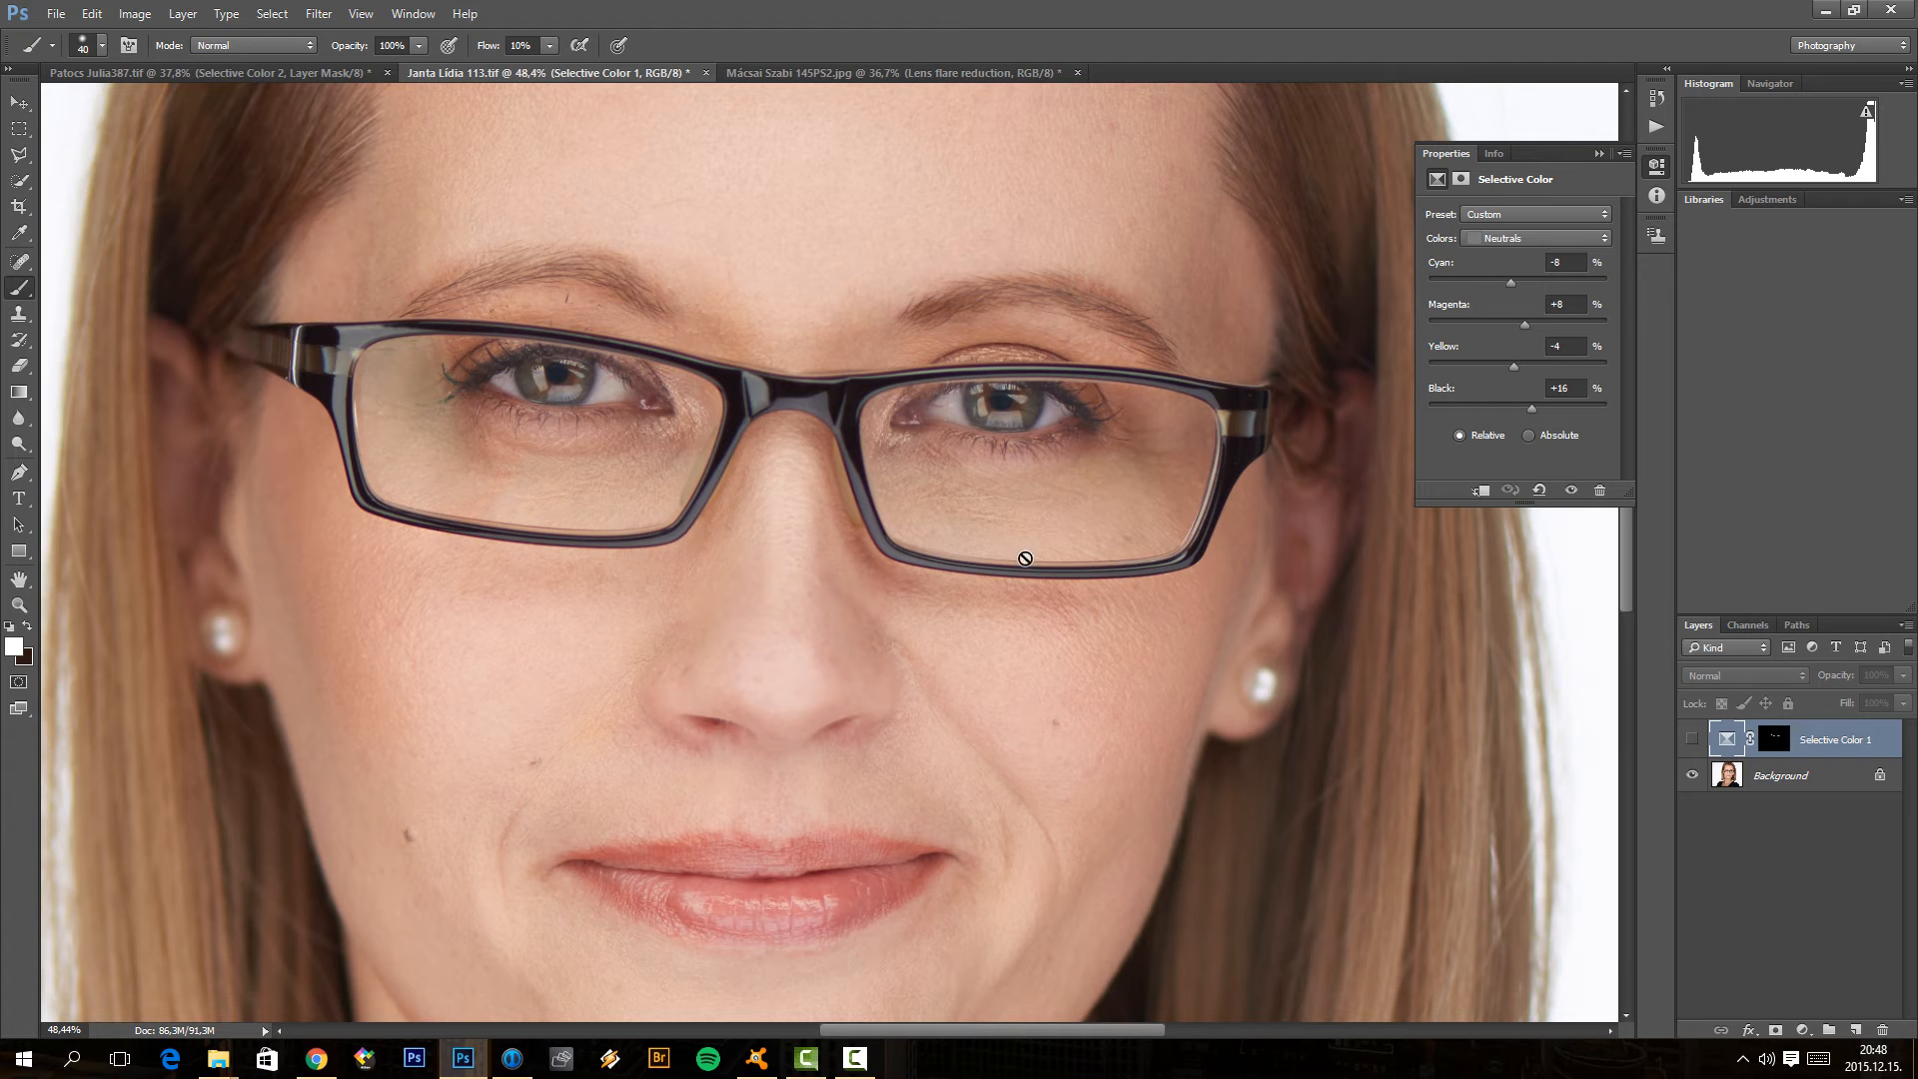
mouse_move(1075, 510)
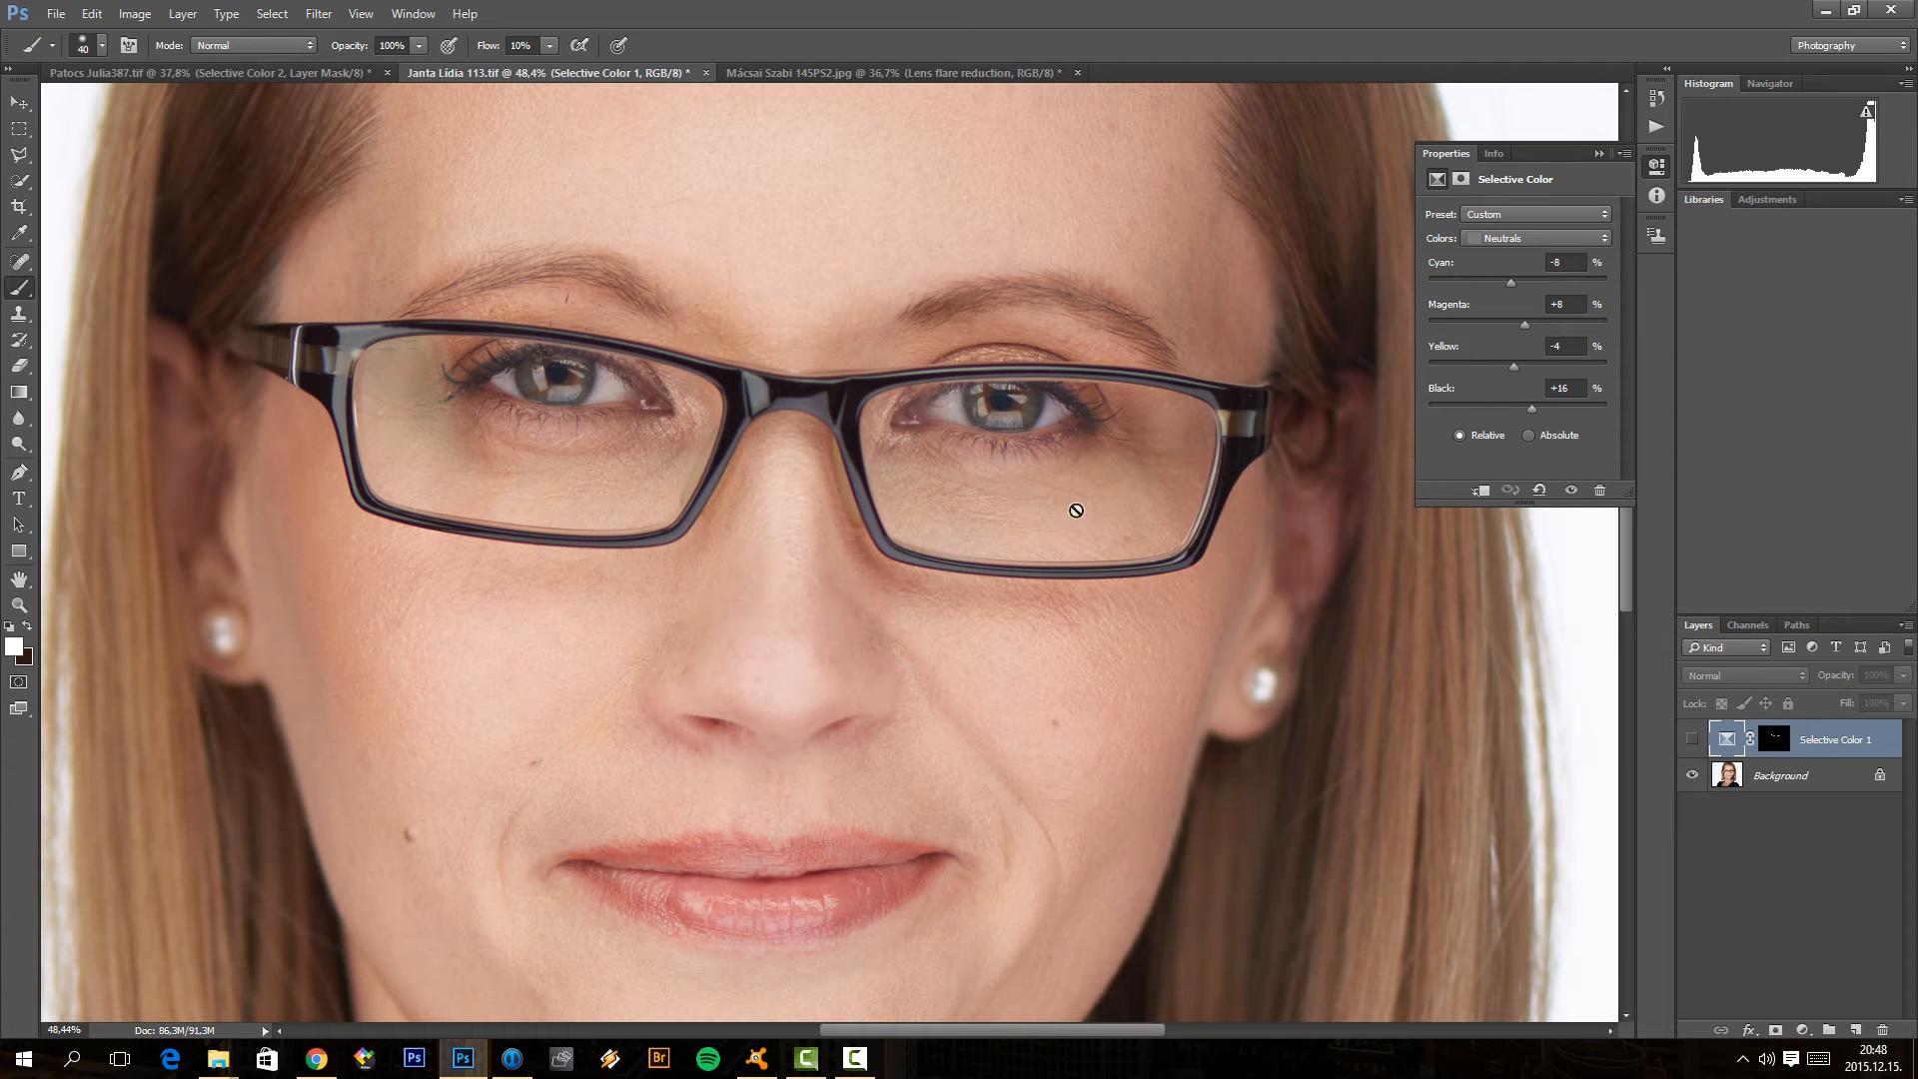
mouse_move(1770, 795)
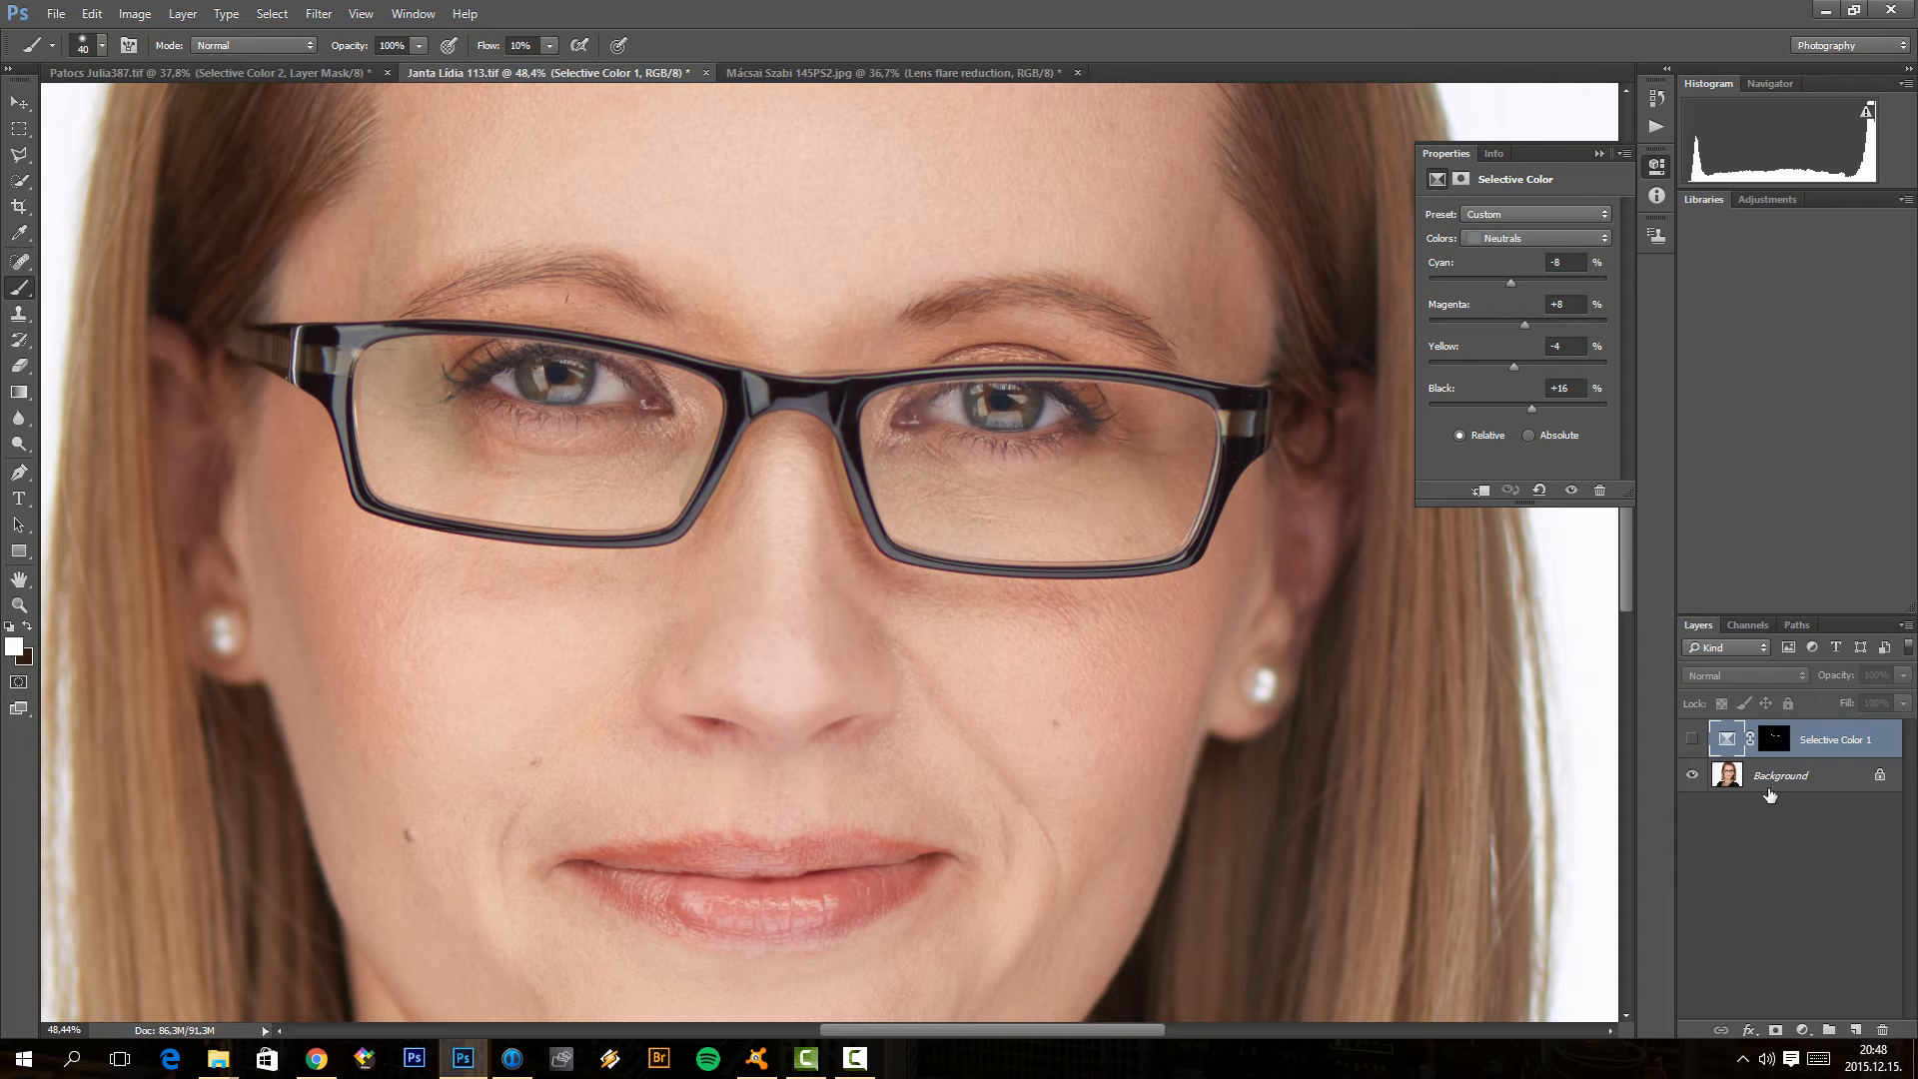
Step: Begin adding another adjustment layer to the blonde woman's portrait
click(1779, 774)
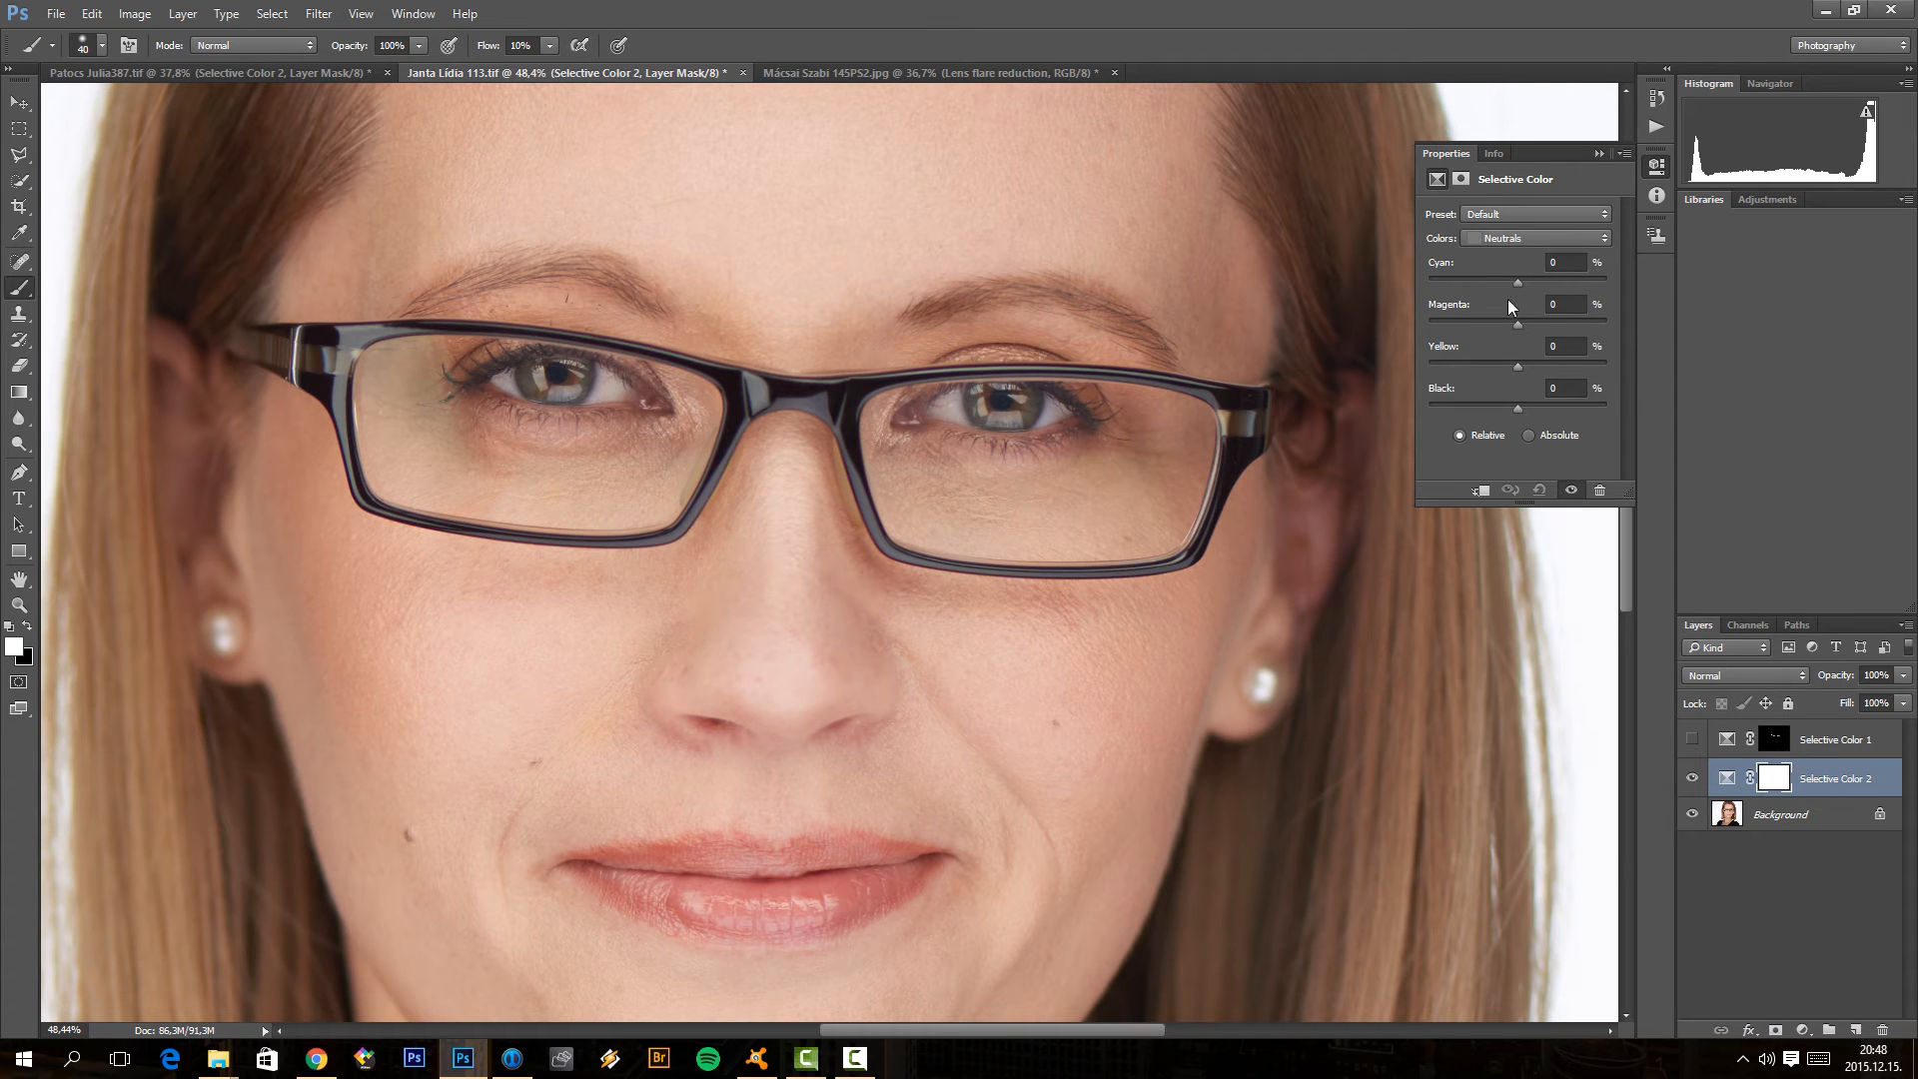
mouse_move(1513, 295)
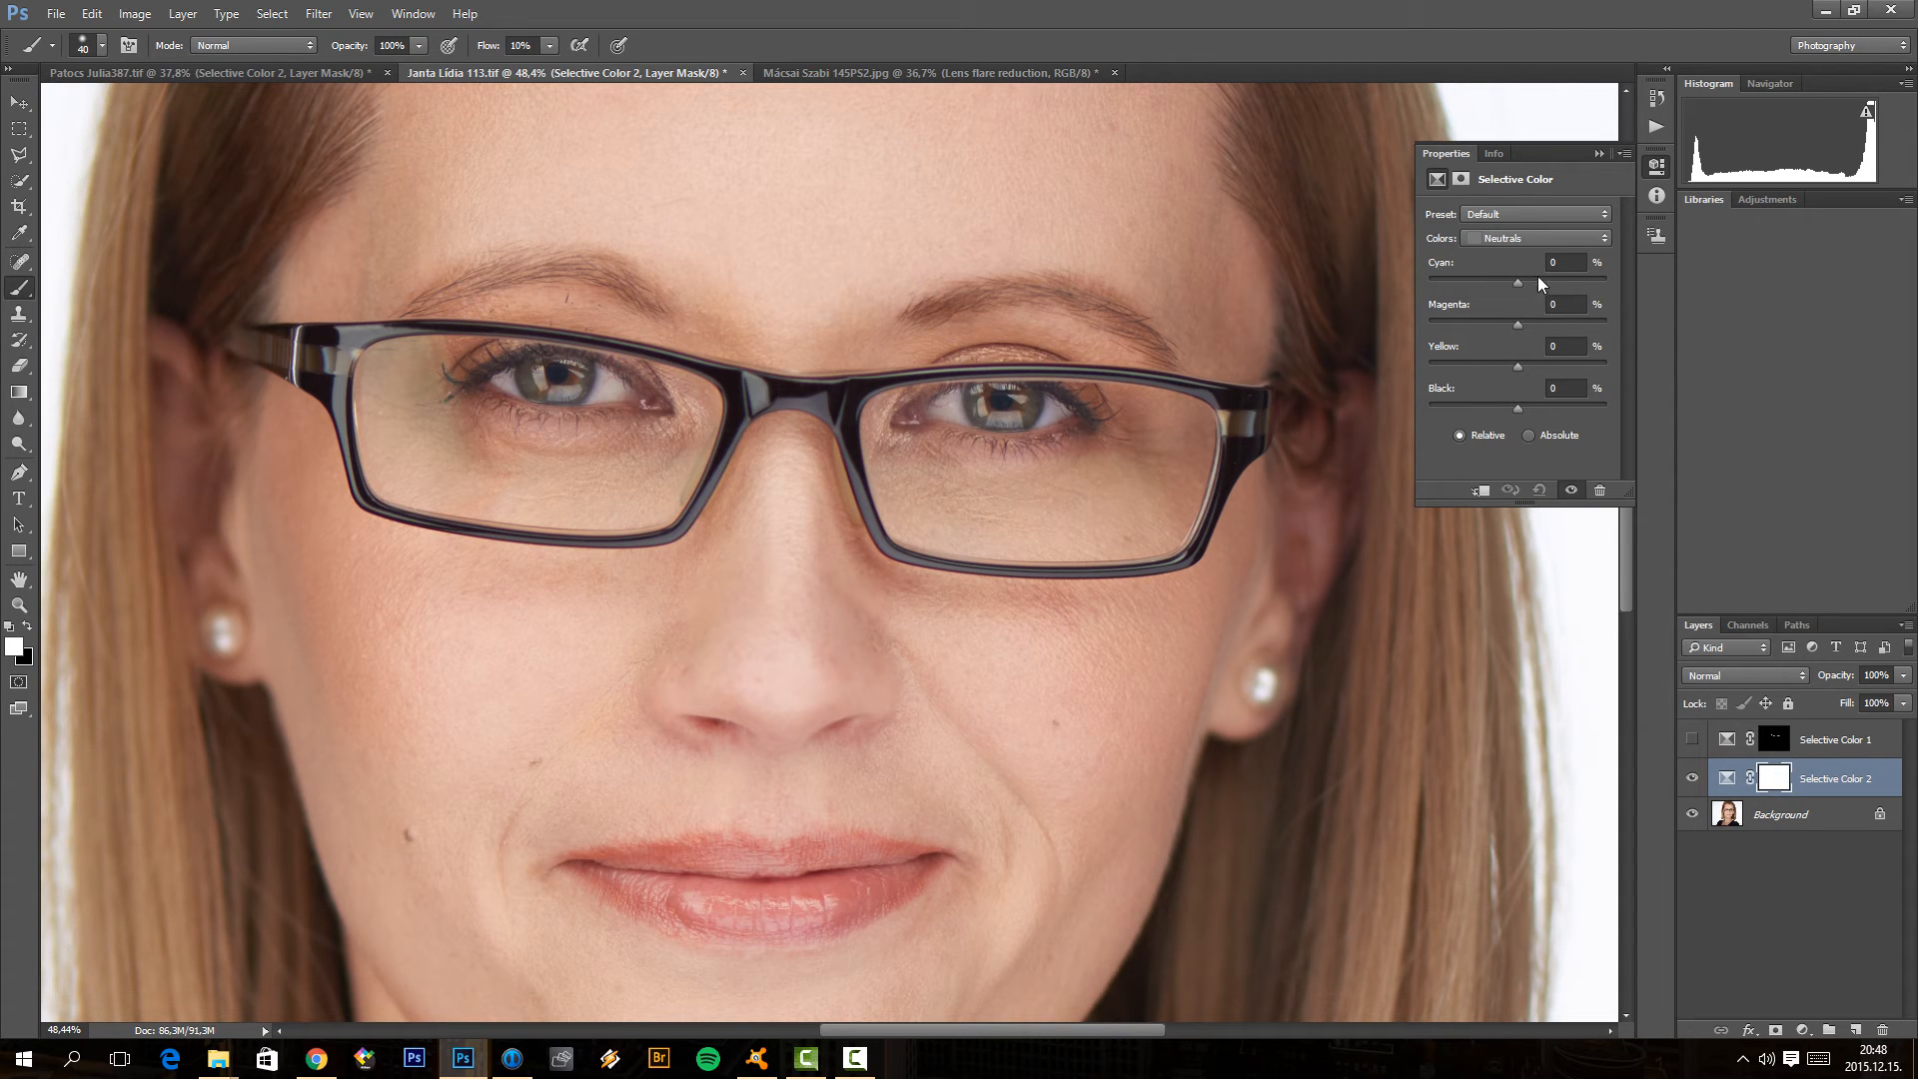
mouse_move(1524, 315)
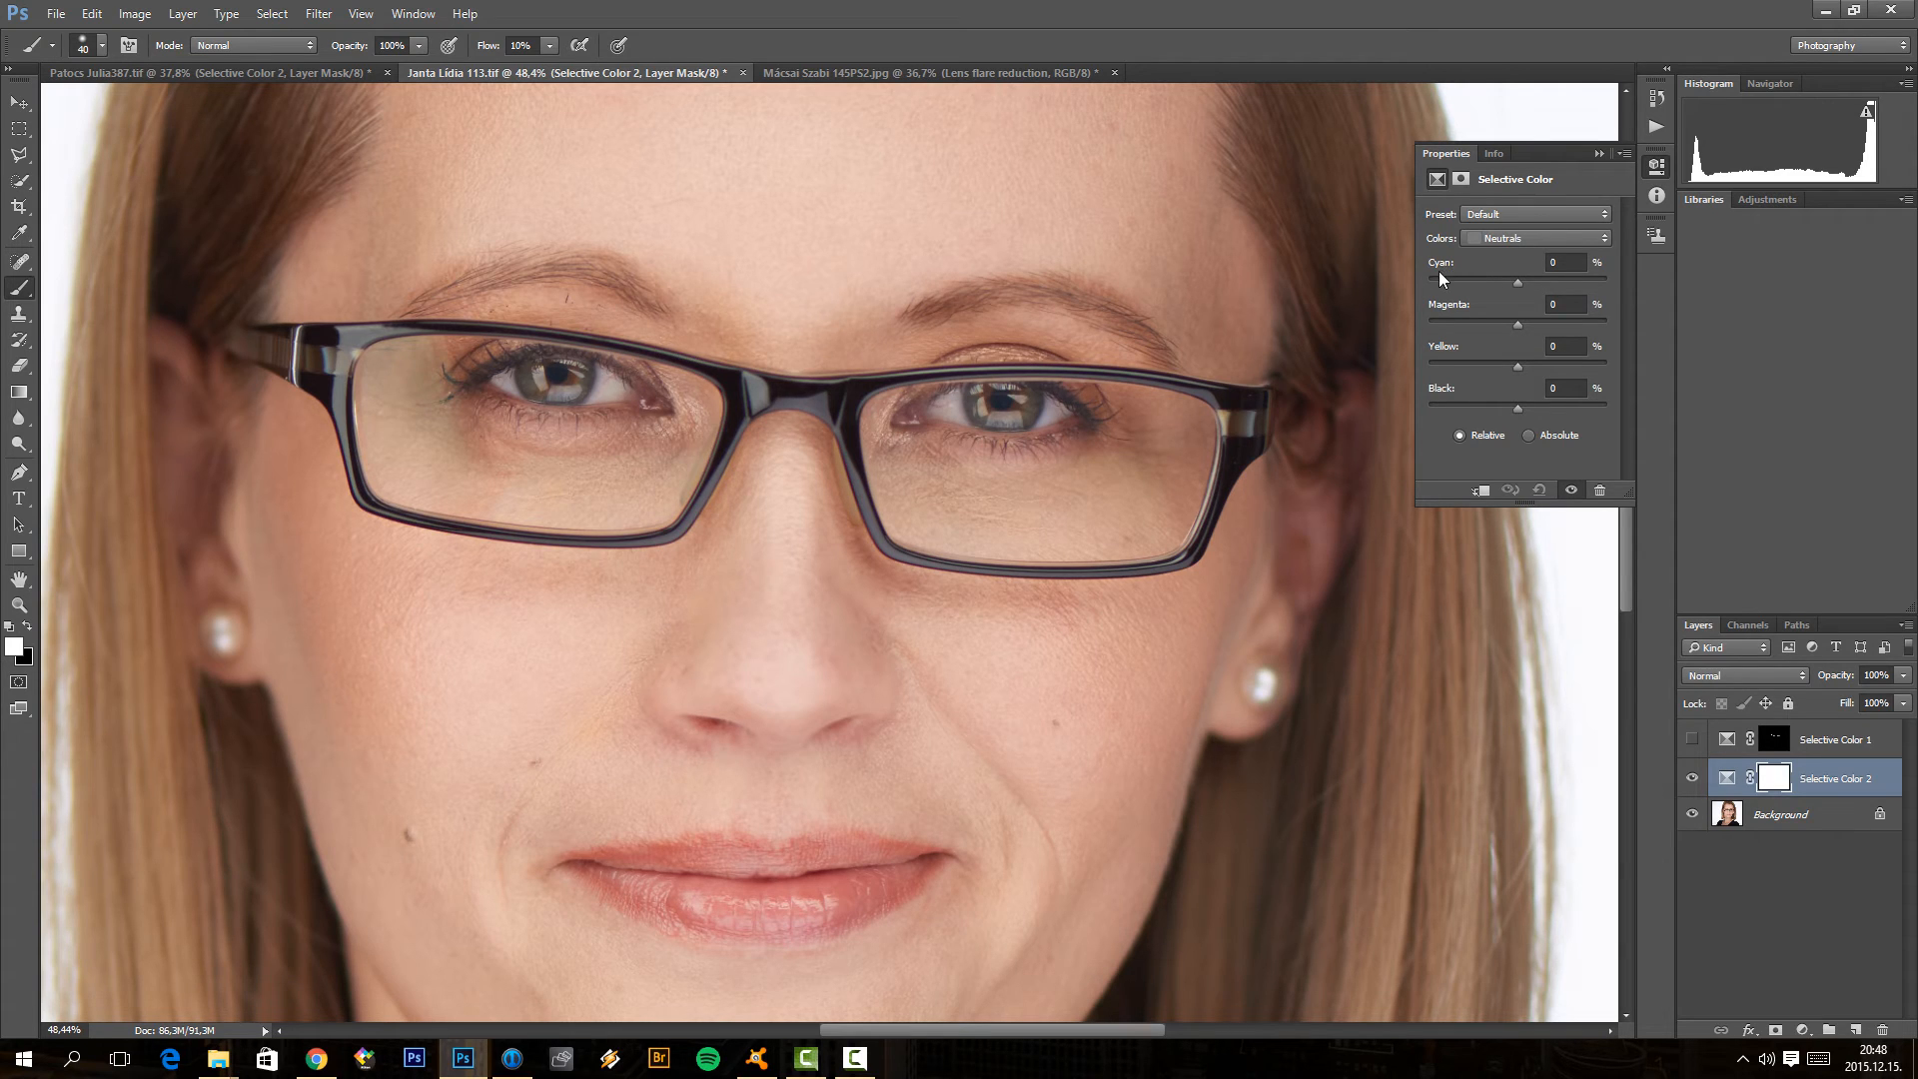
mouse_move(1435, 271)
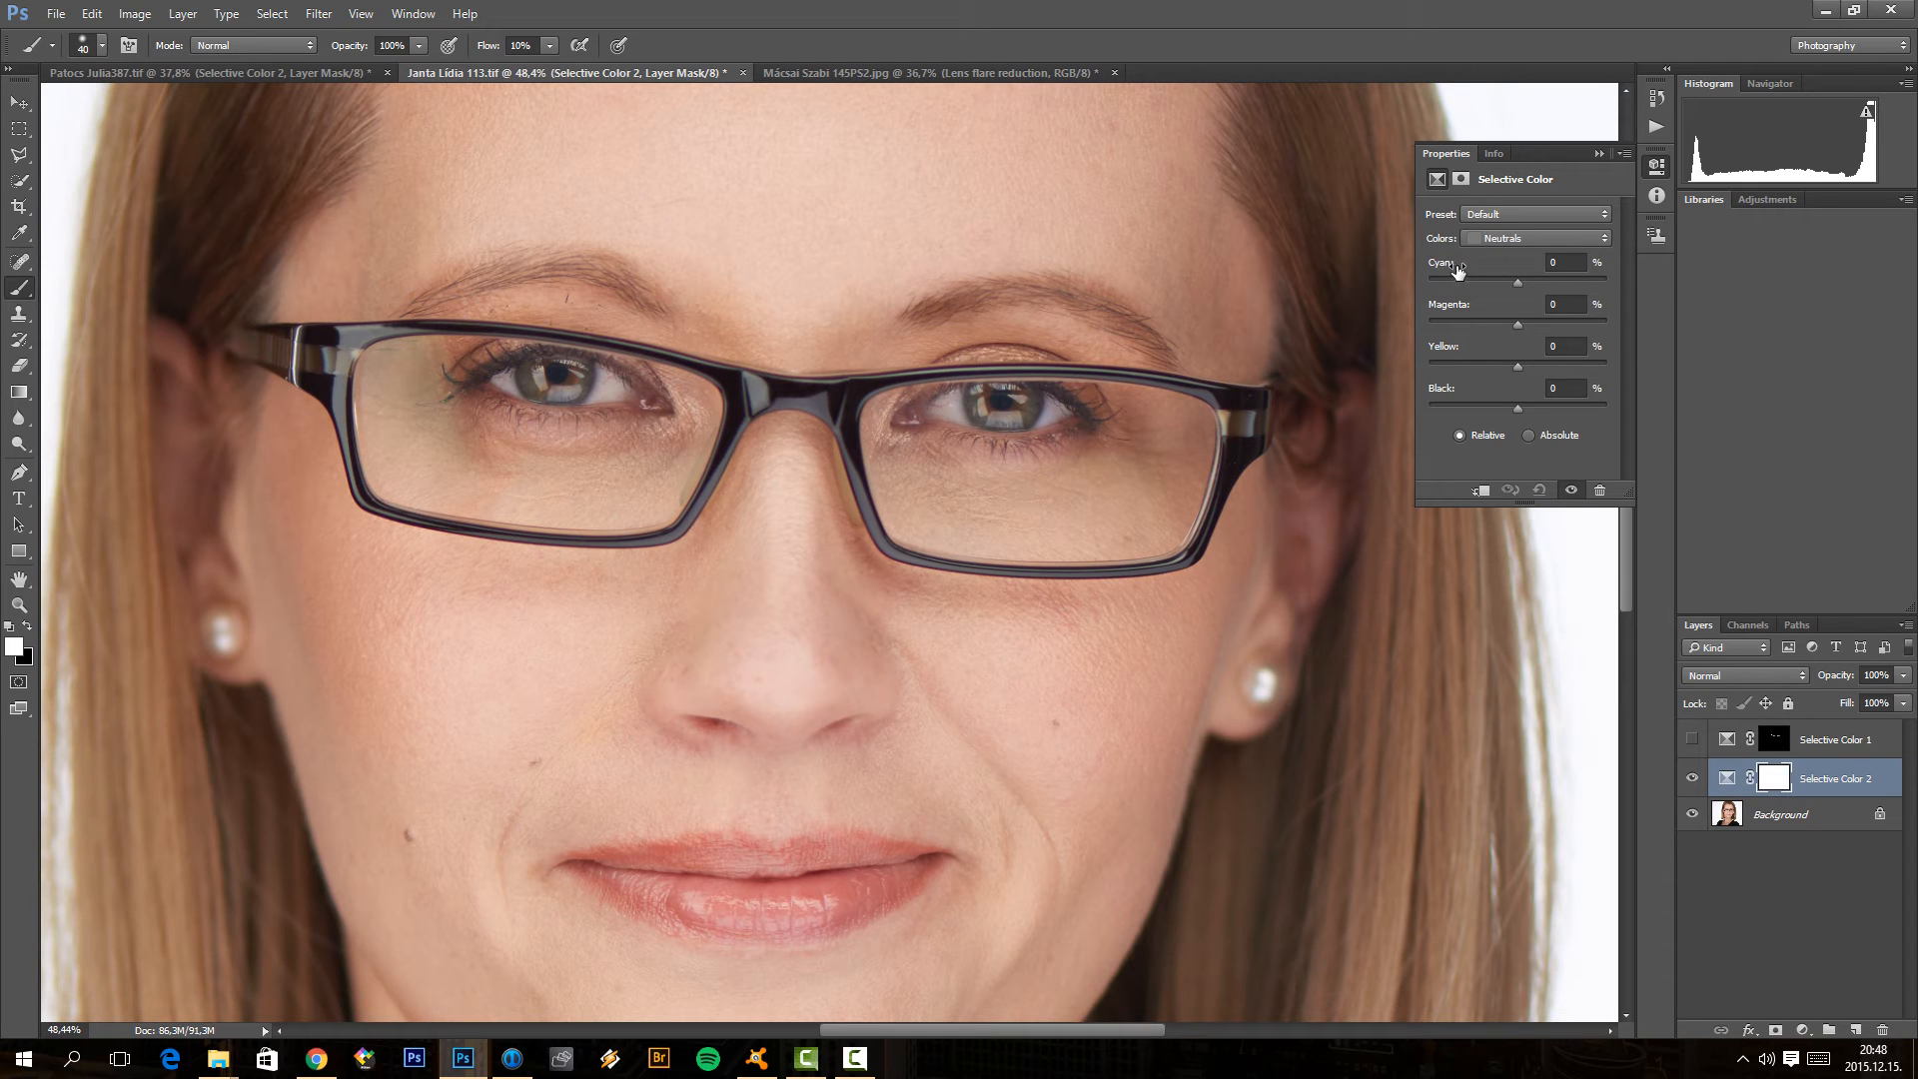
mouse_move(1605, 264)
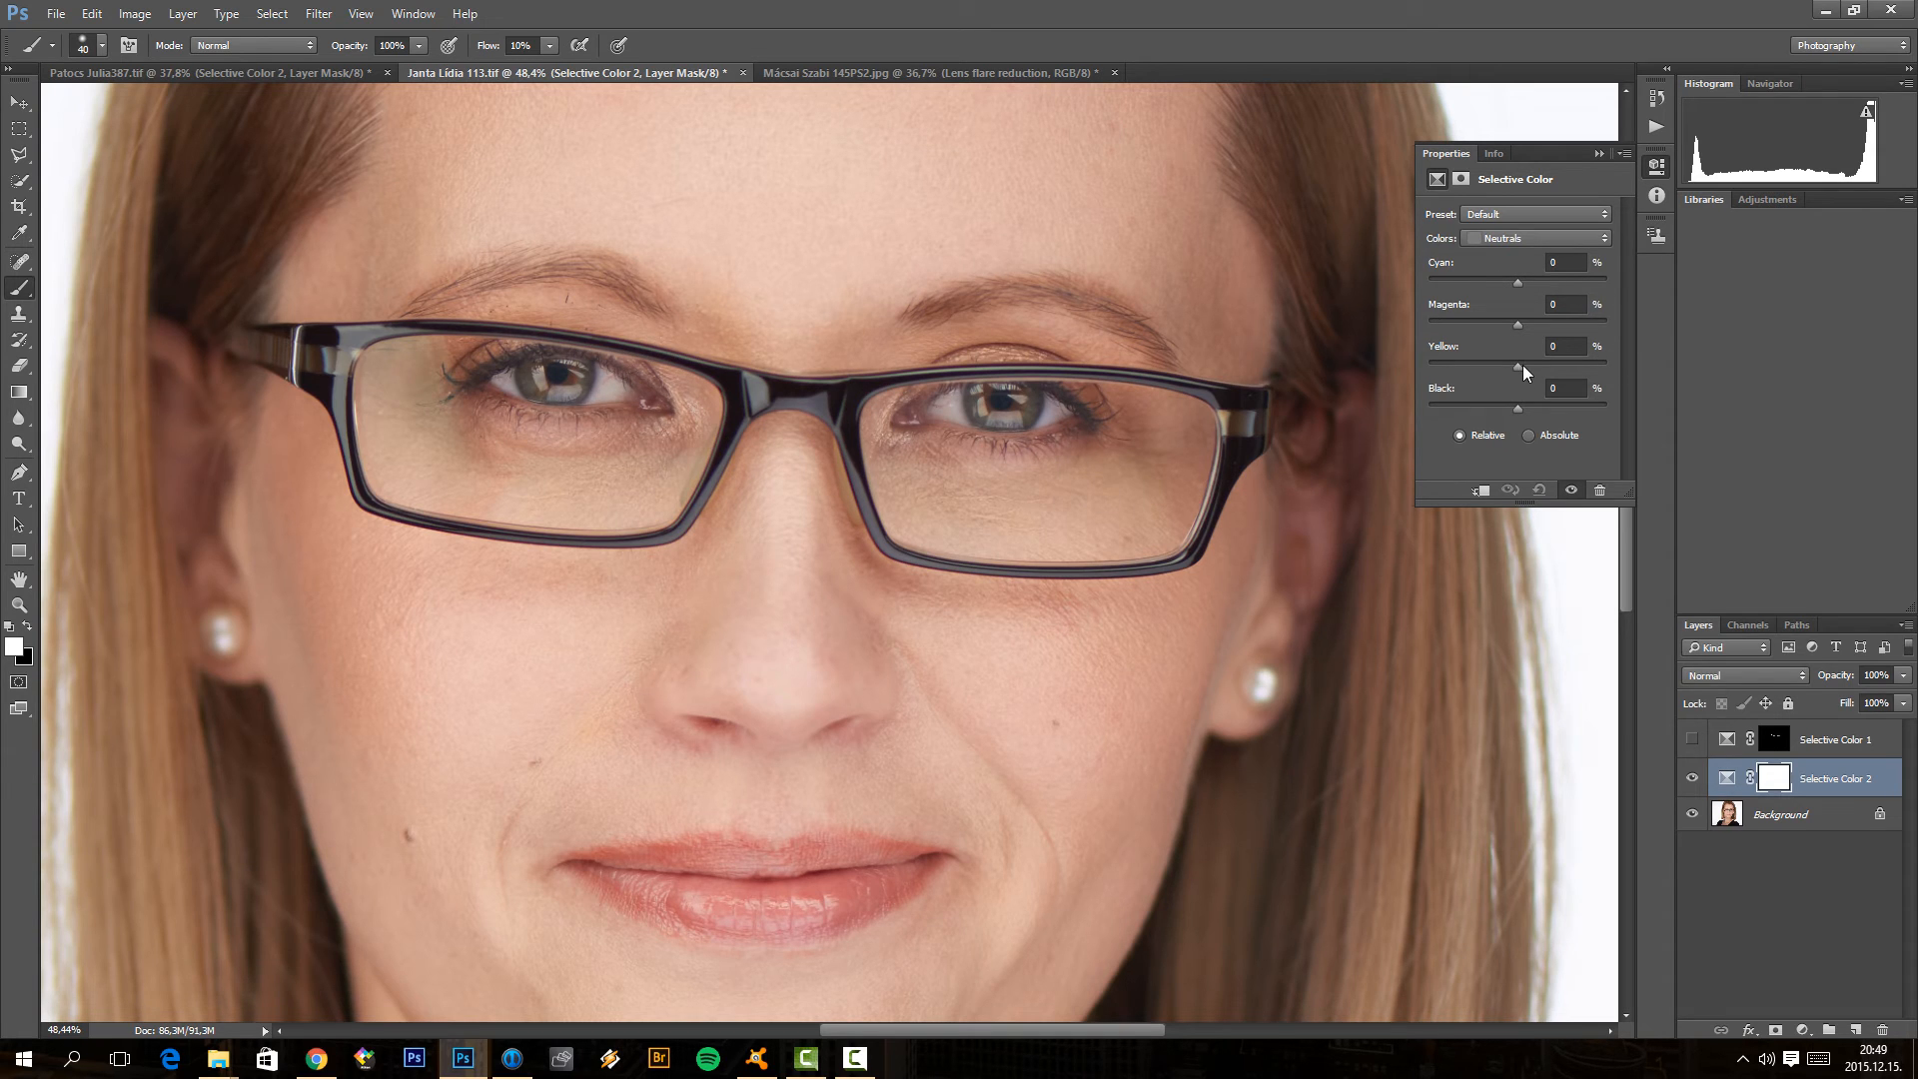
Step: Shift the neutrals to less yellow (−8) and more magenta (+8)
drag(1516, 365, 1508, 365)
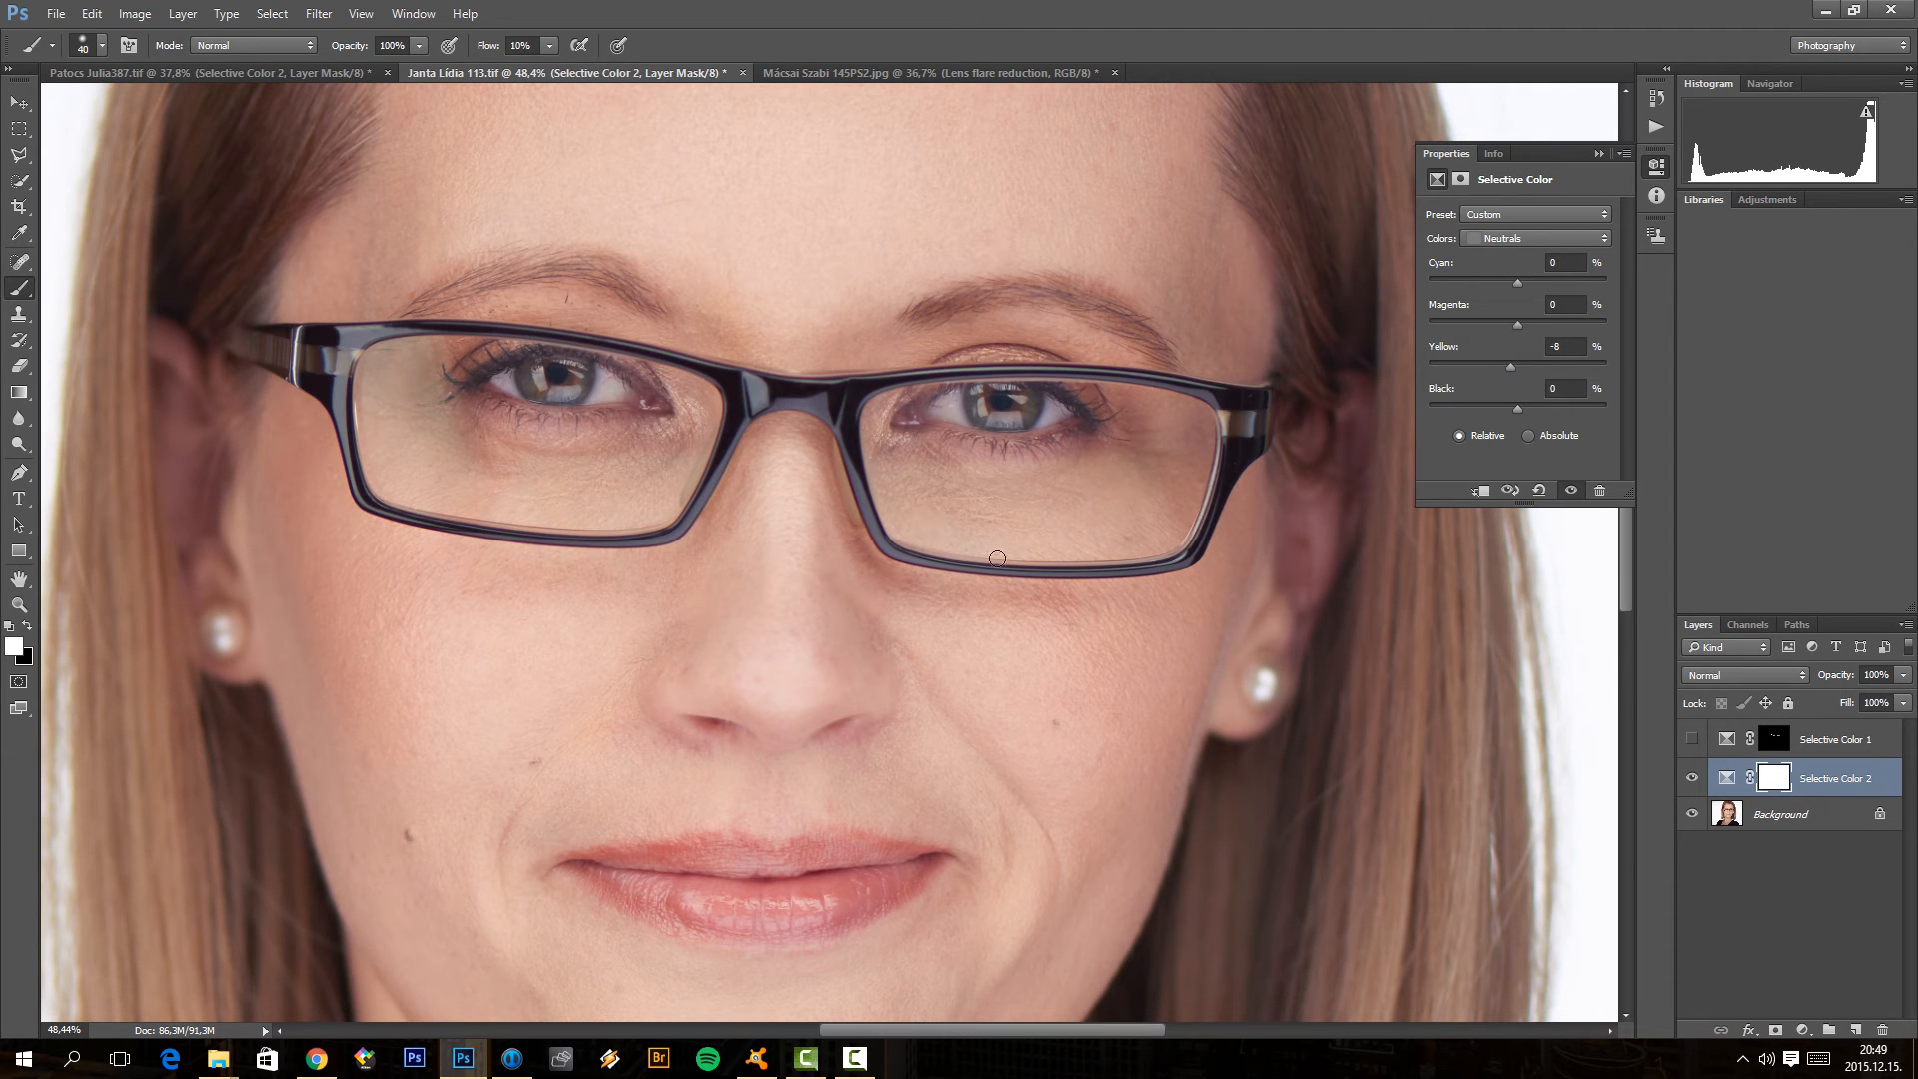
mouse_move(1525, 330)
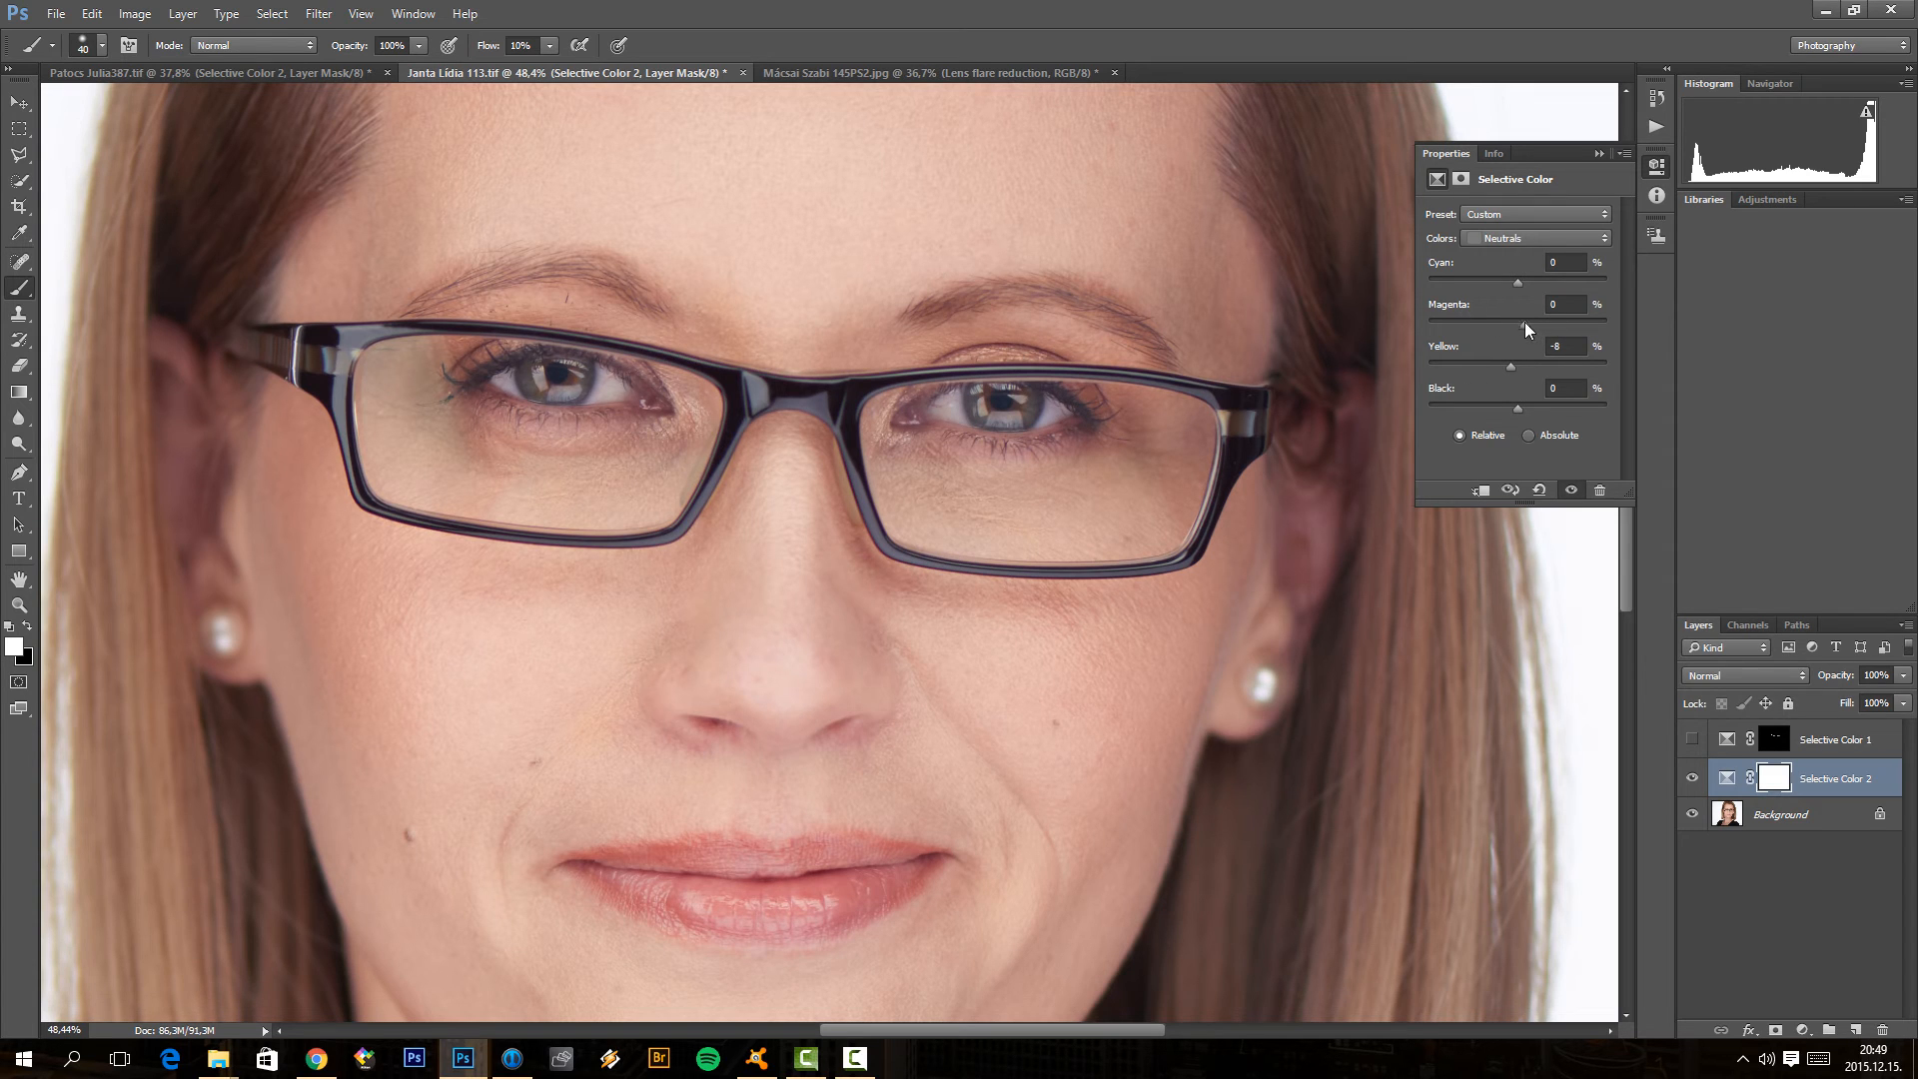
drag(1516, 322, 1525, 323)
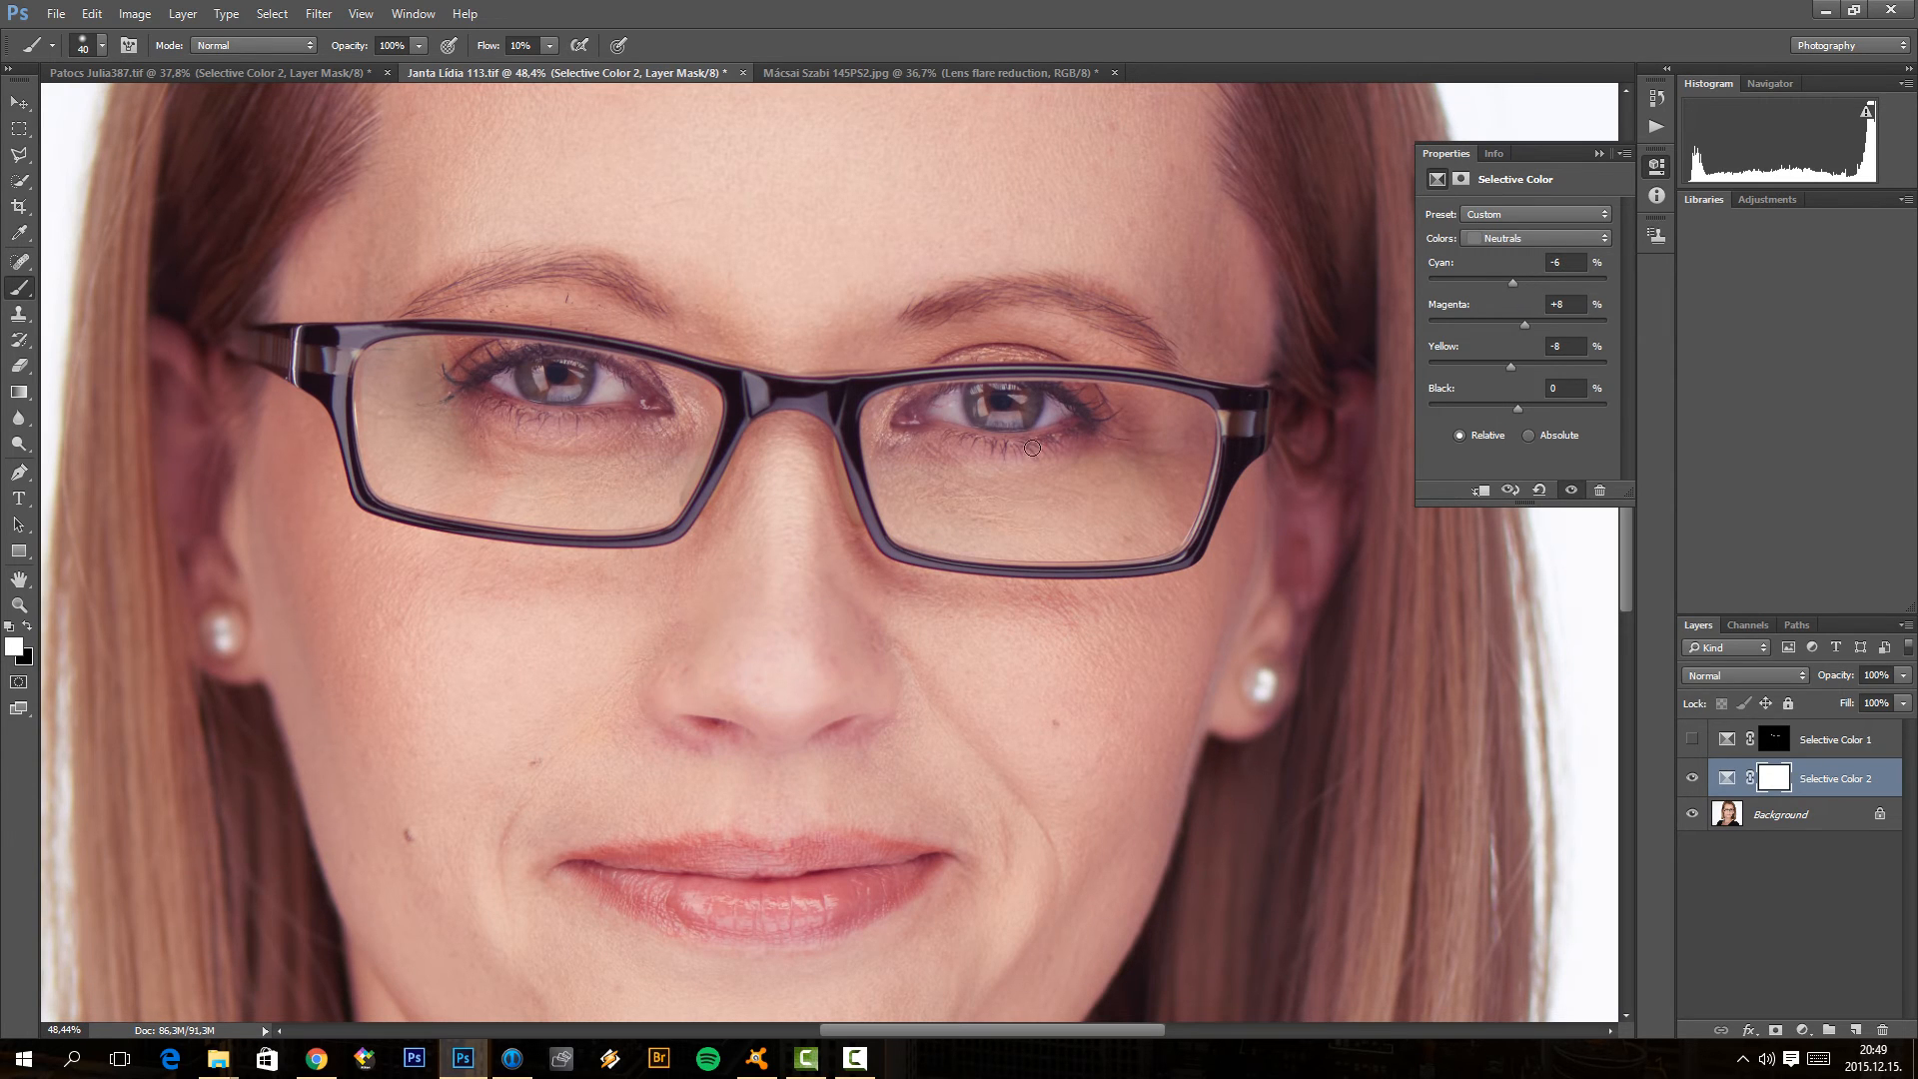
mouse_move(1695, 687)
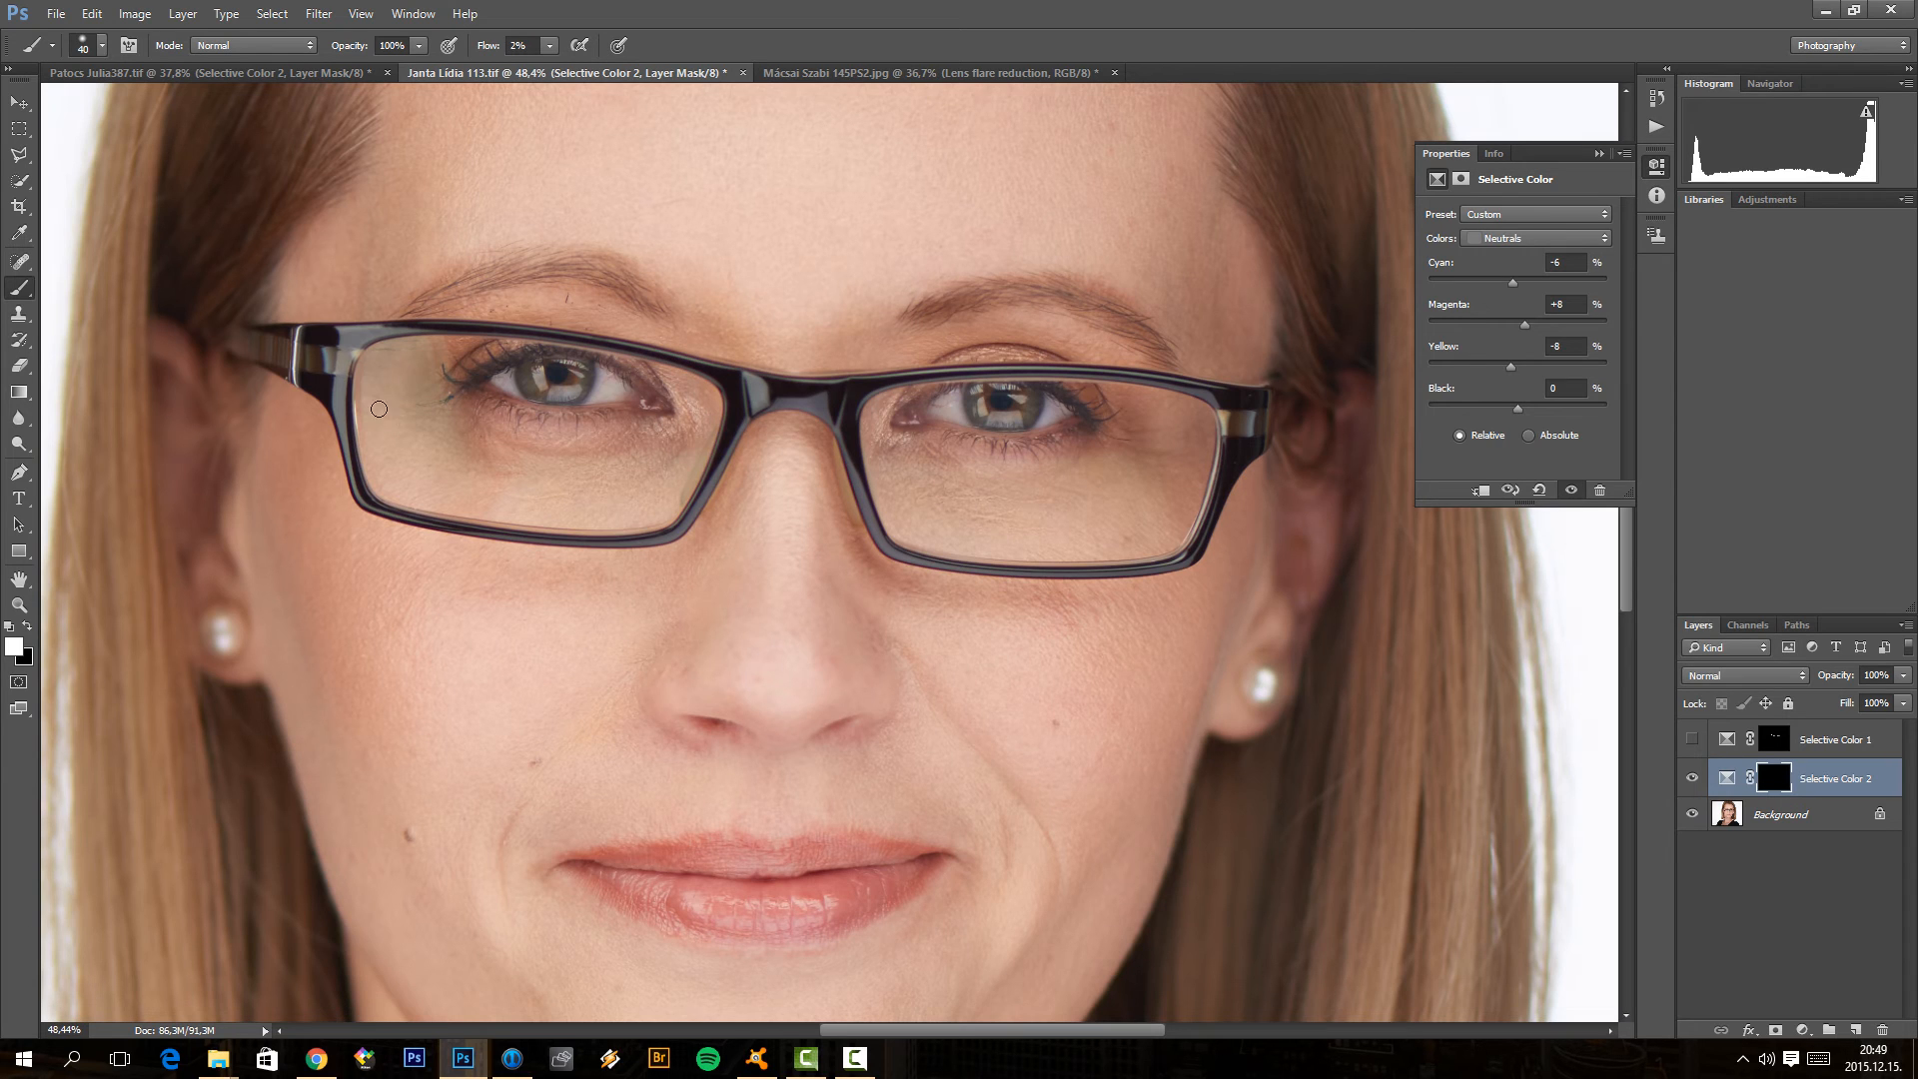
mouse_move(387, 365)
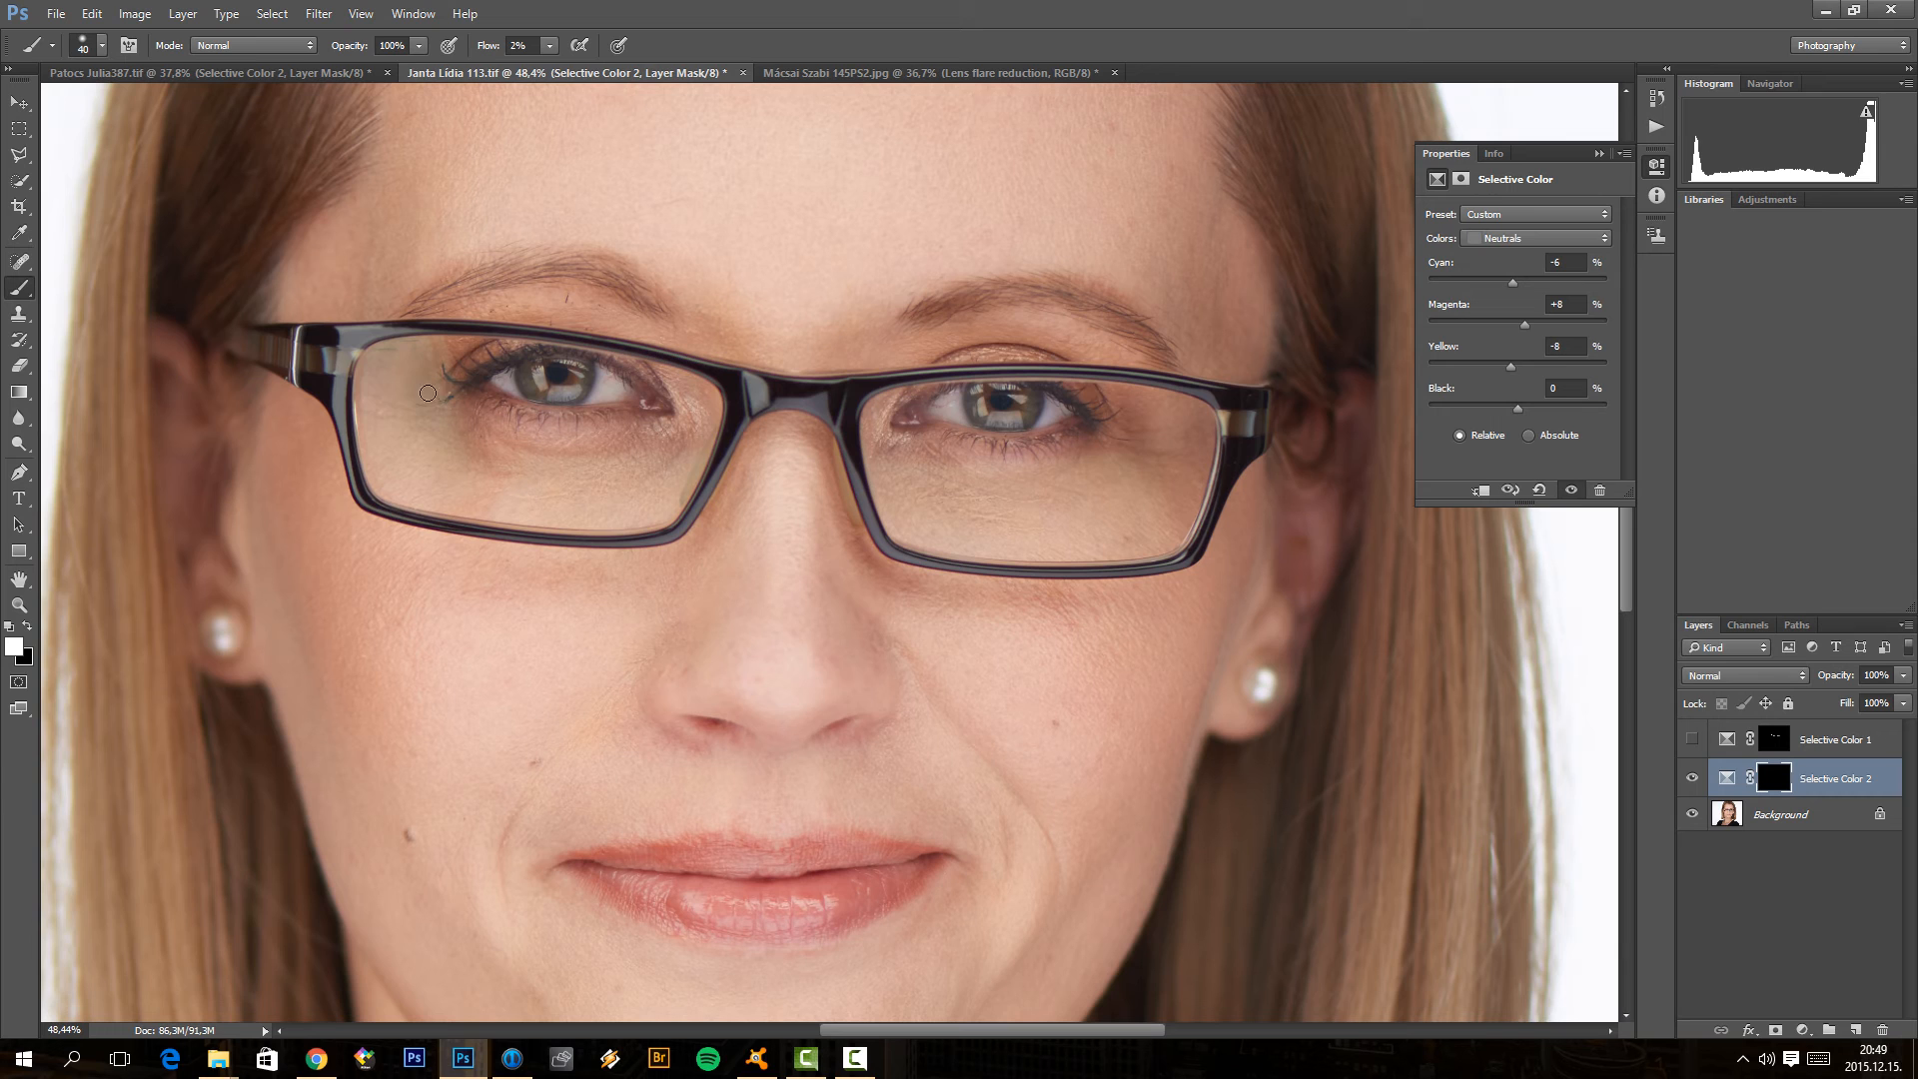
mouse_move(372, 420)
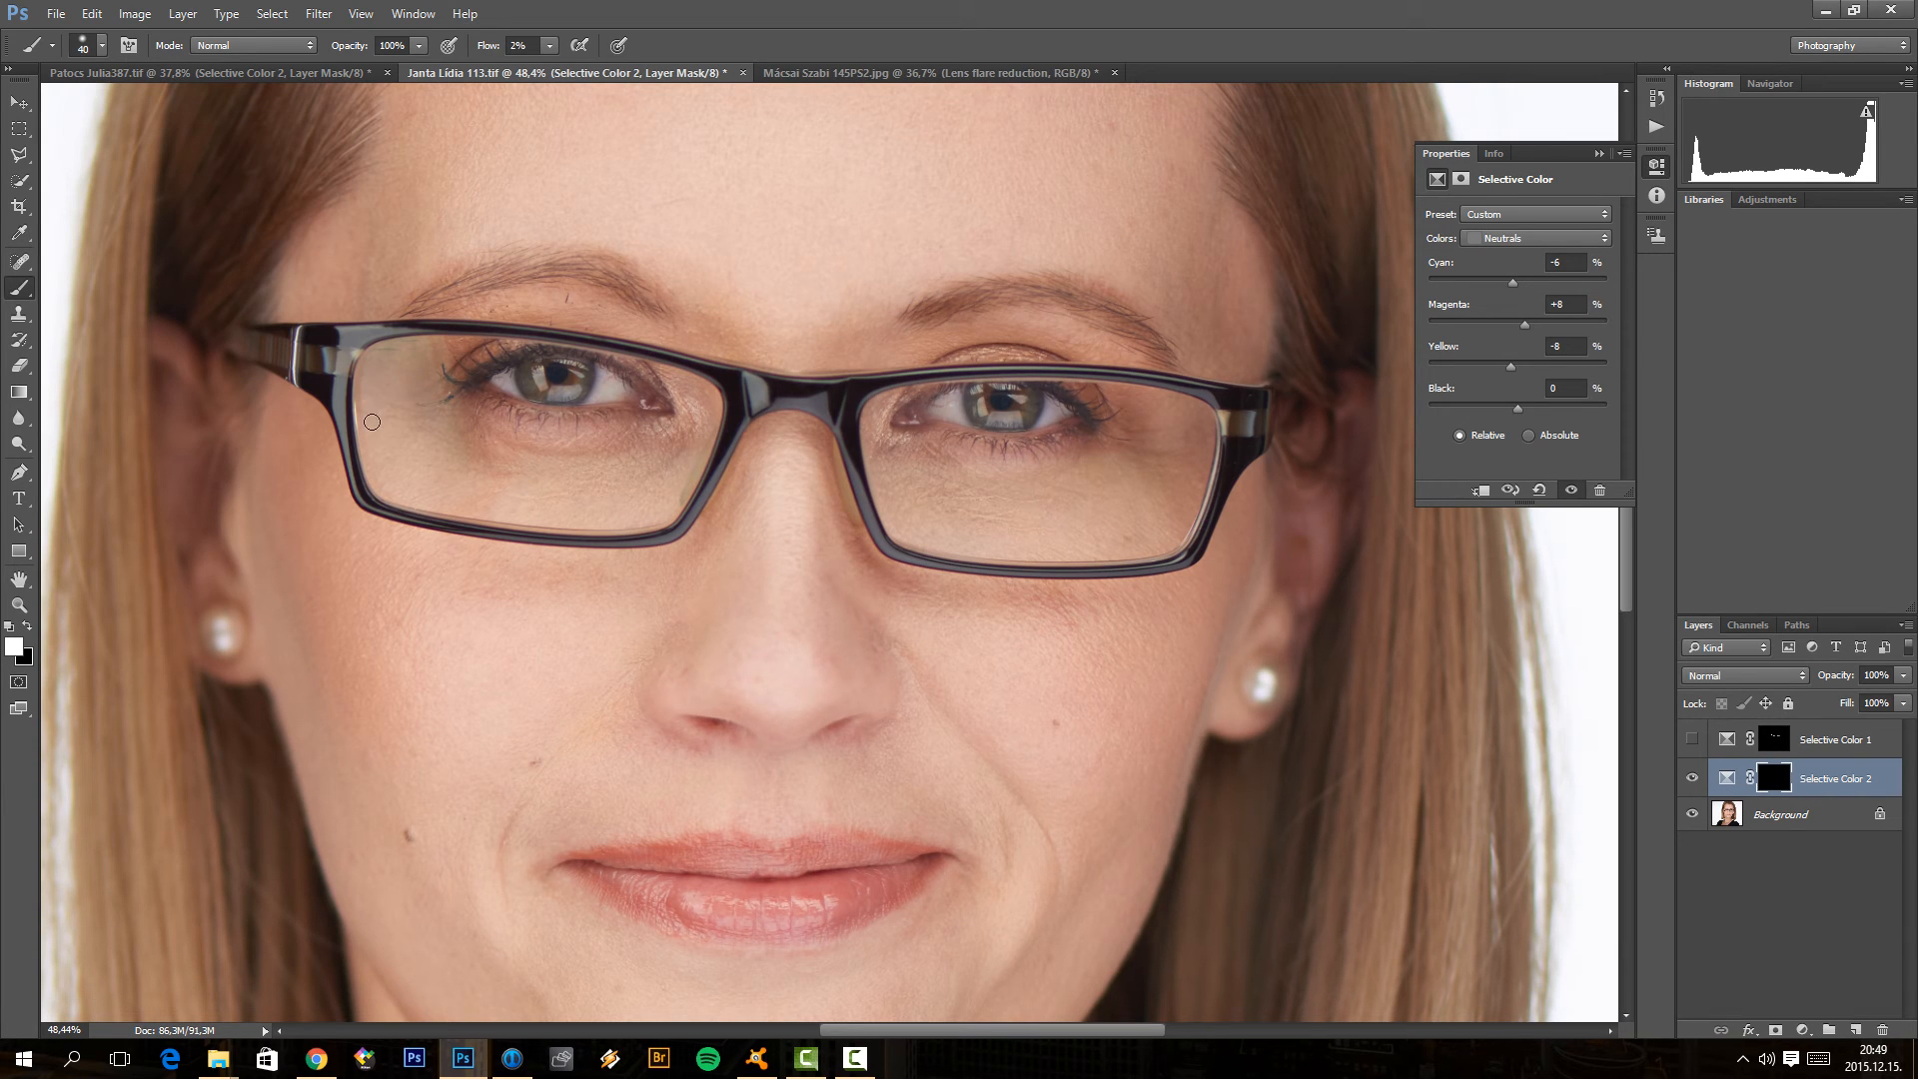
mouse_move(426, 350)
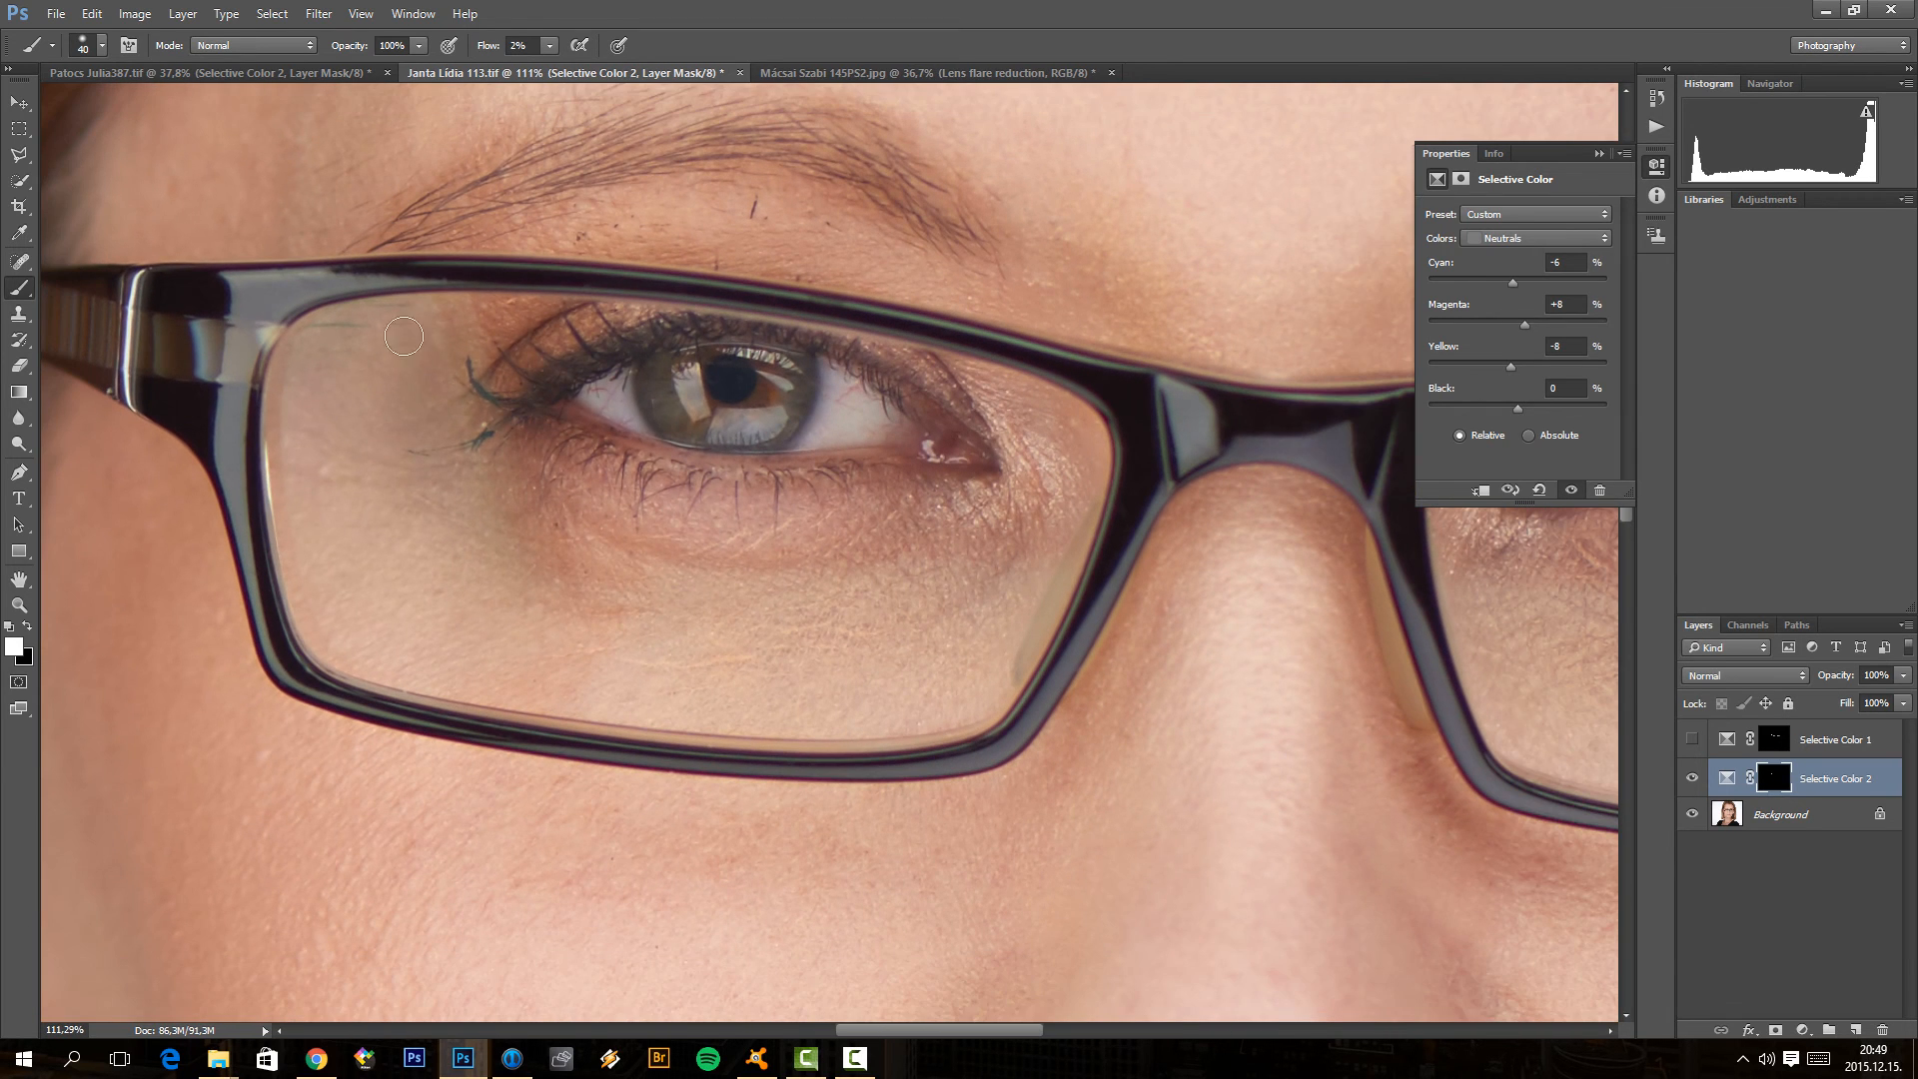
Step: Shrink the brush for detail painting inside the left lens
key(alt)
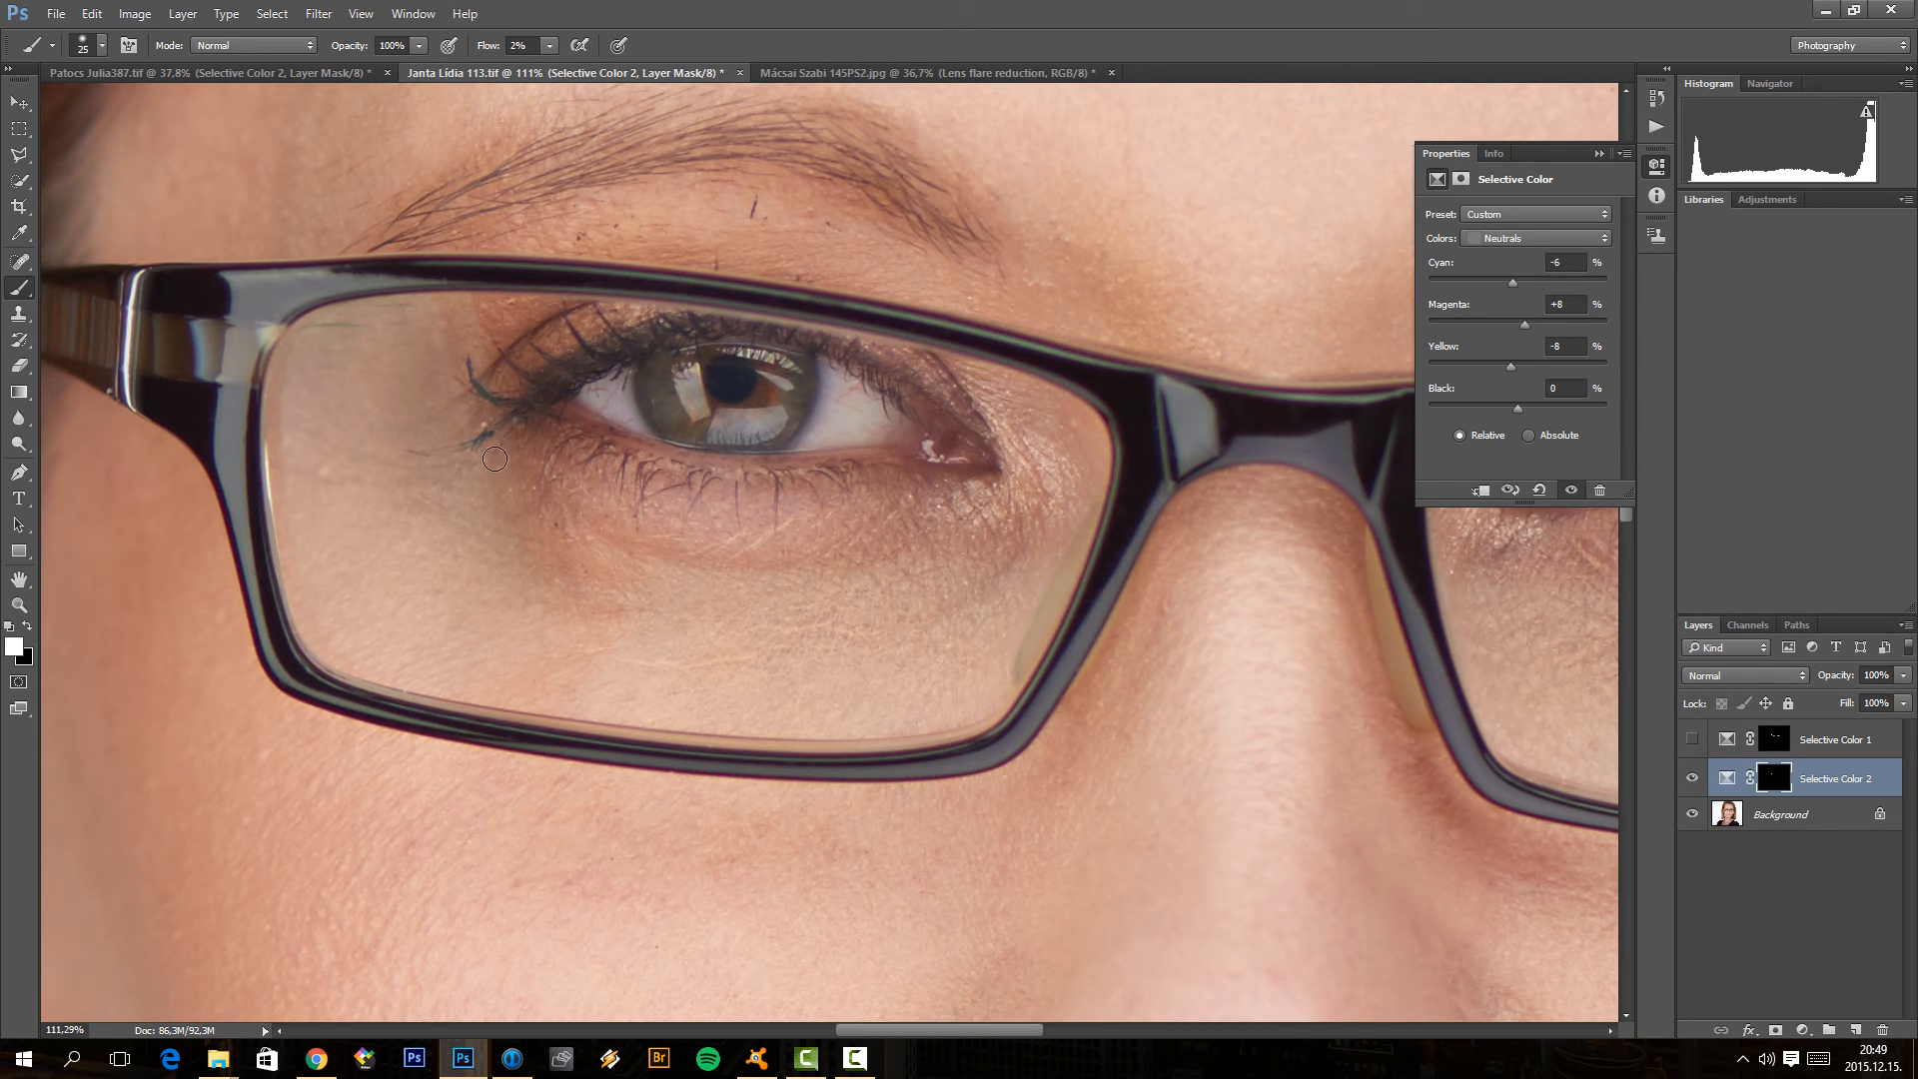
mouse_move(383, 526)
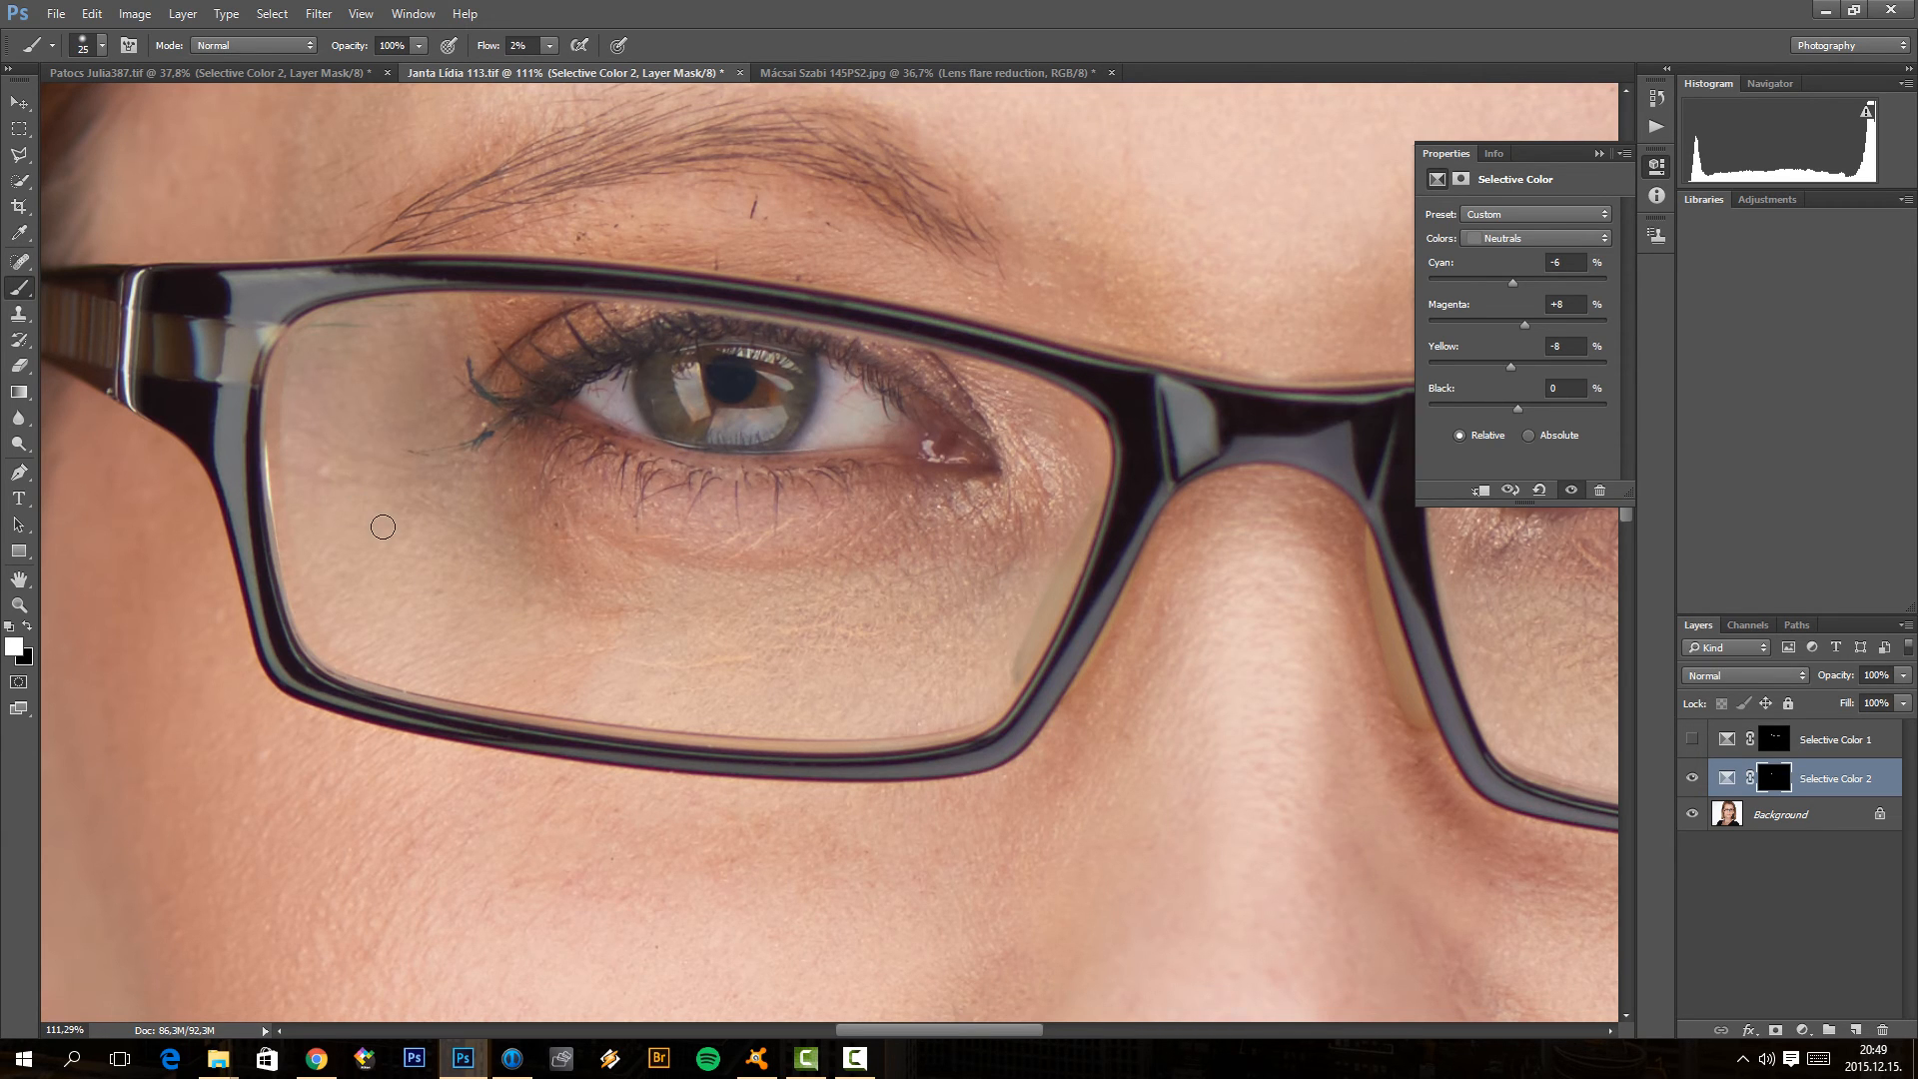
mouse_move(468, 513)
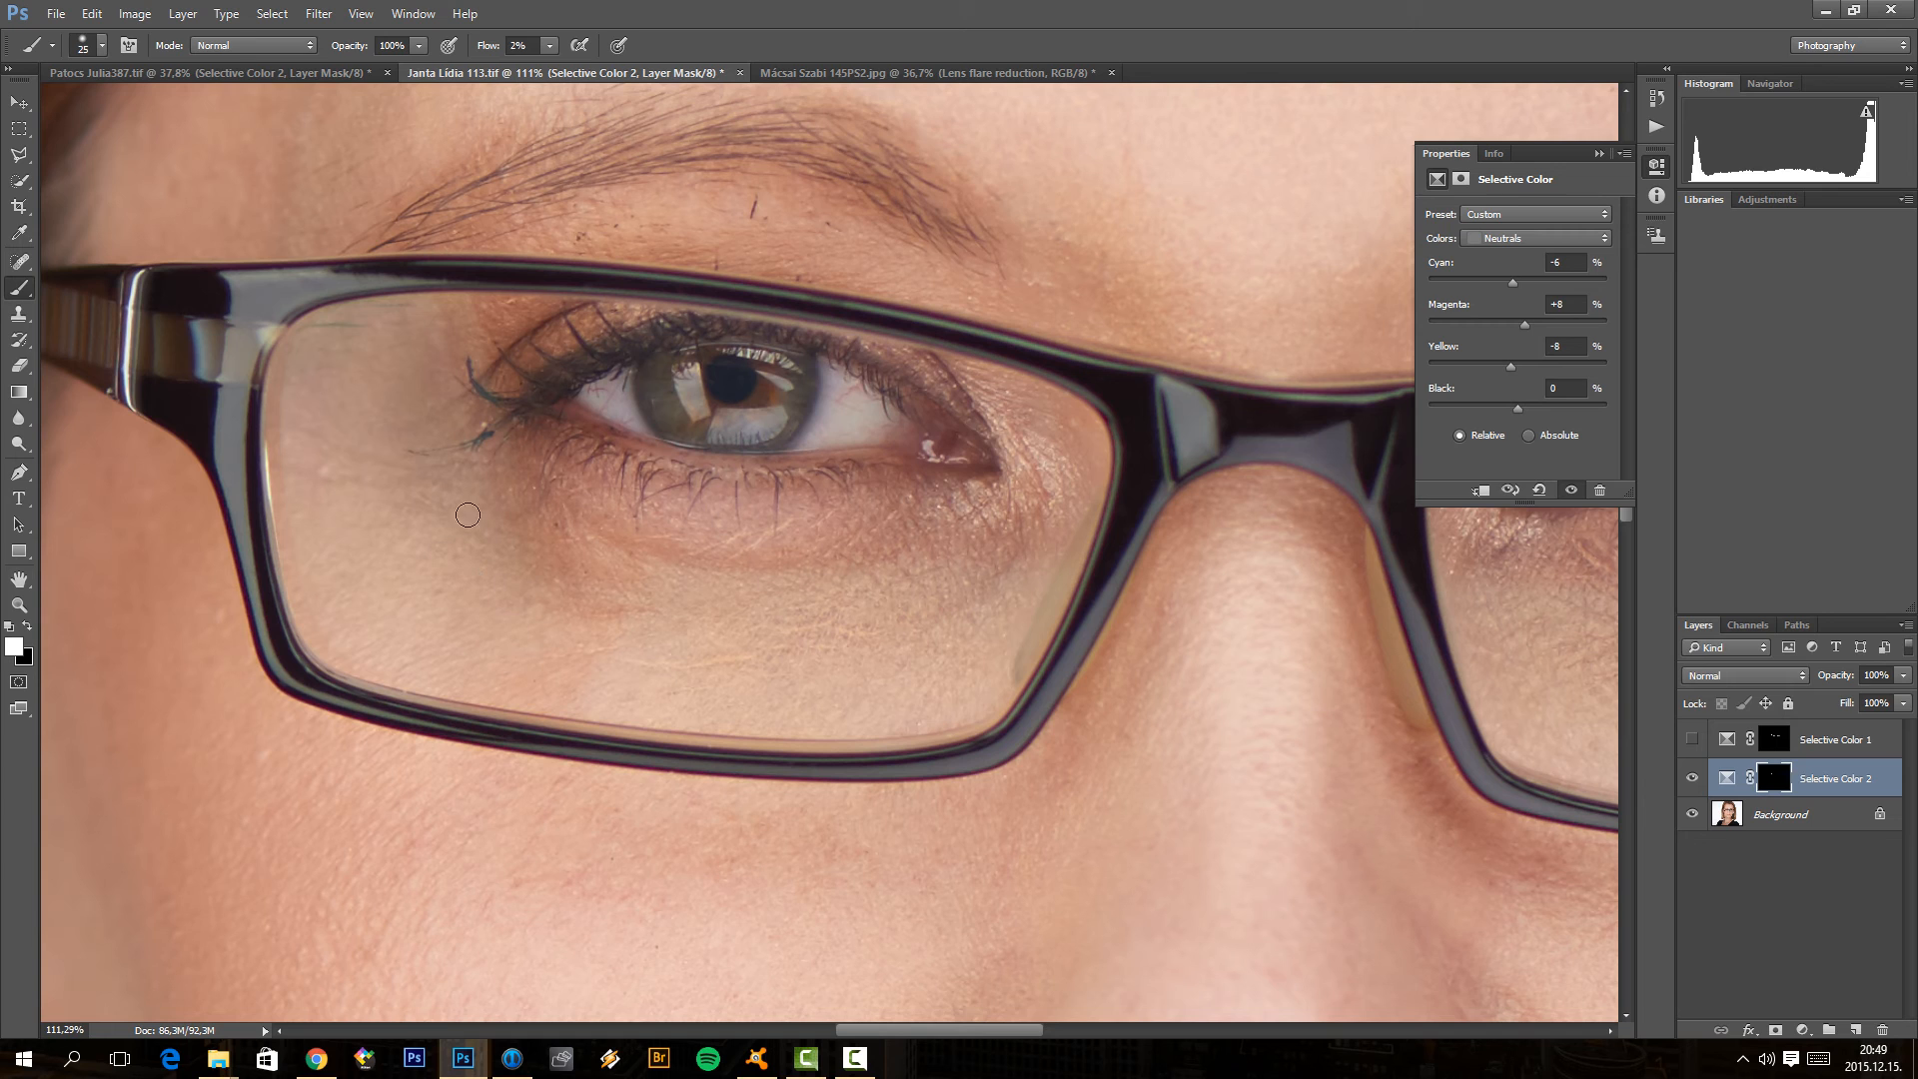
mouse_move(462, 320)
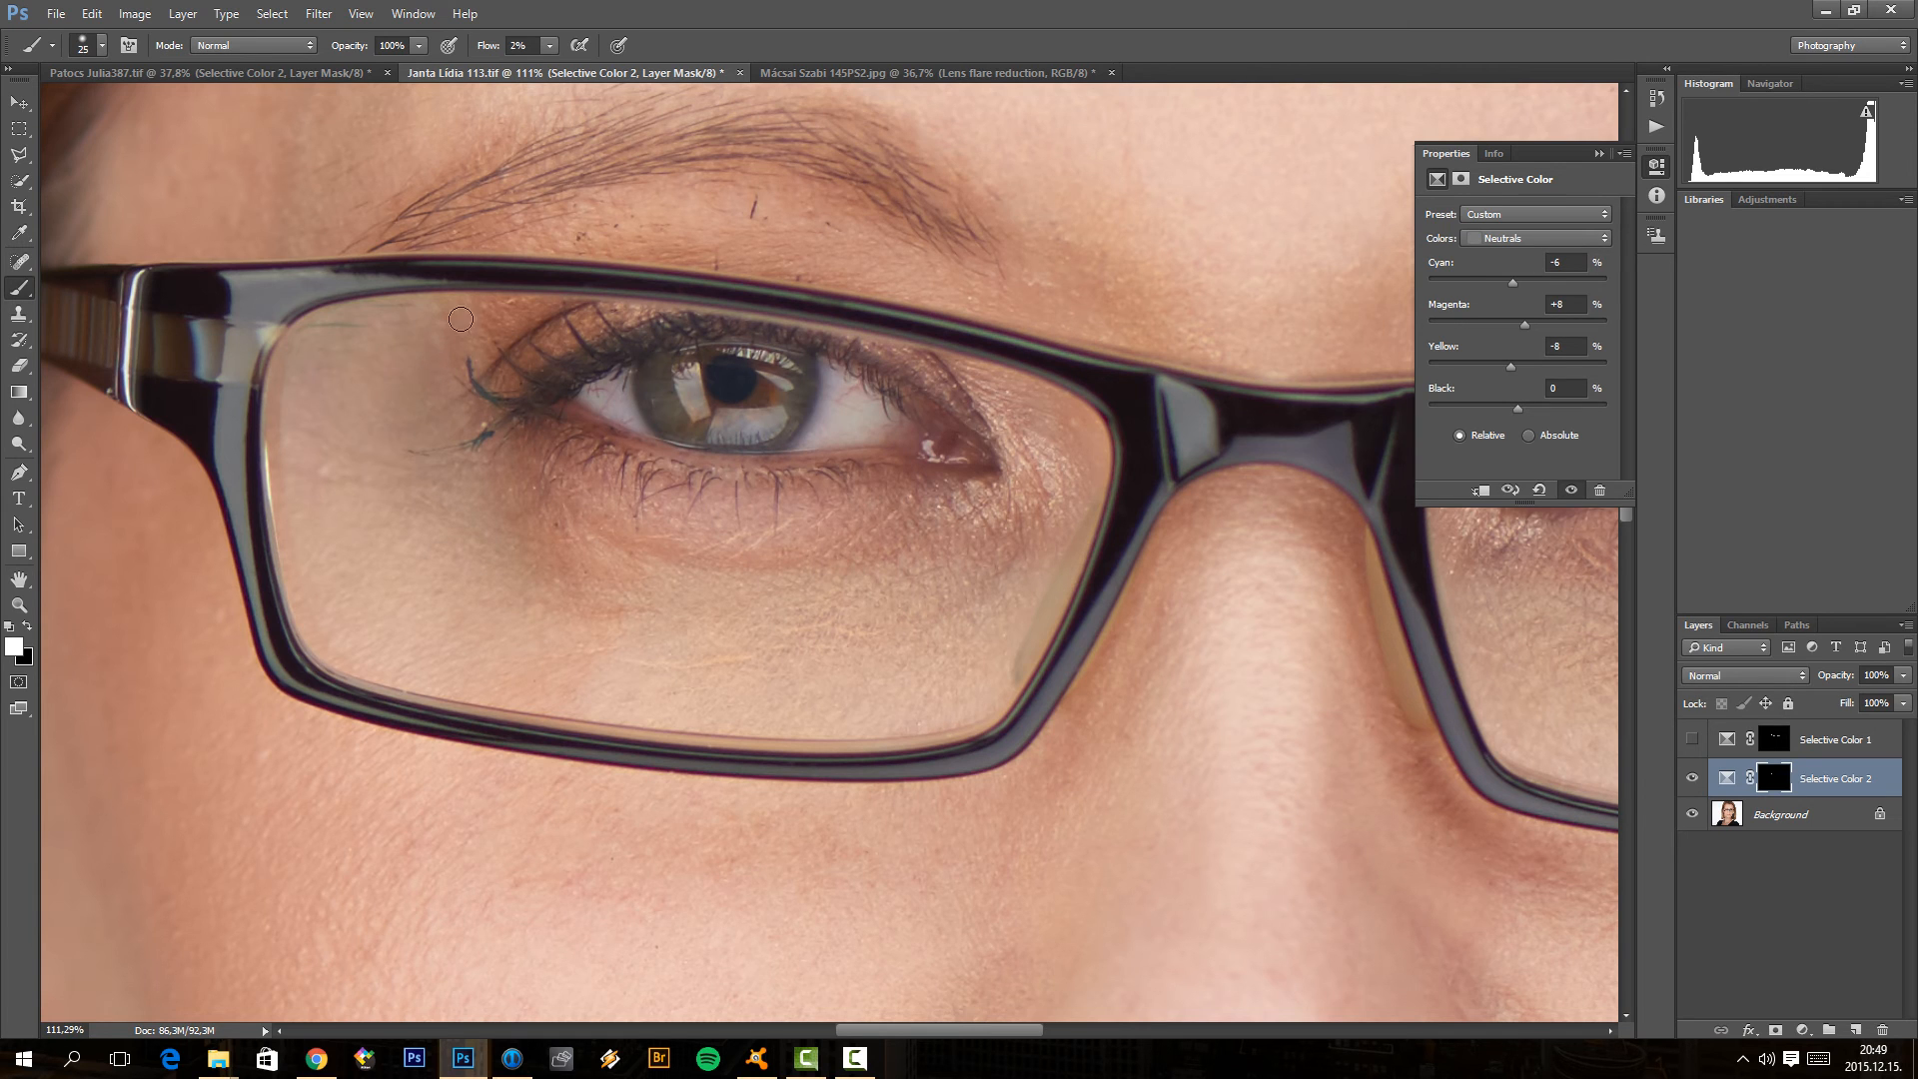
mouse_move(300, 518)
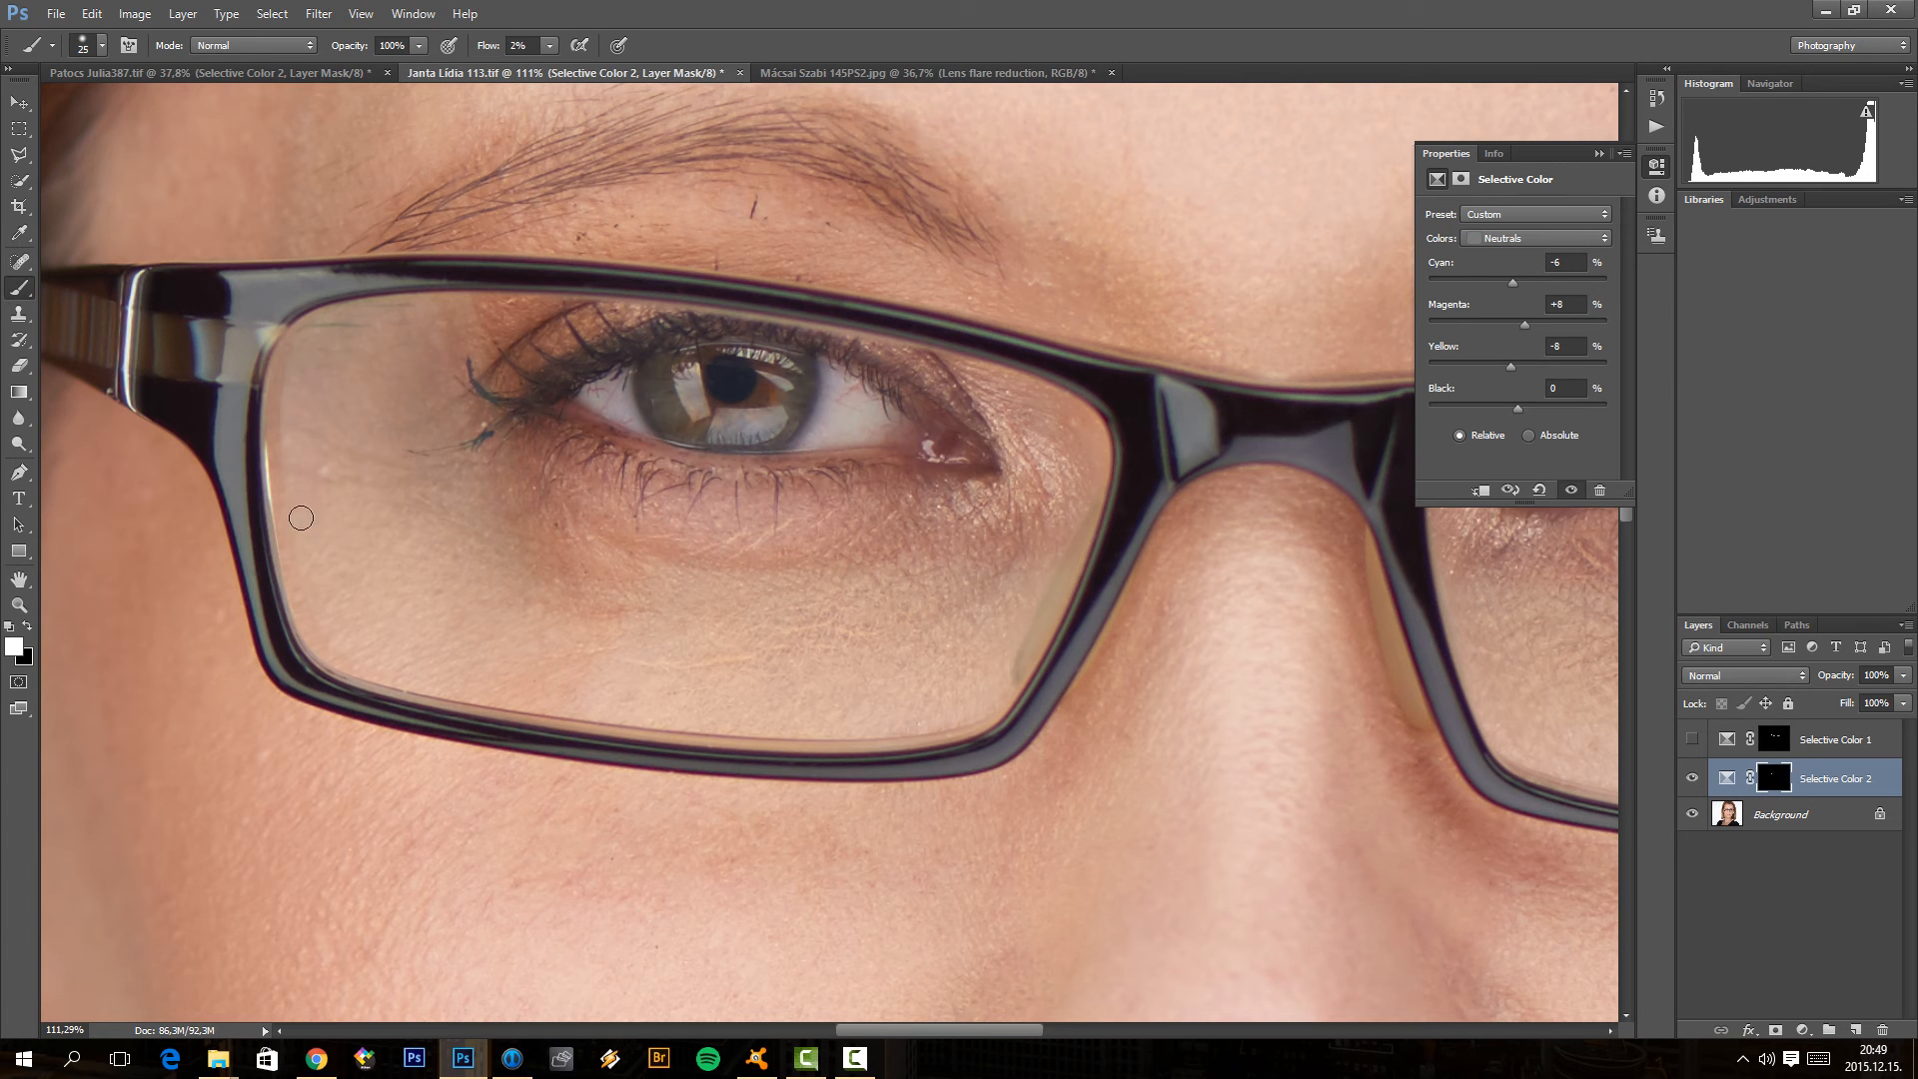
mouse_move(317, 571)
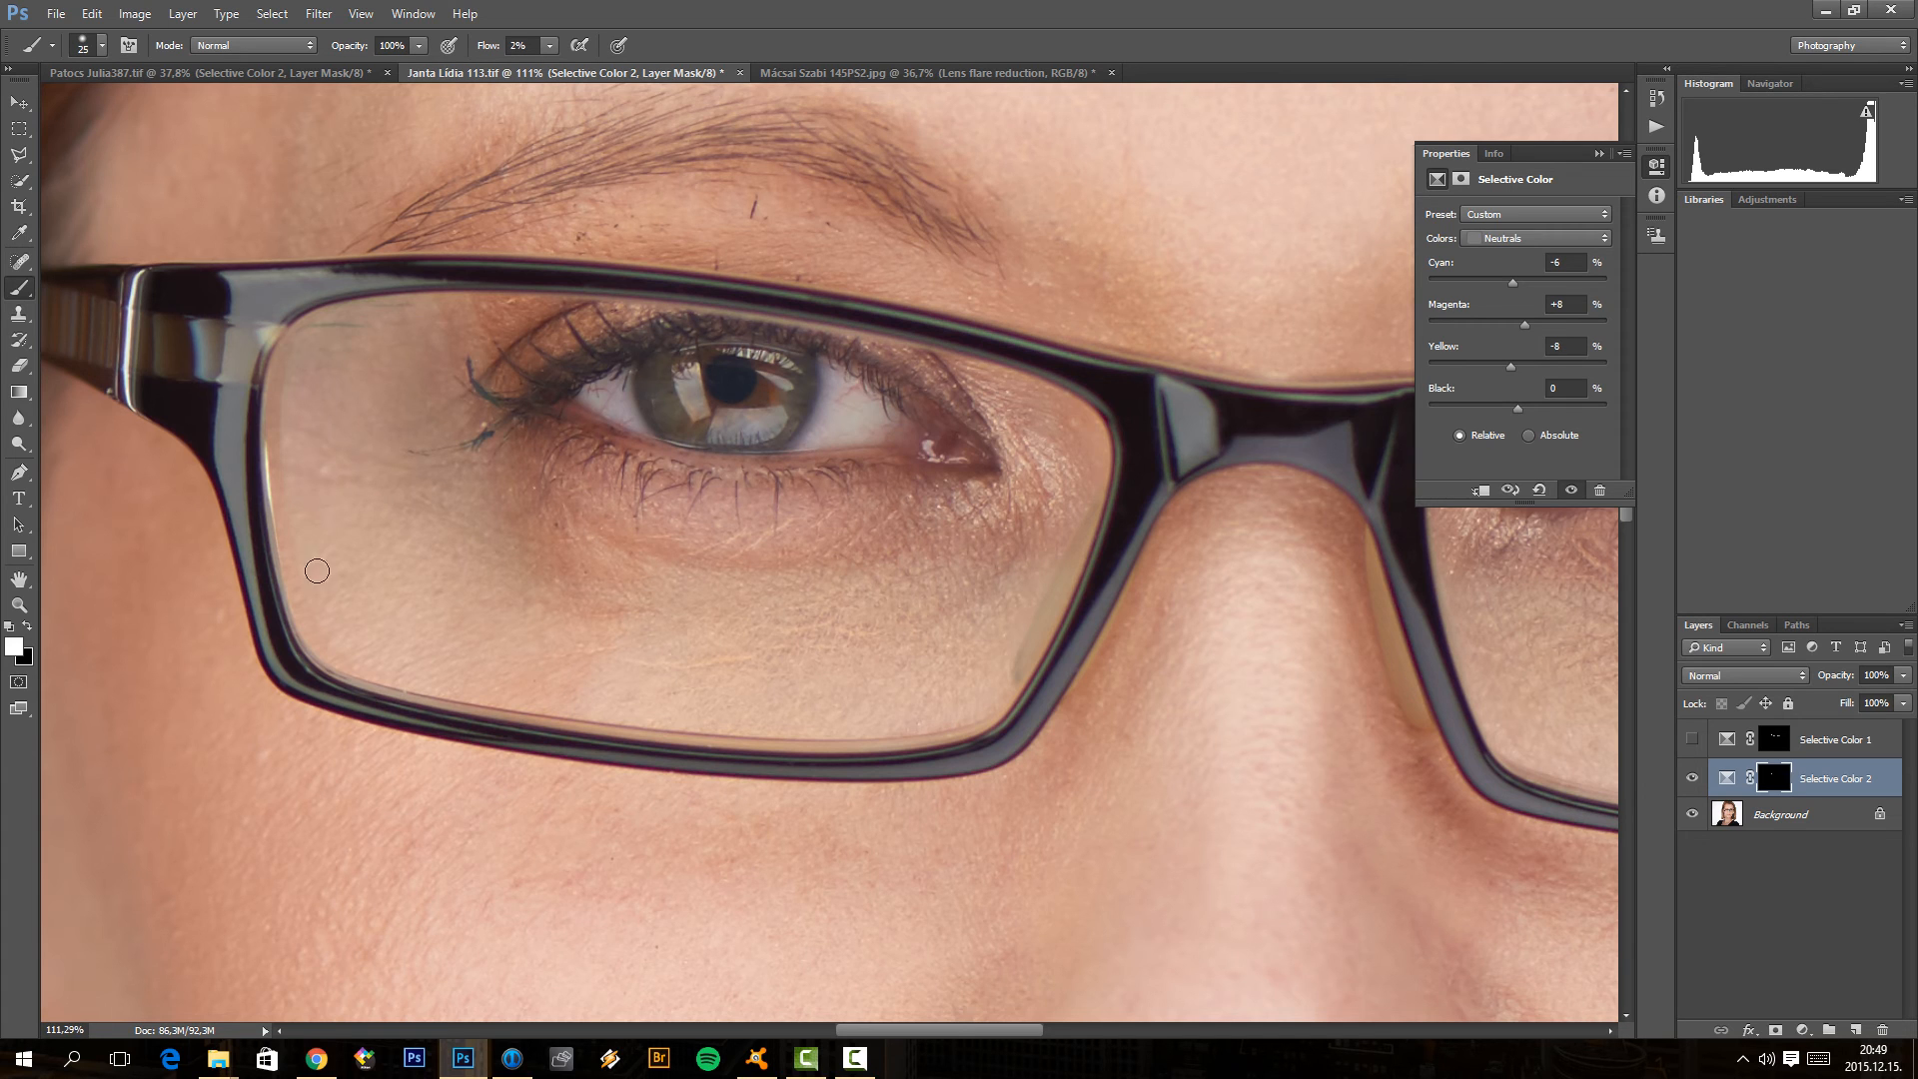
mouse_move(674, 628)
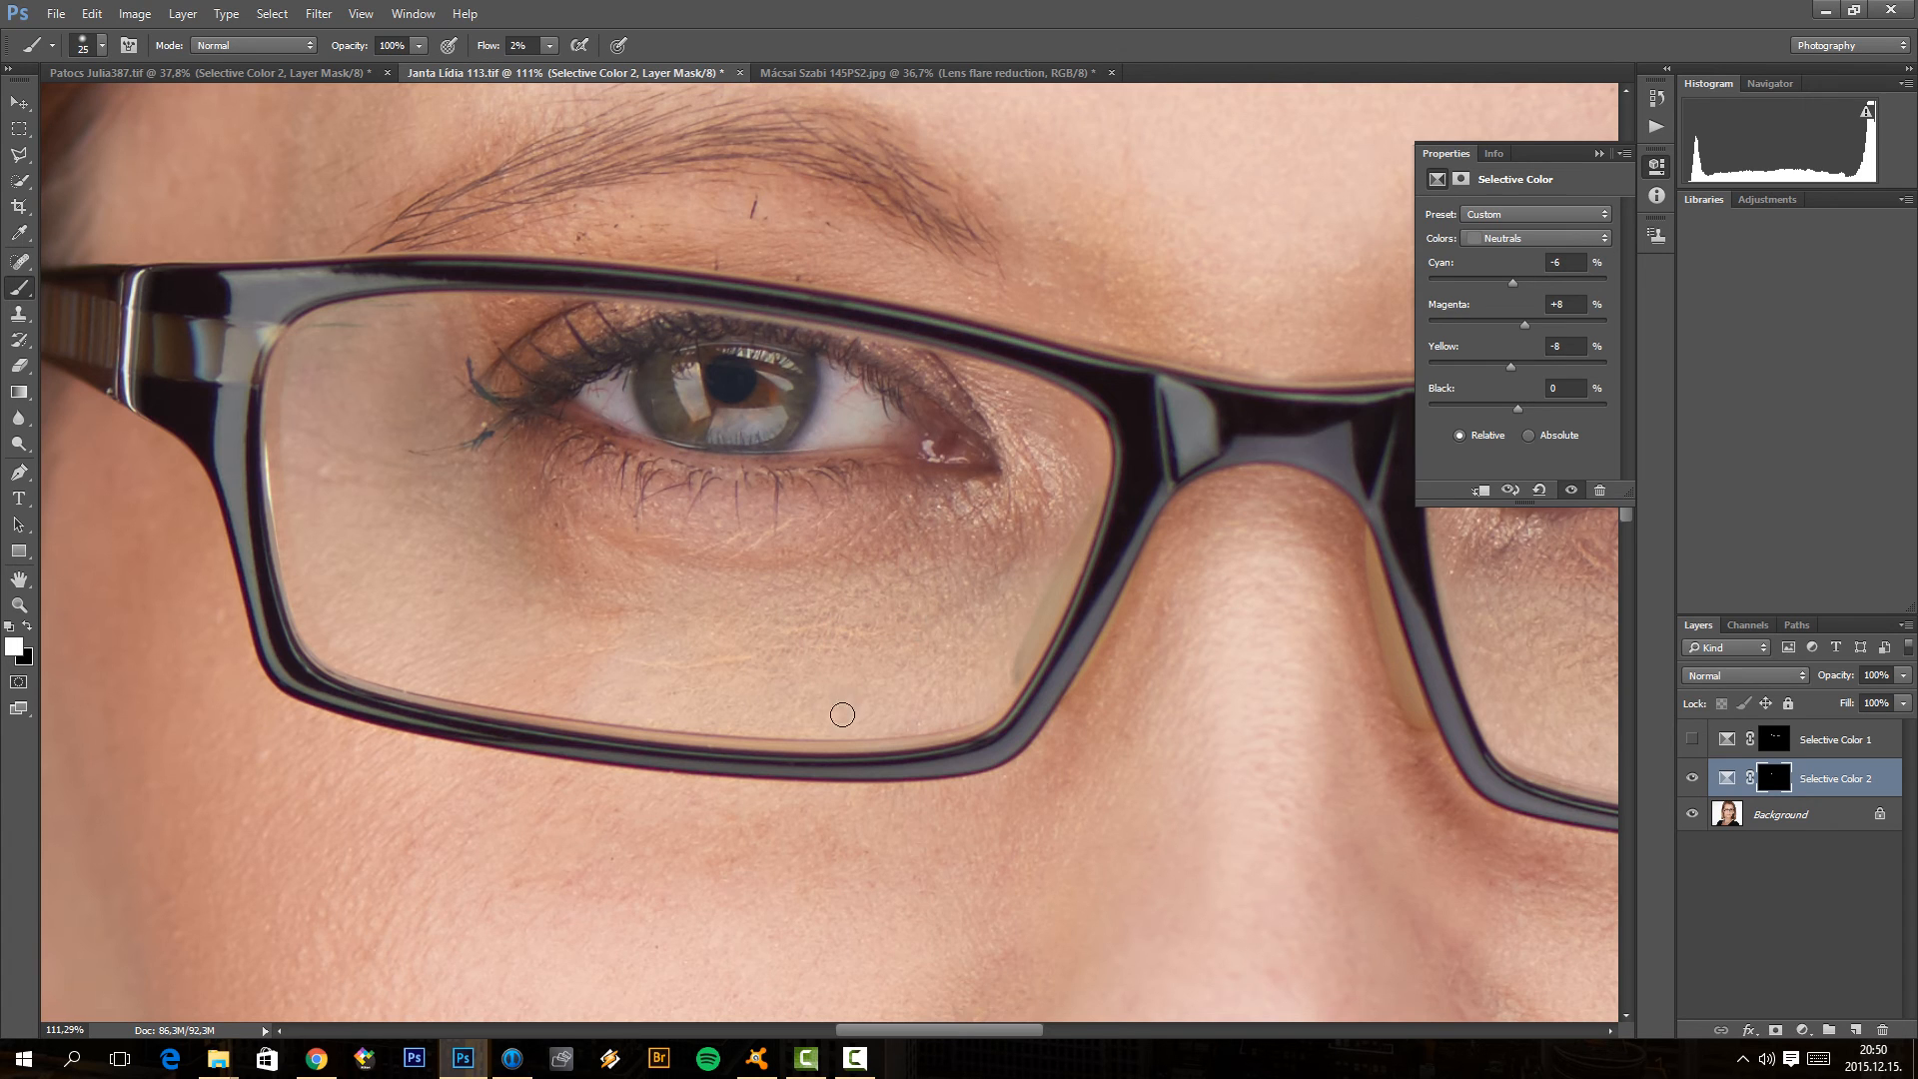
mouse_move(682, 701)
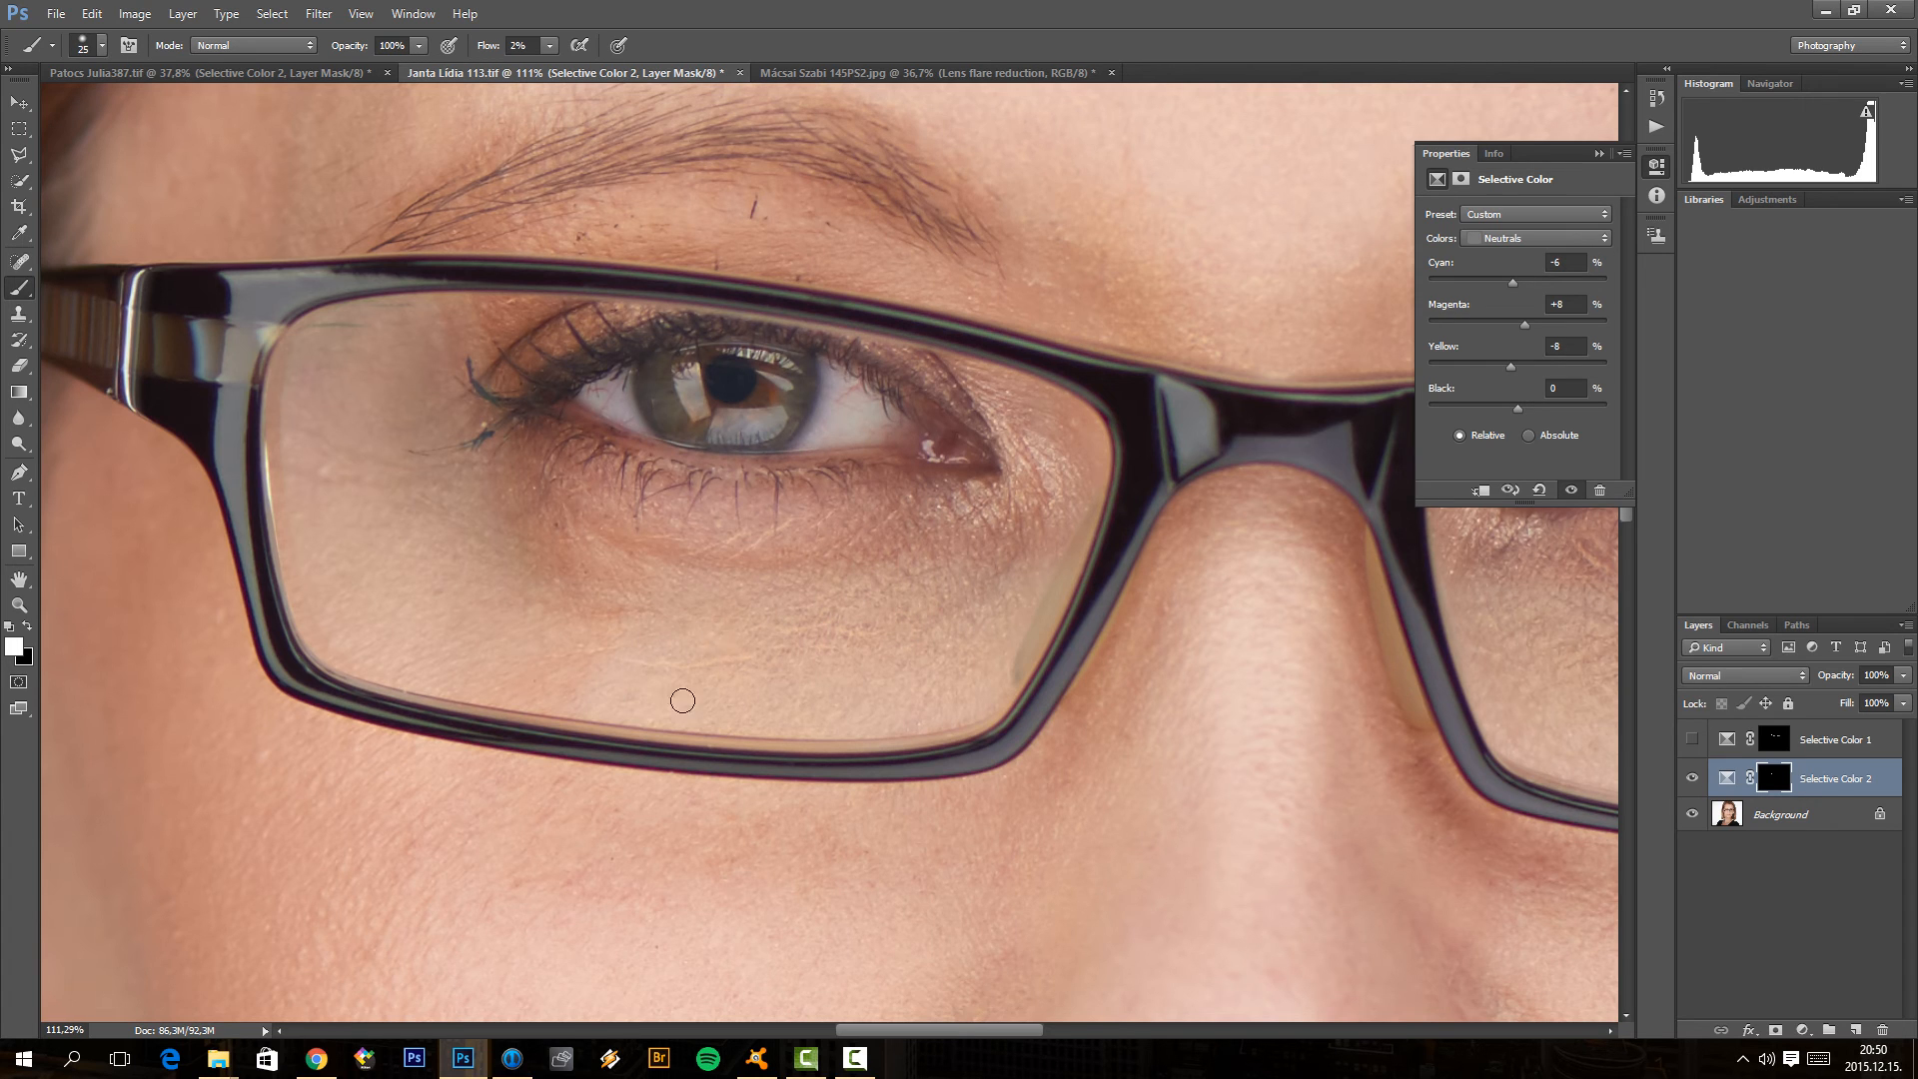
mouse_move(789, 592)
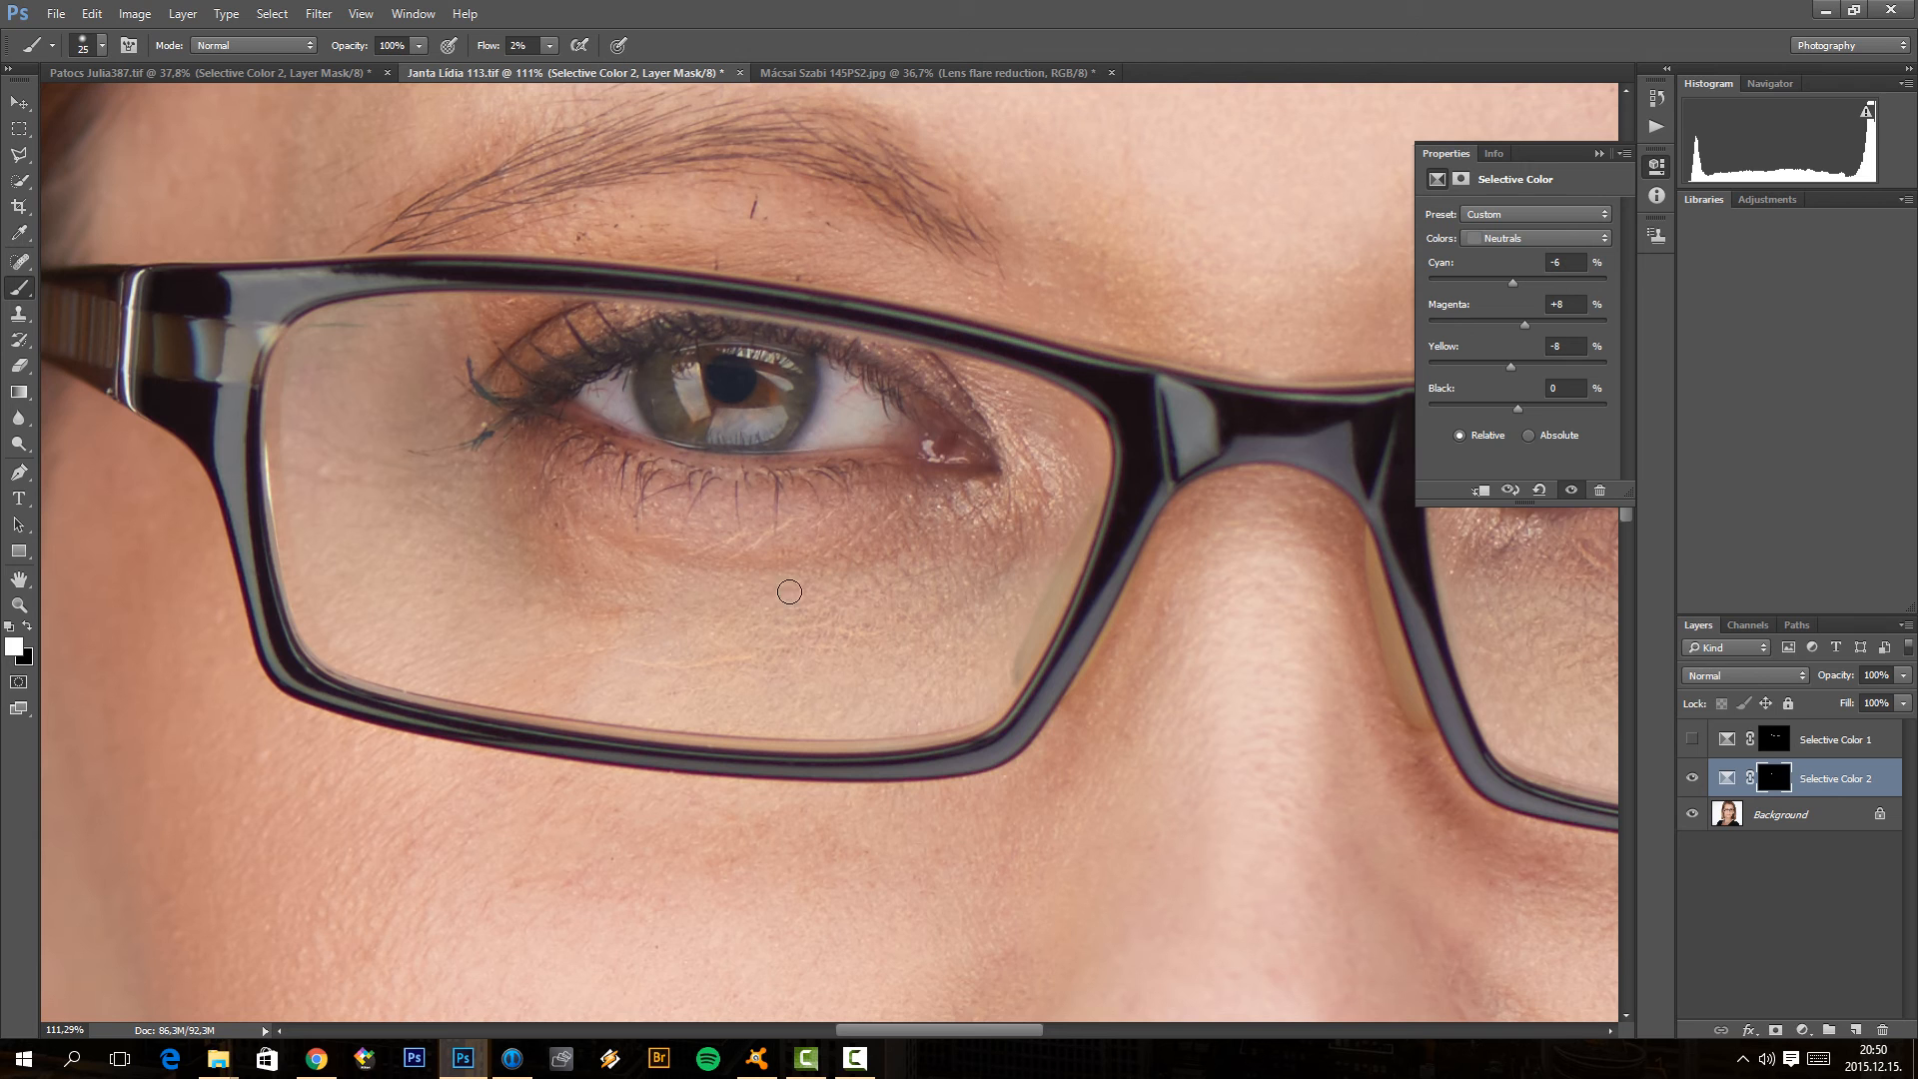
mouse_move(717, 628)
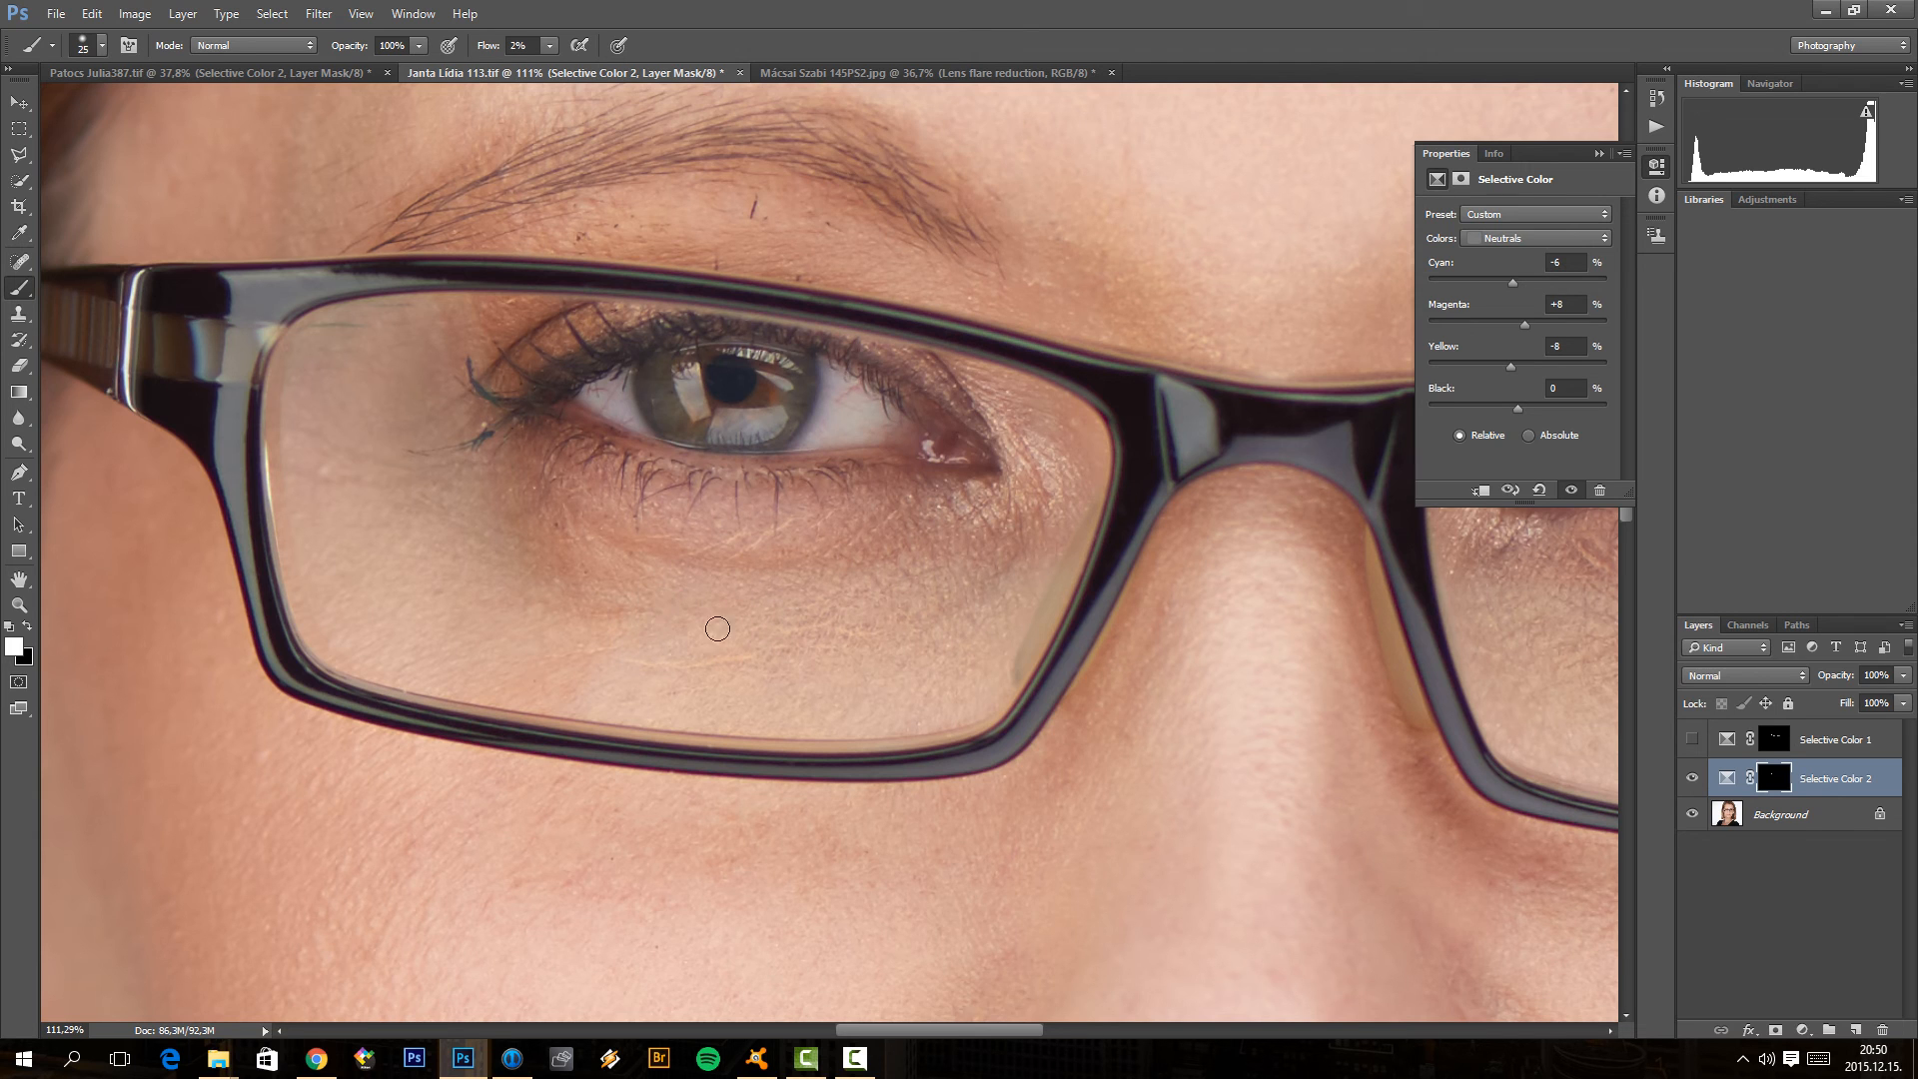
mouse_move(965, 669)
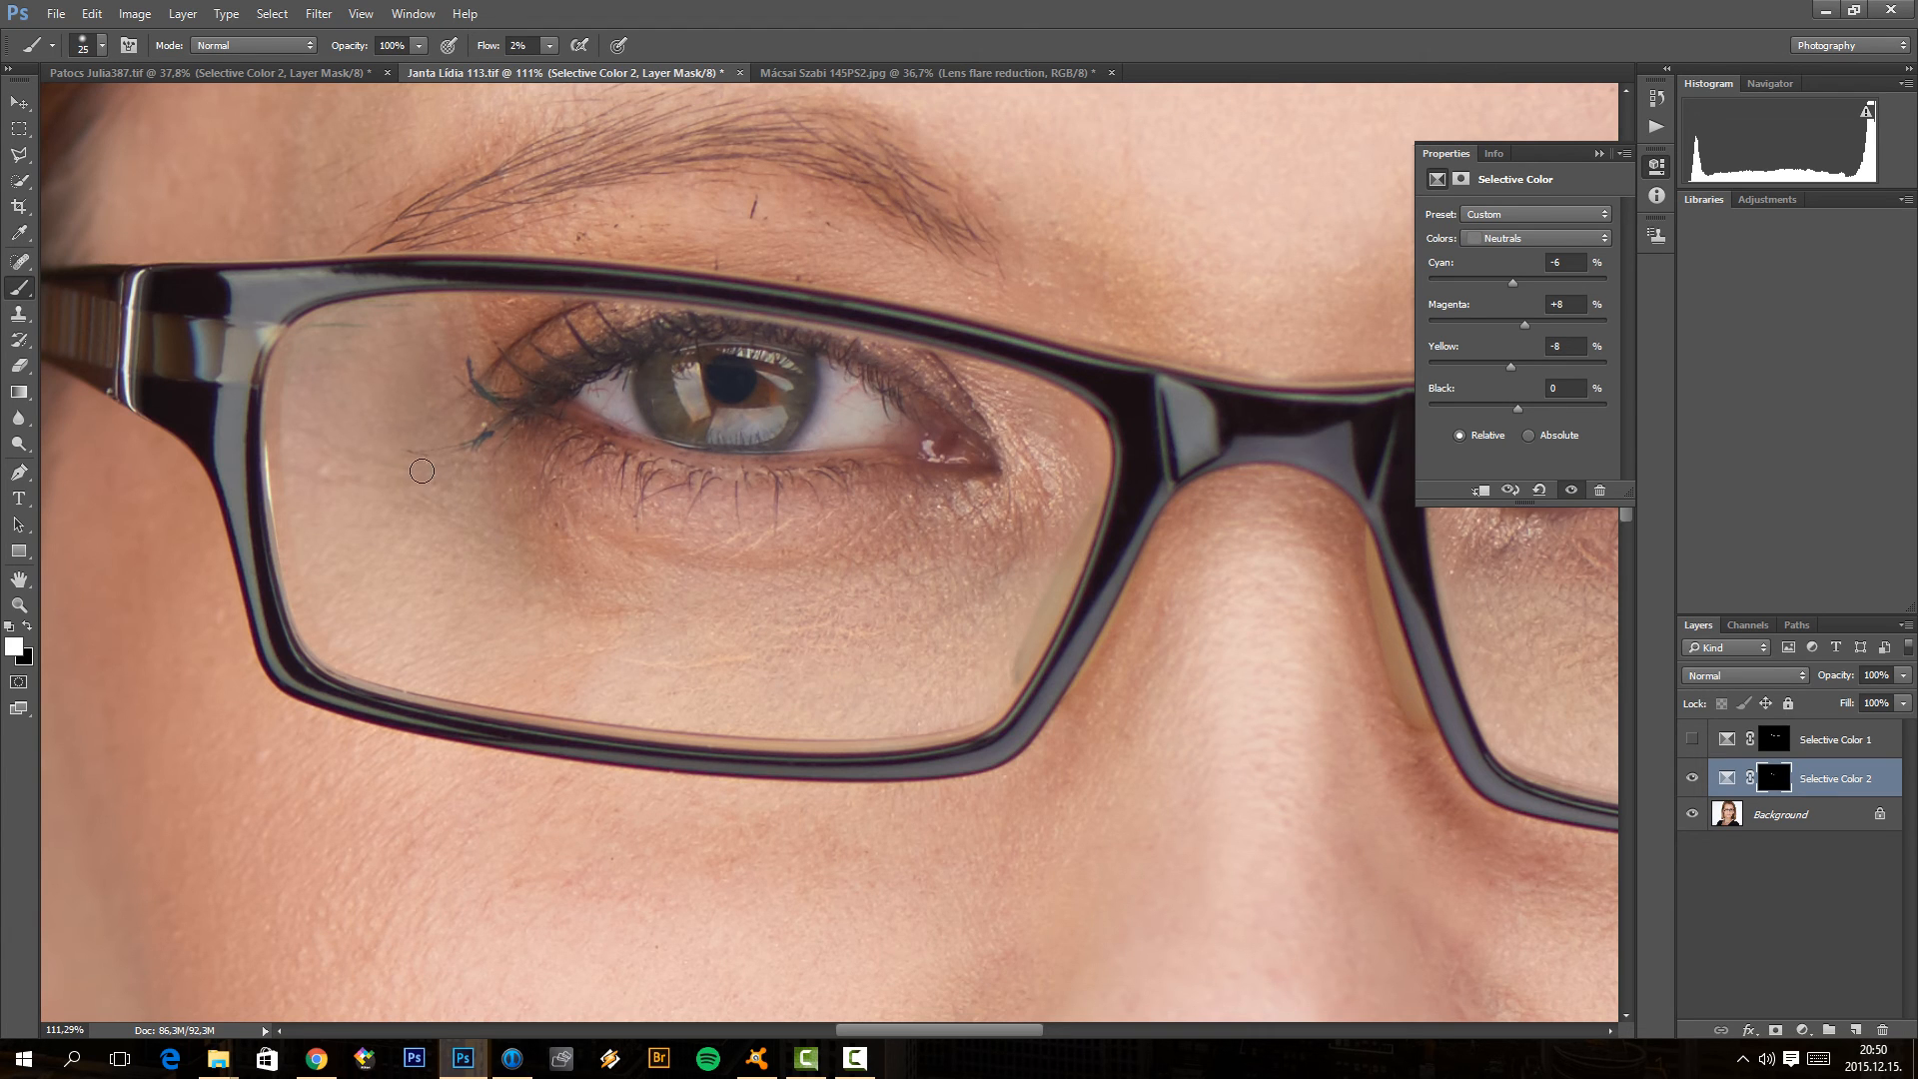
mouse_move(283, 474)
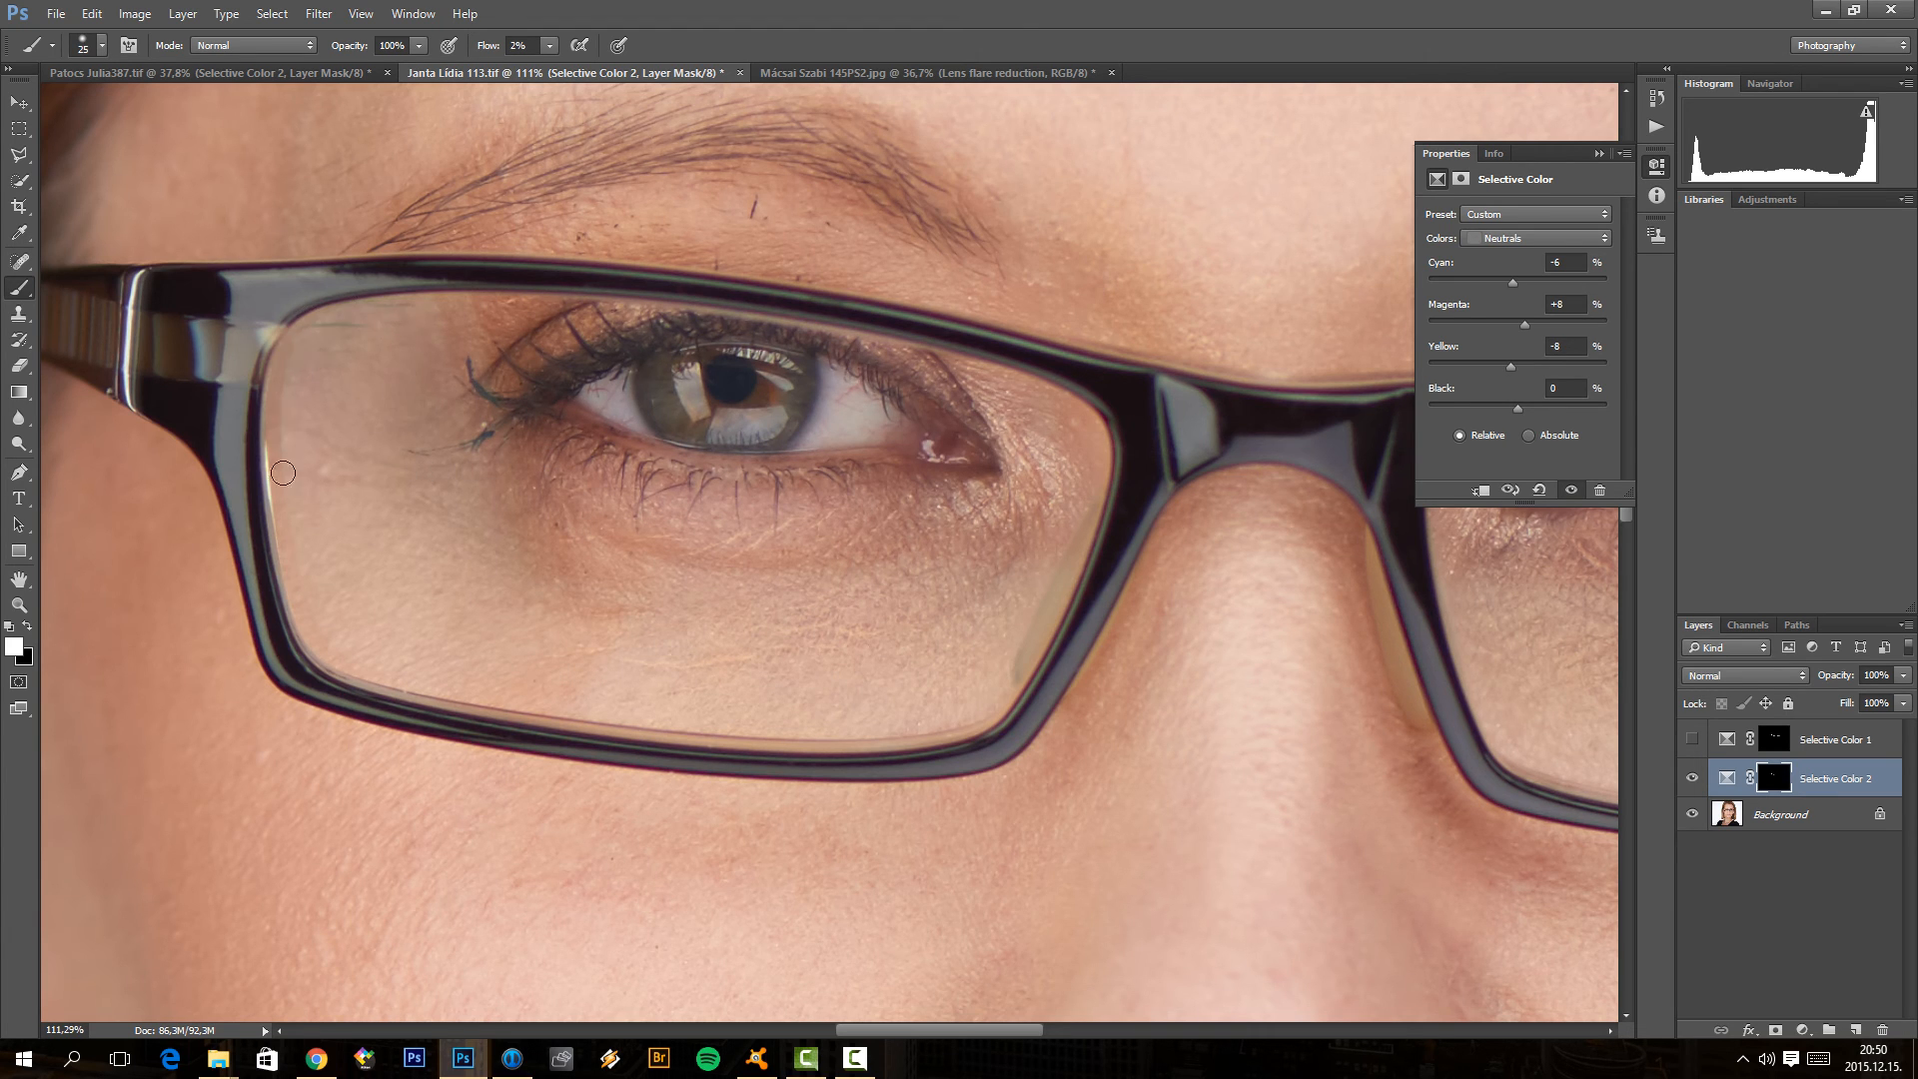
mouse_move(328, 336)
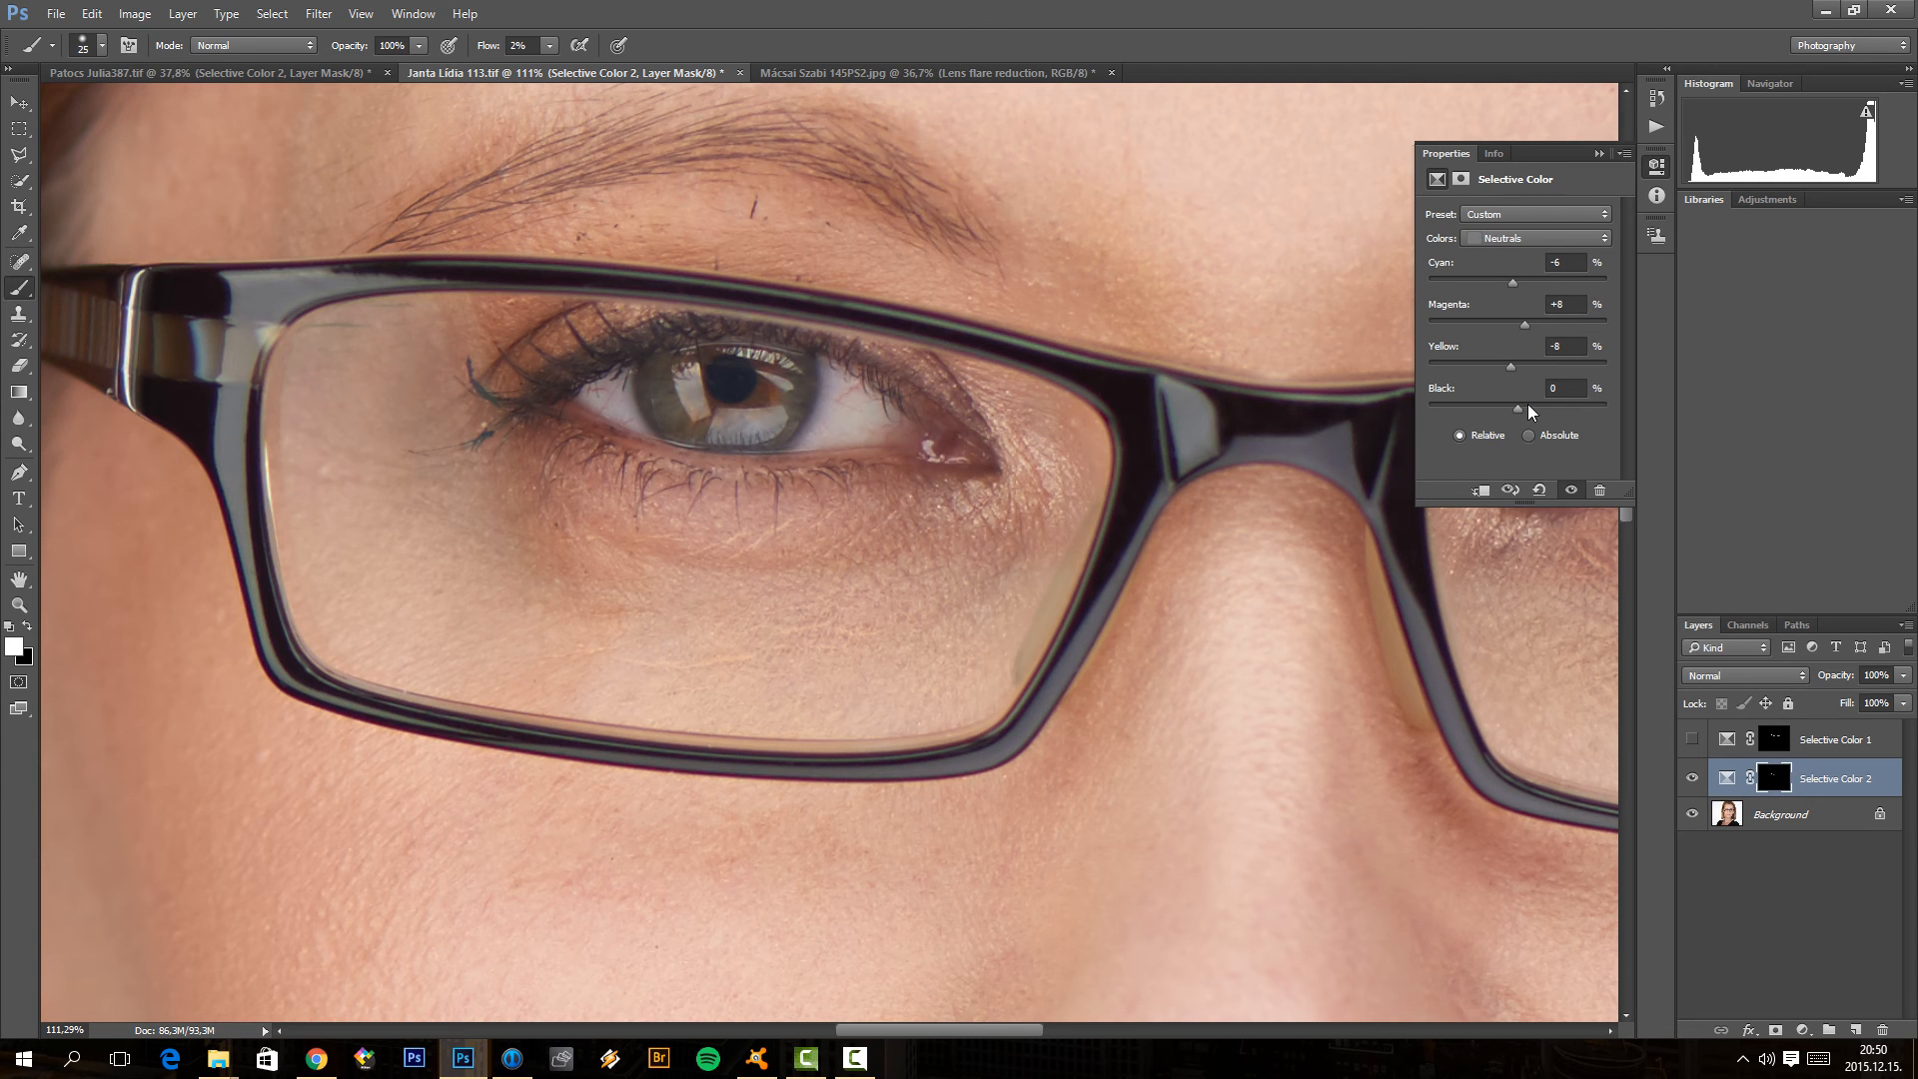
drag(1510, 405, 1535, 404)
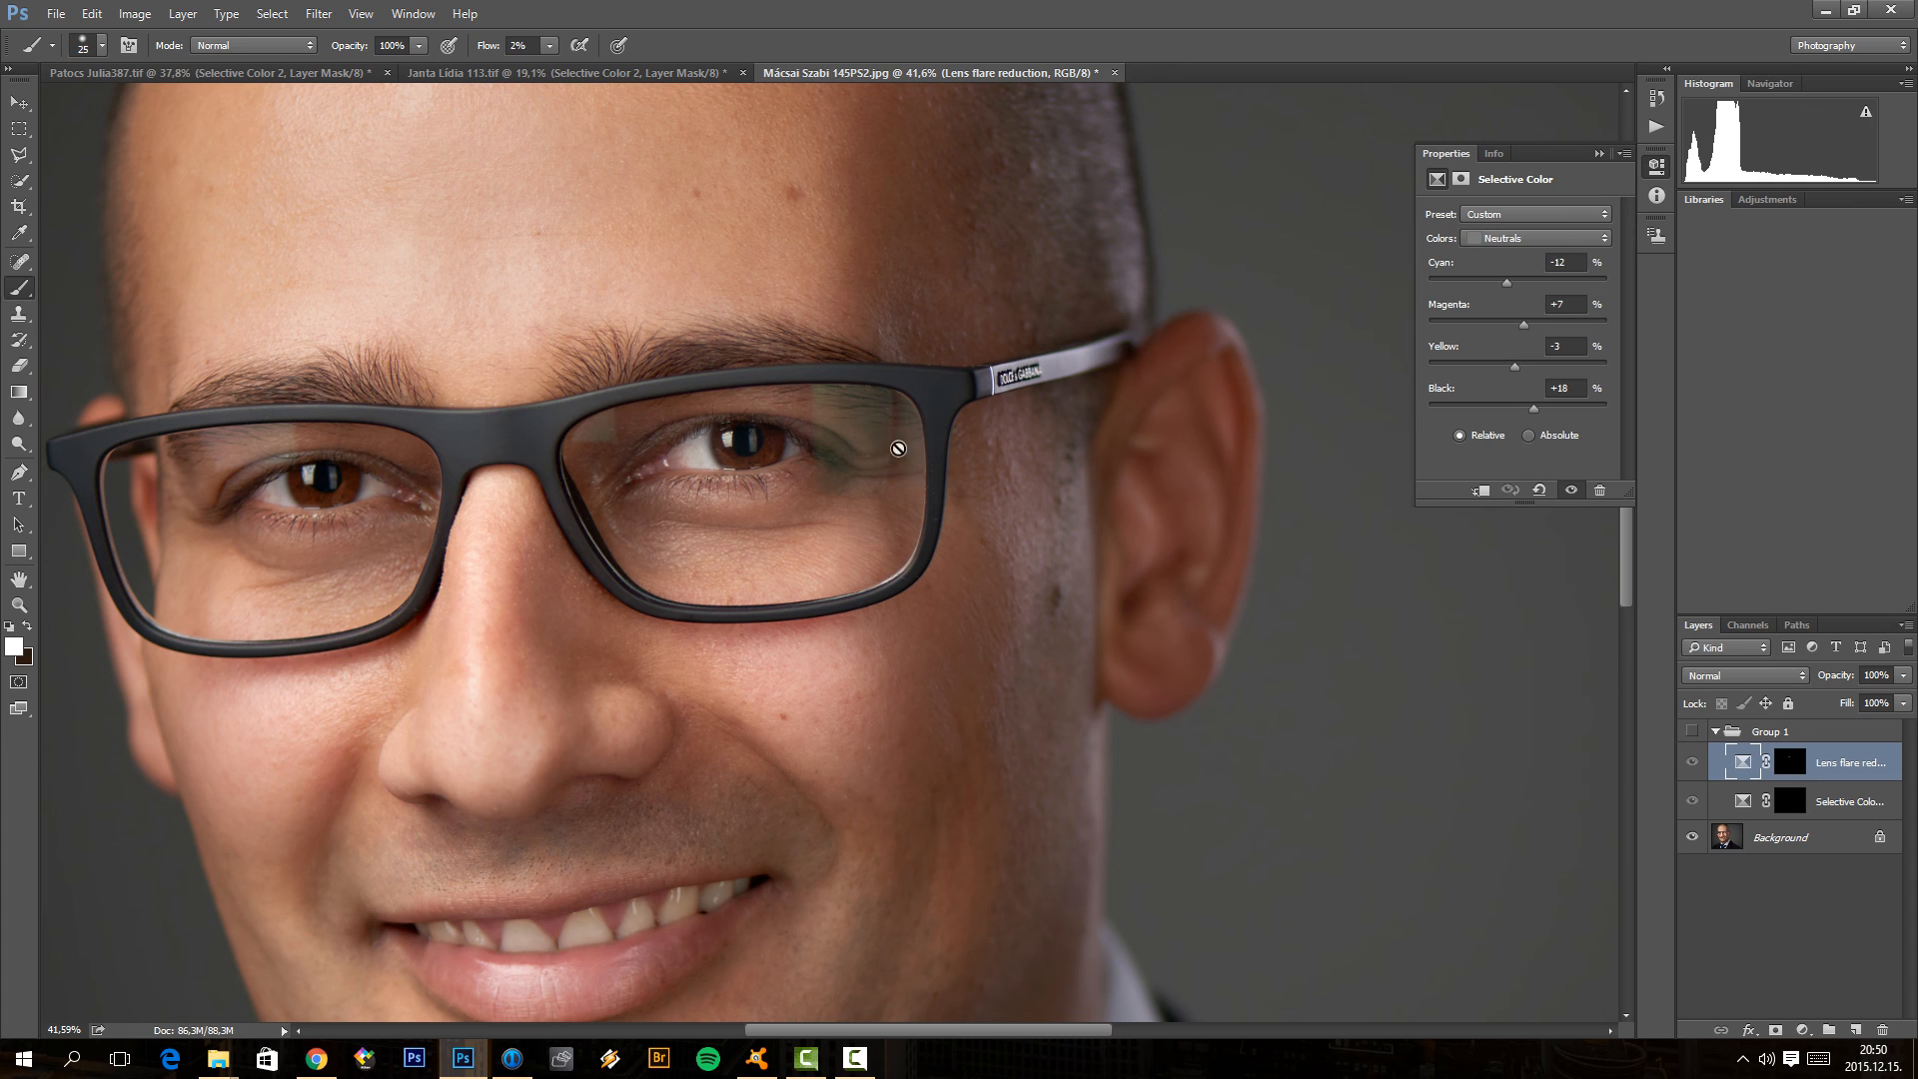
mouse_move(874, 408)
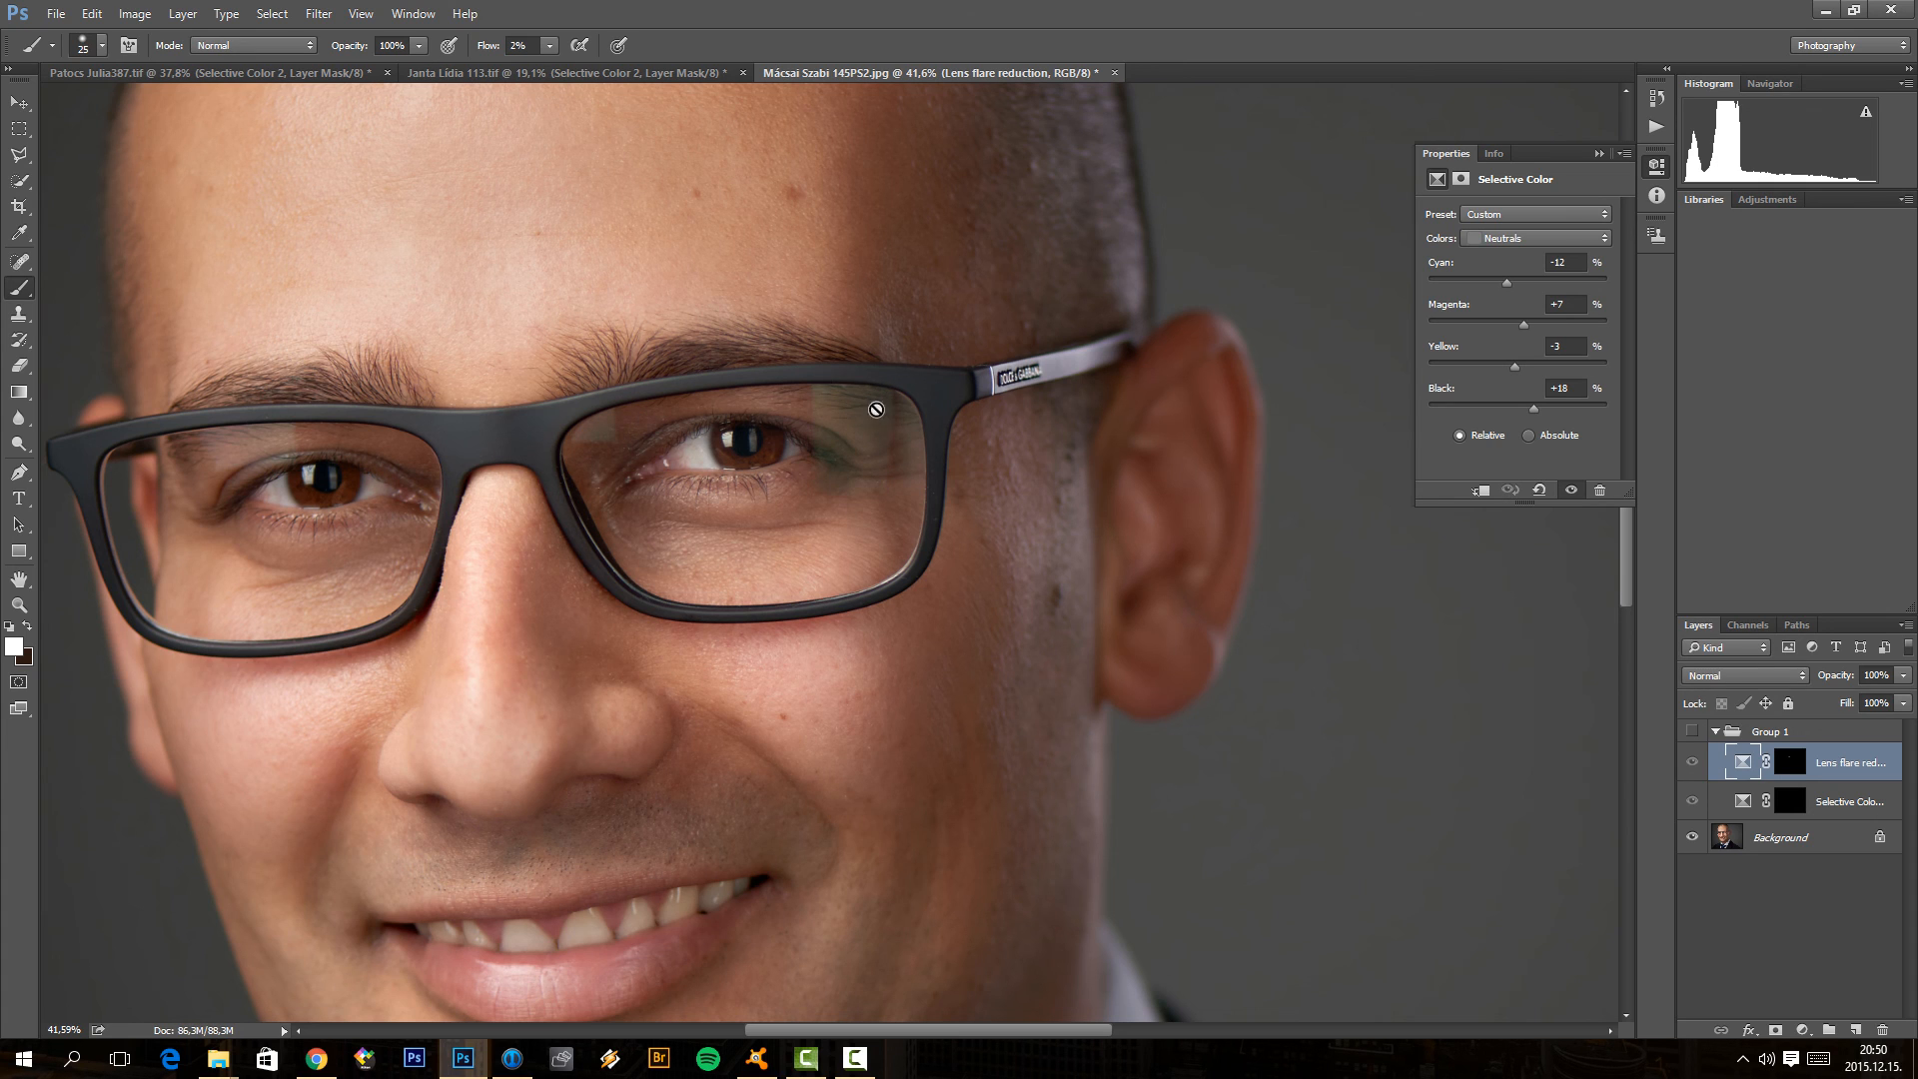
mouse_move(835, 465)
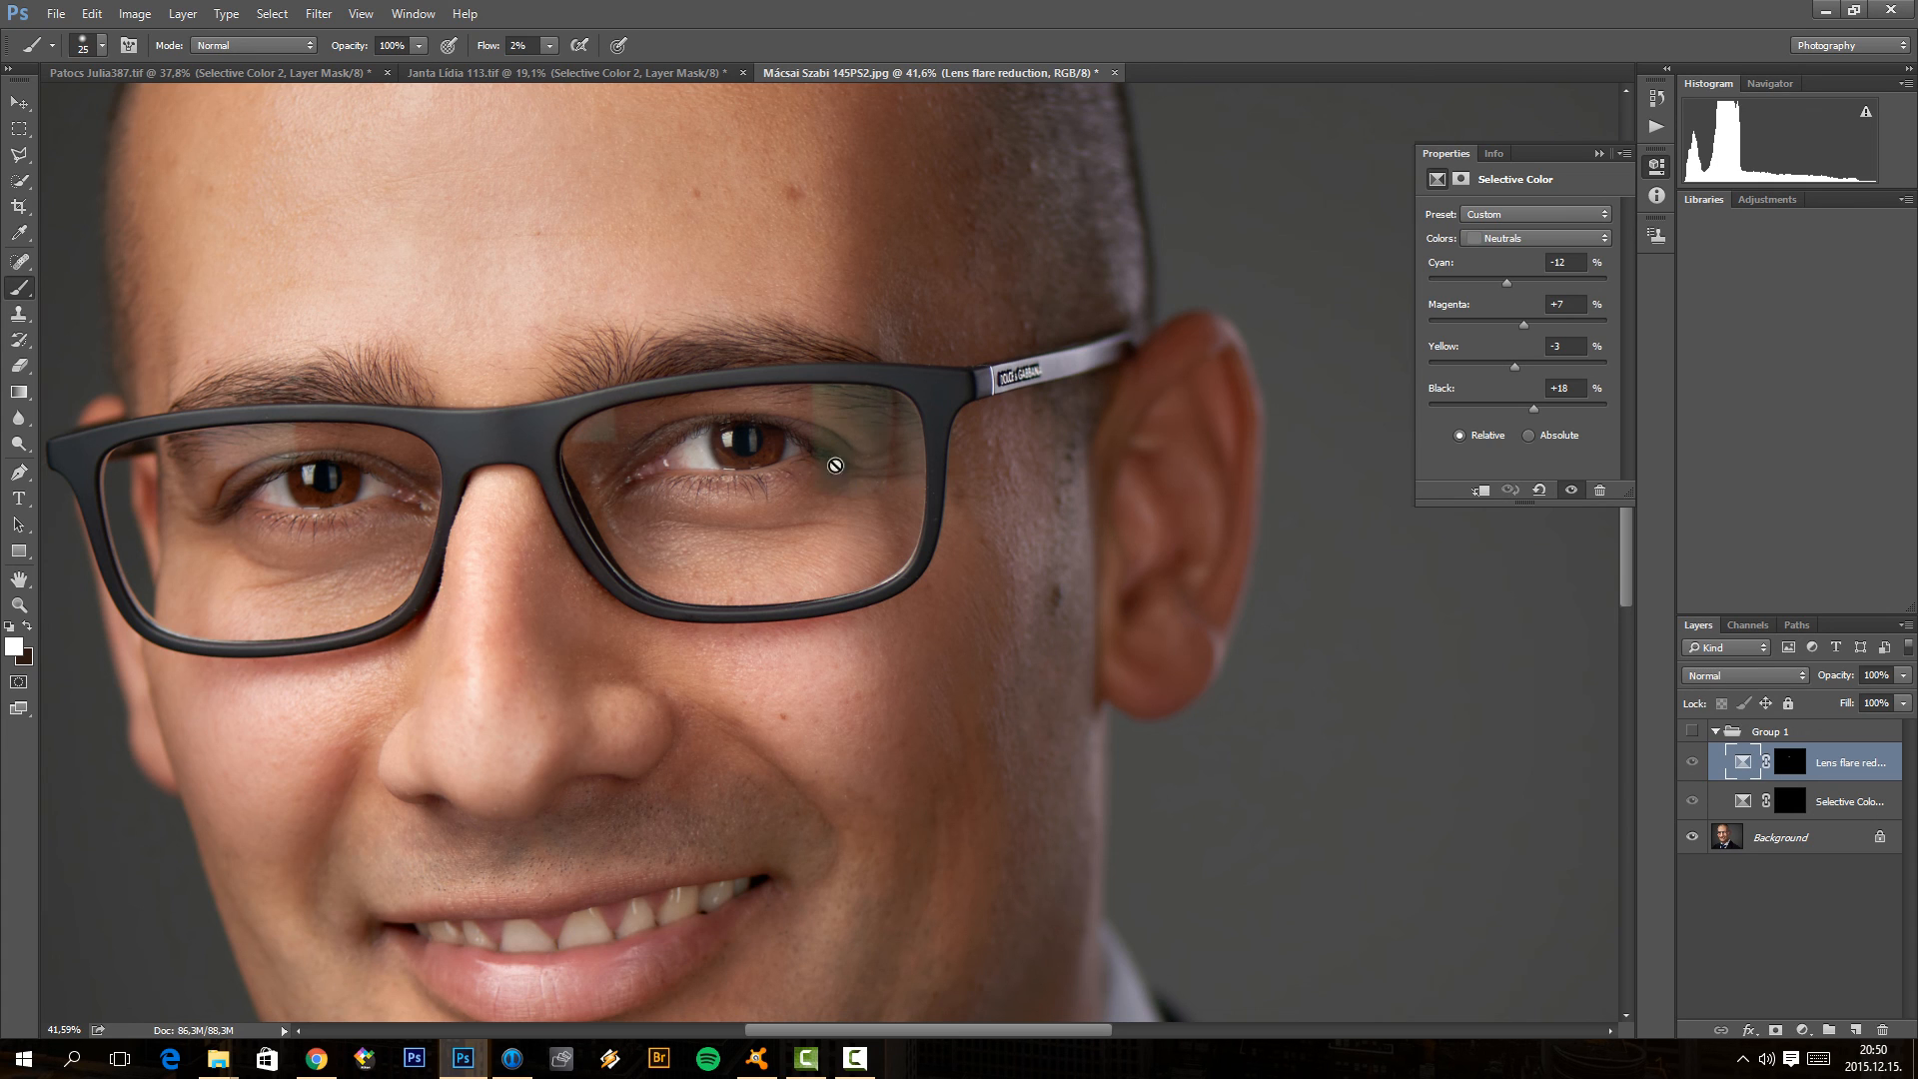
mouse_move(612, 426)
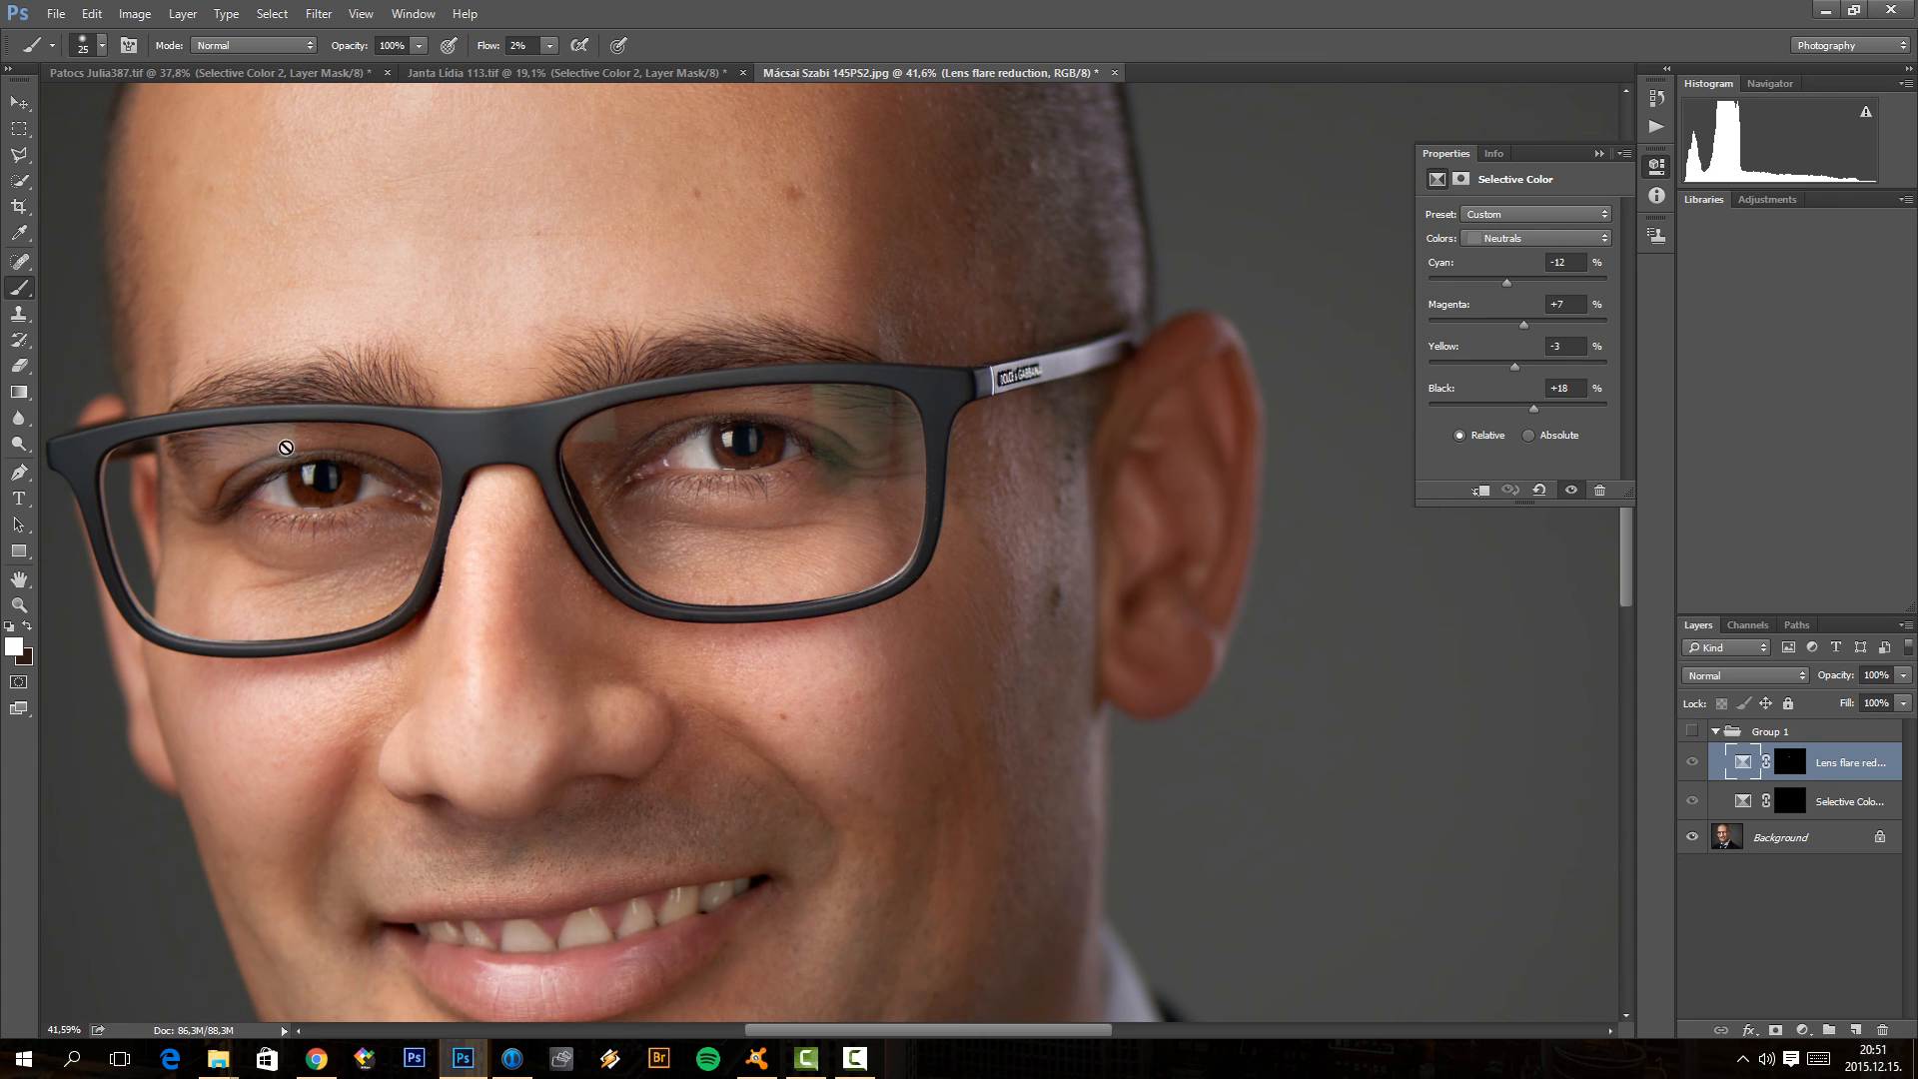
mouse_move(219, 427)
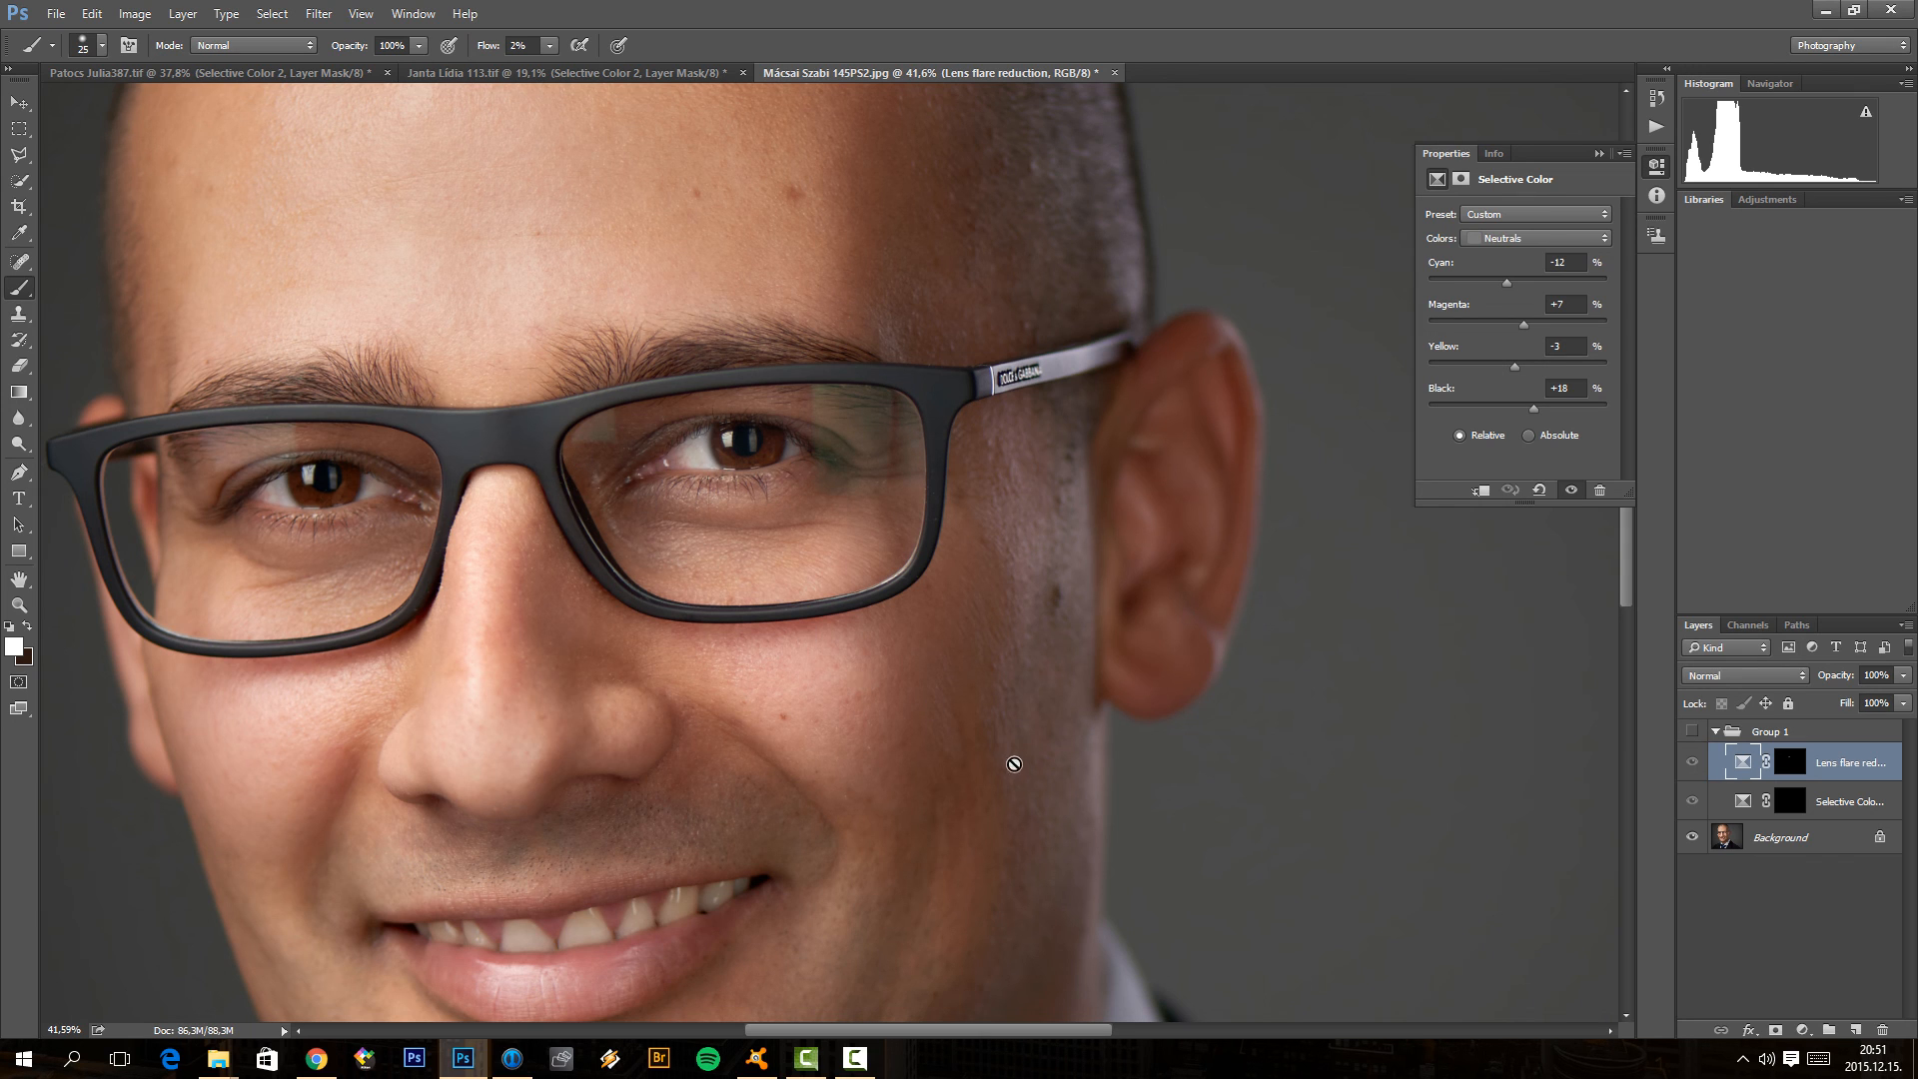
mouse_move(1465, 335)
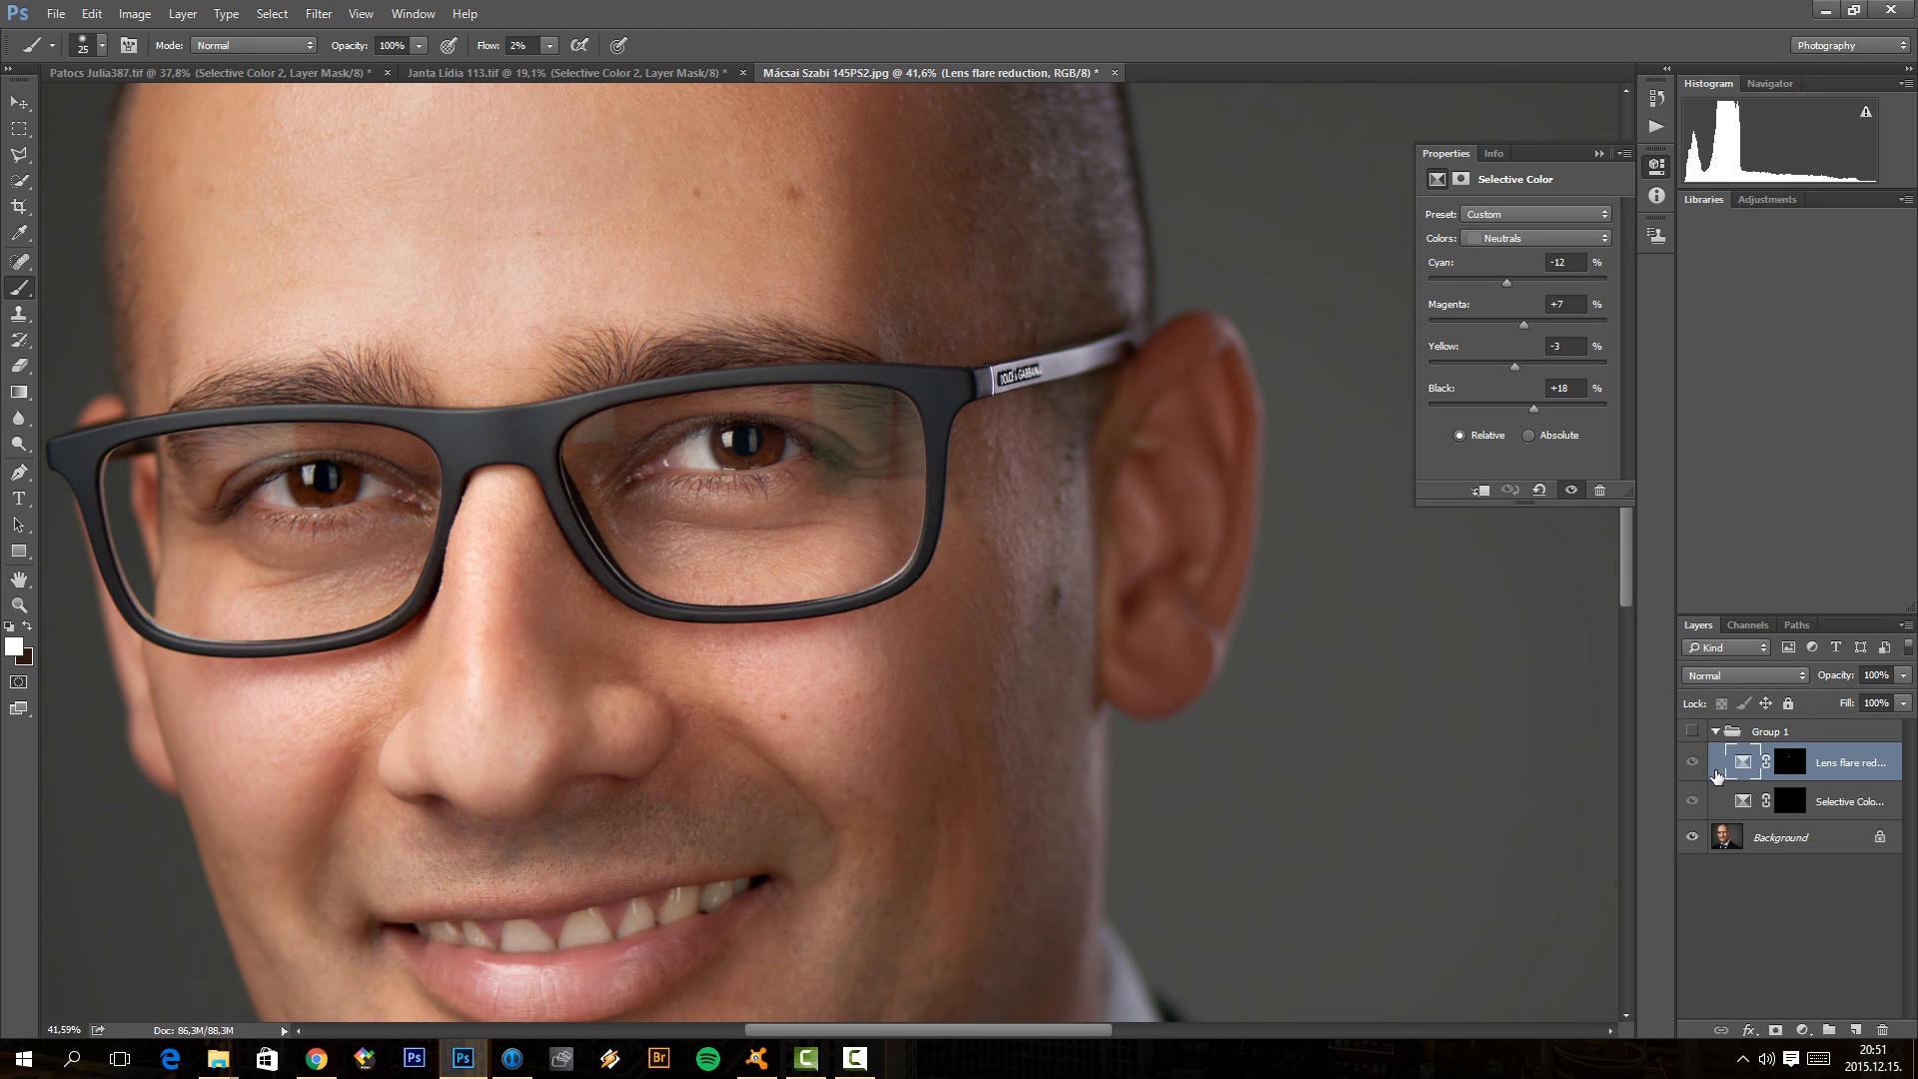
mouse_move(1705, 767)
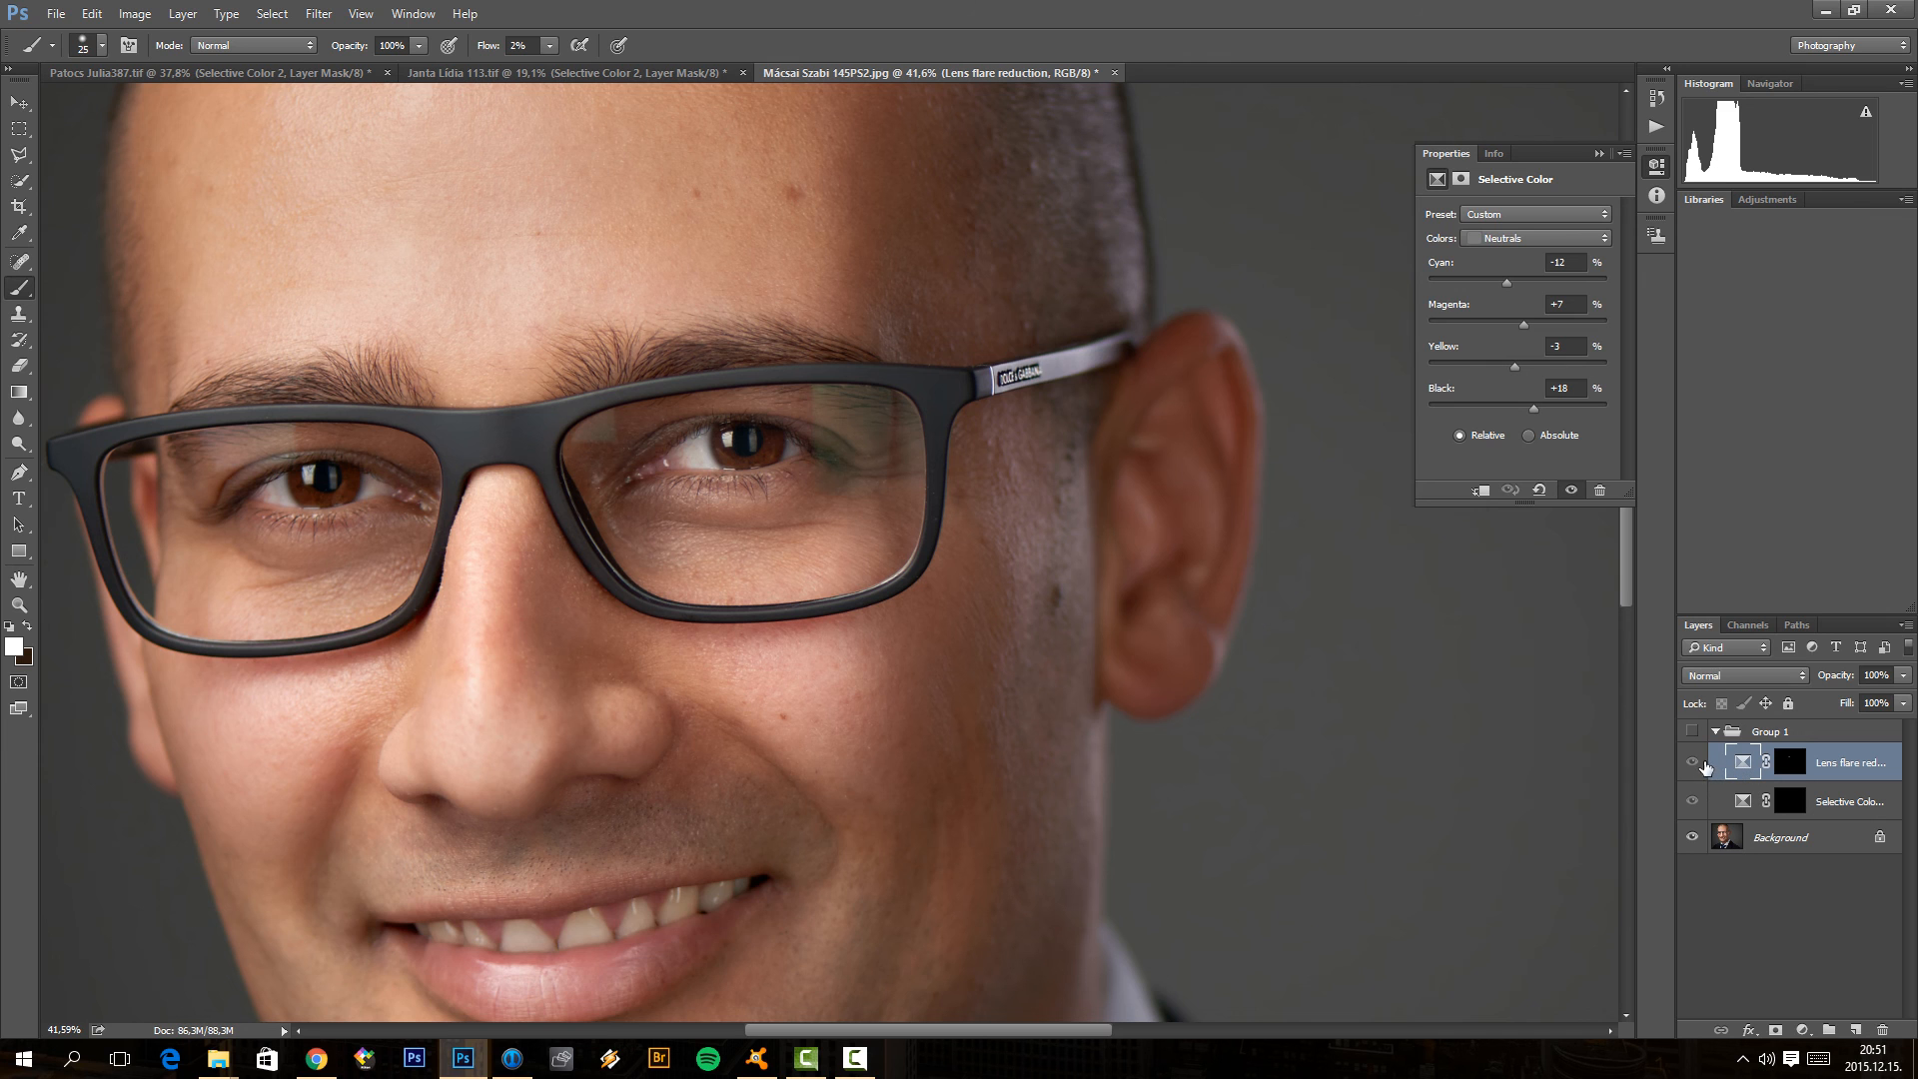
Step: Zoom out on the man's portrait to view his whole face and glasses
scroll(down, 3)
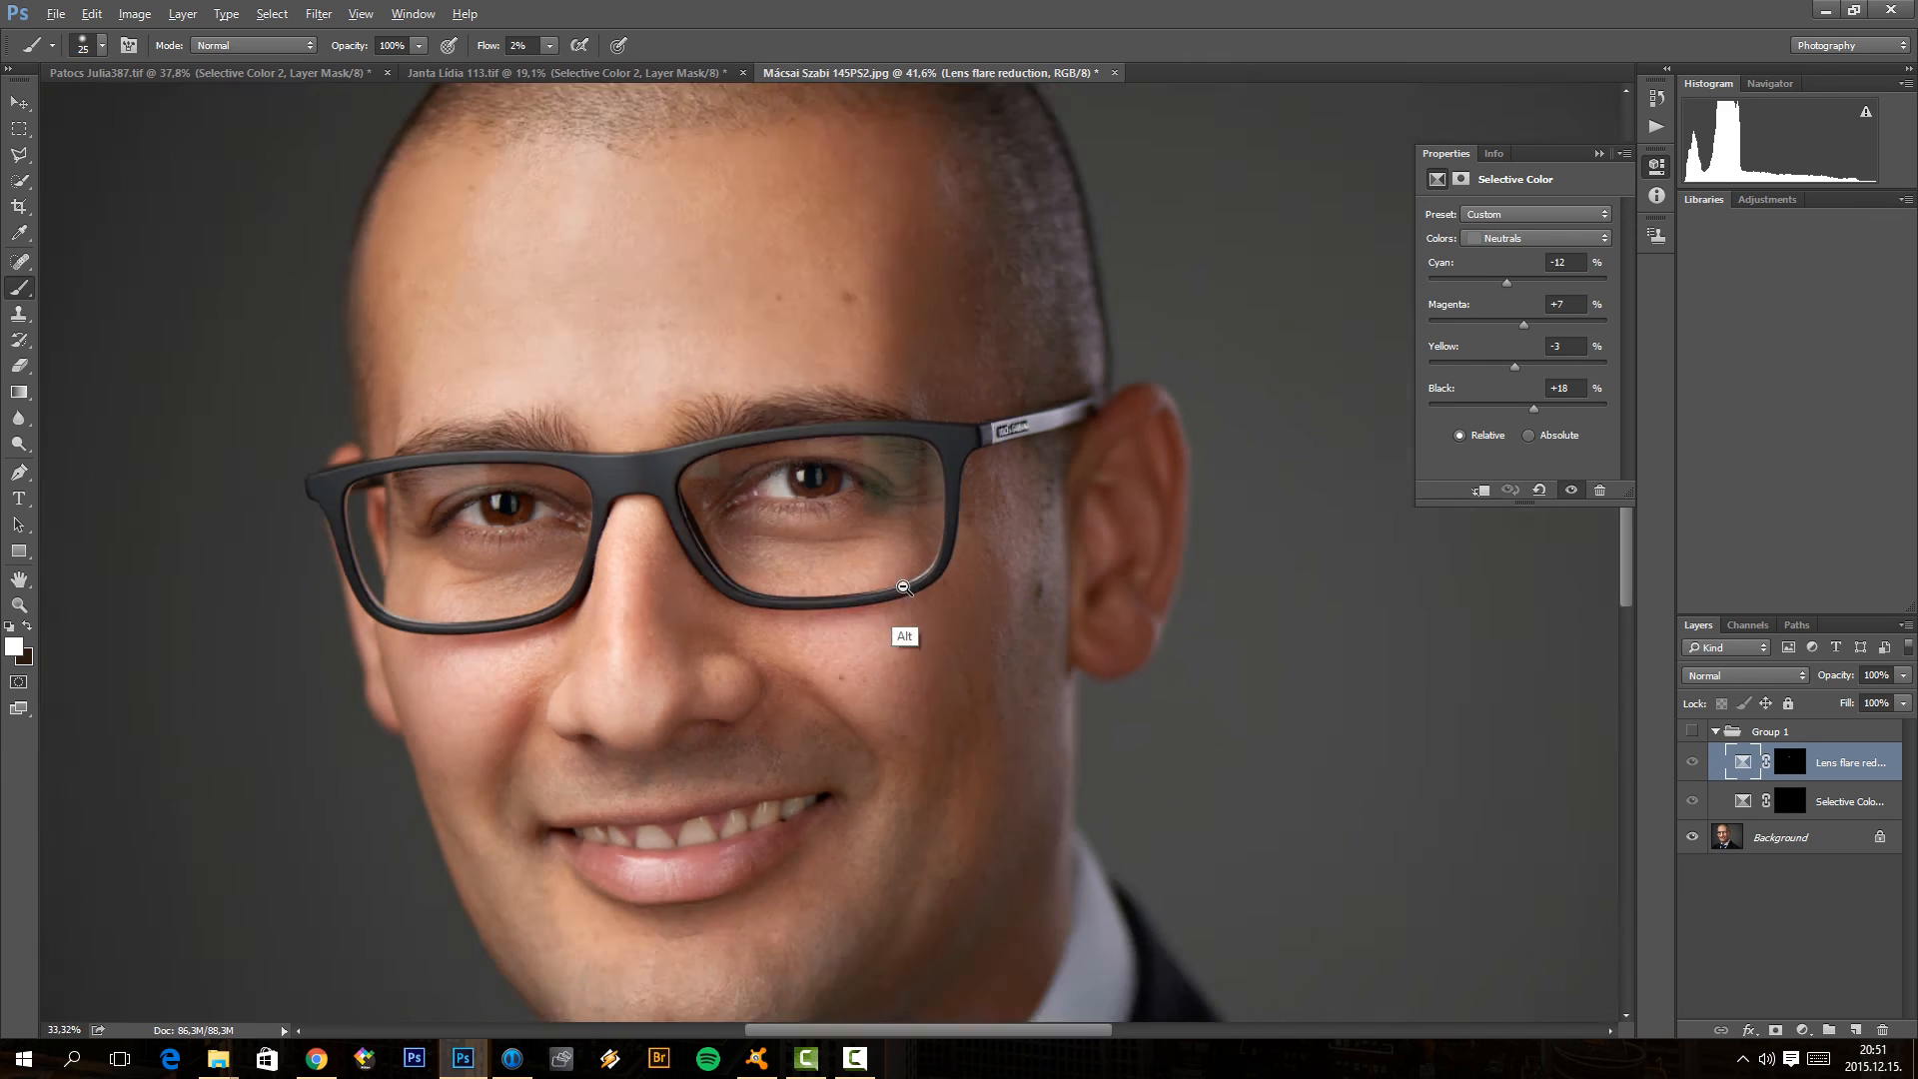